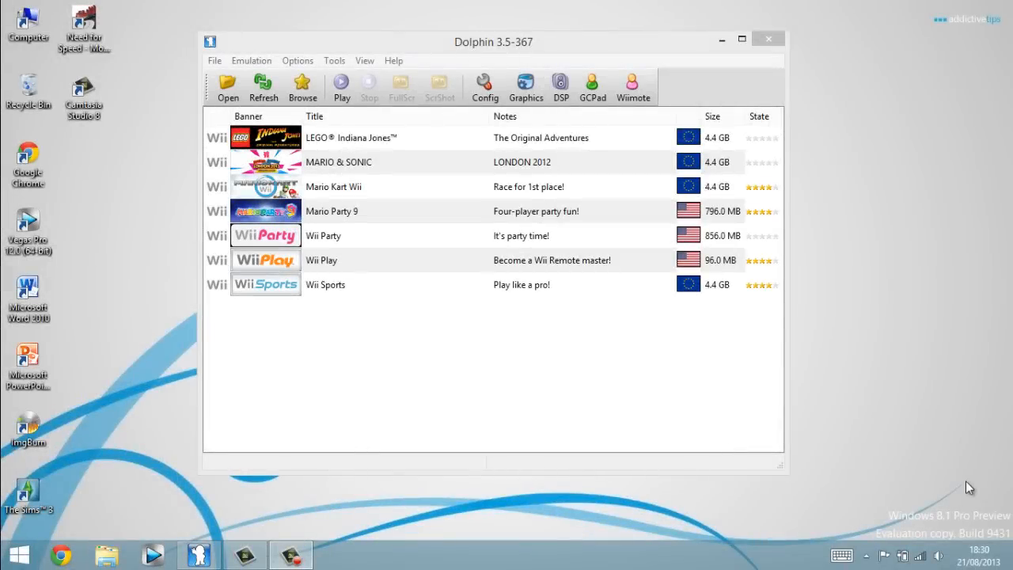
pyautogui.moveTo(926, 189)
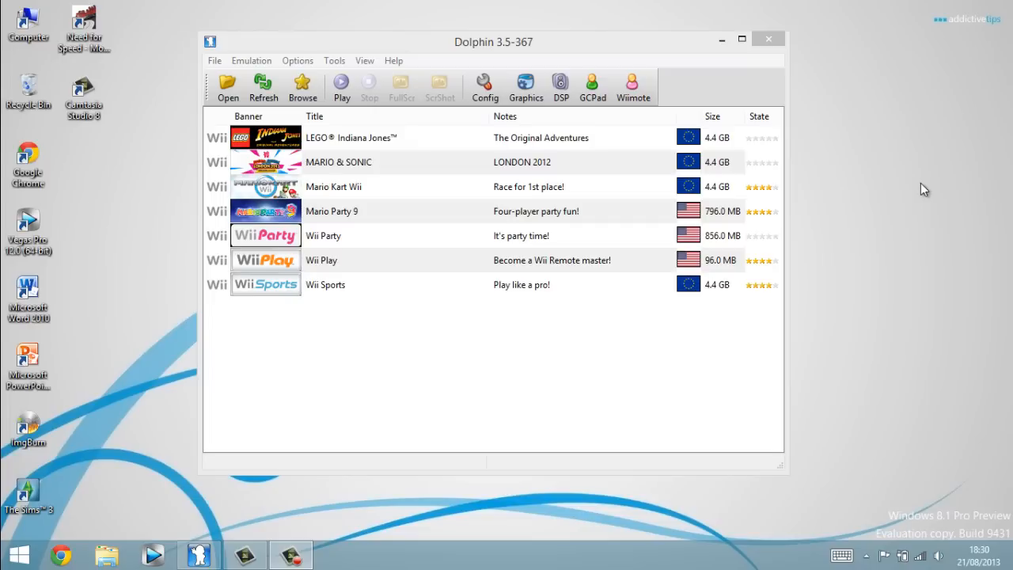
pyautogui.moveTo(406, 48)
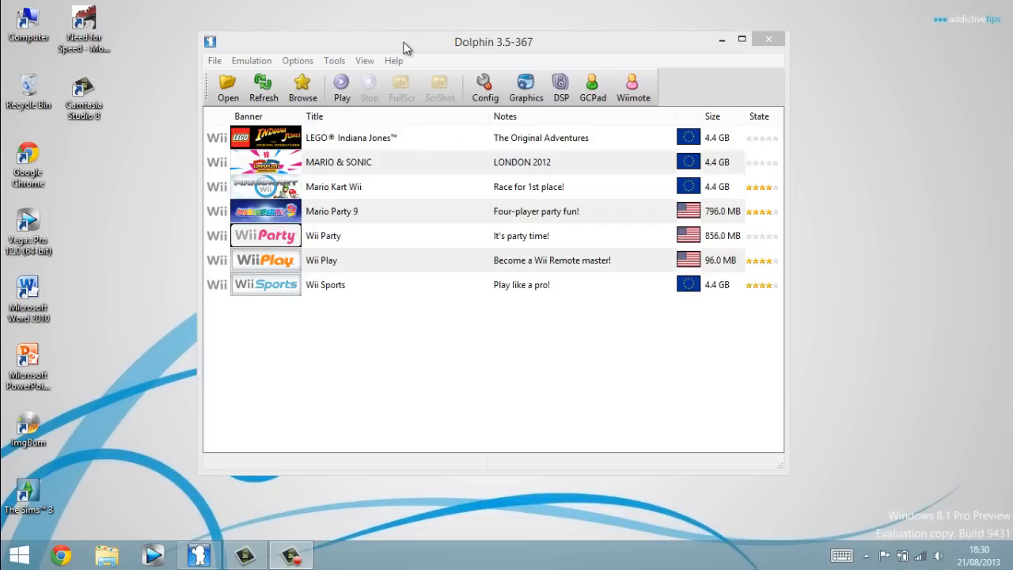
# Open Dolphin's Config, review General options like dual core and JIT, then view Interface settings
pyautogui.click(493, 42)
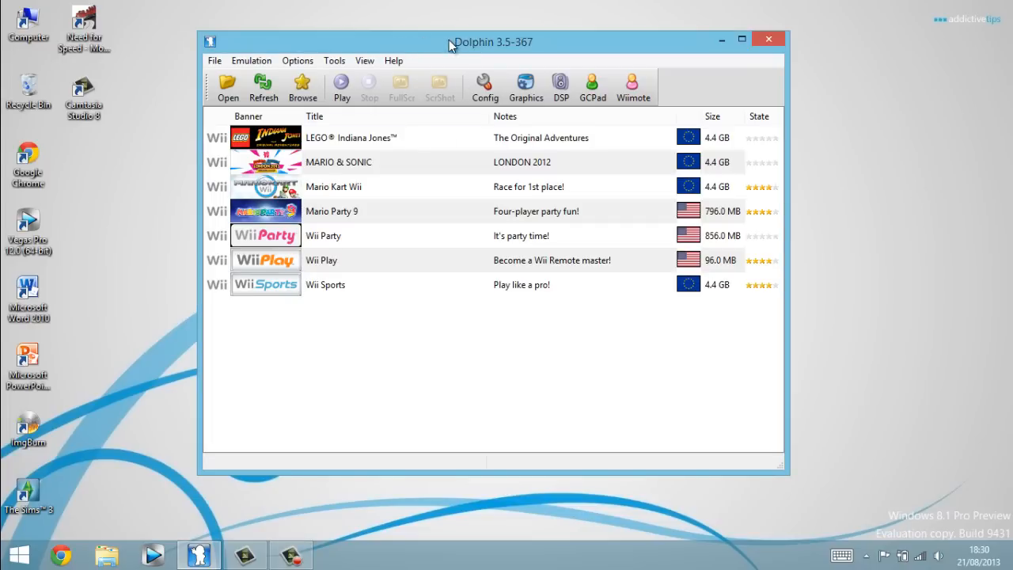
pyautogui.moveTo(396, 41)
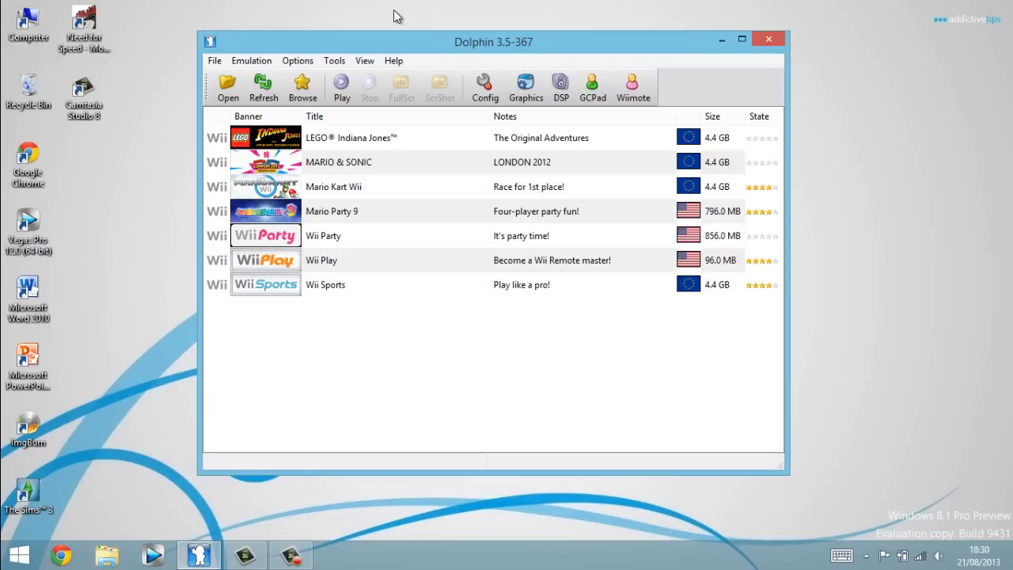
pyautogui.moveTo(669, 216)
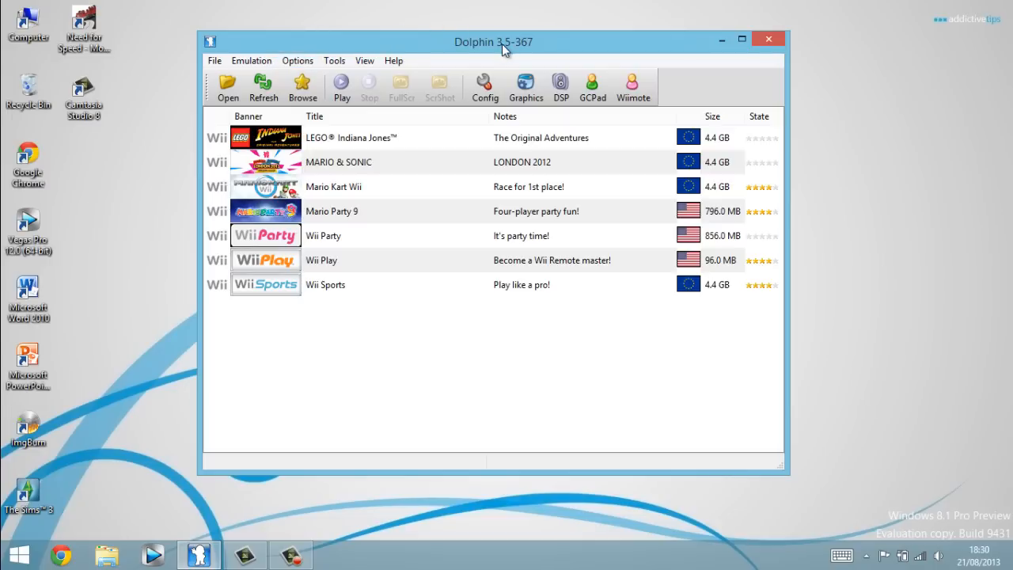
pyautogui.moveTo(240, 370)
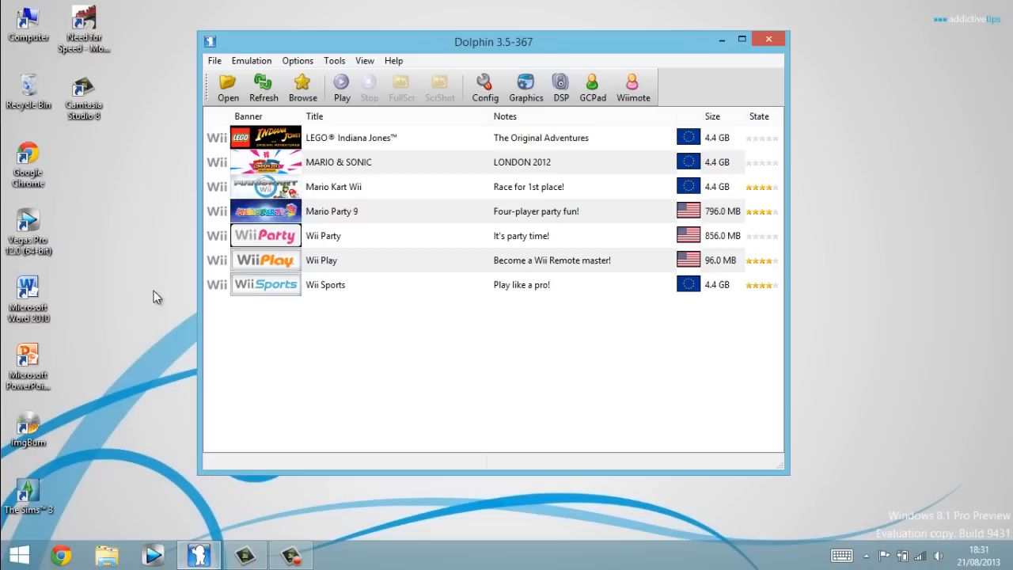
pyautogui.moveTo(437, 155)
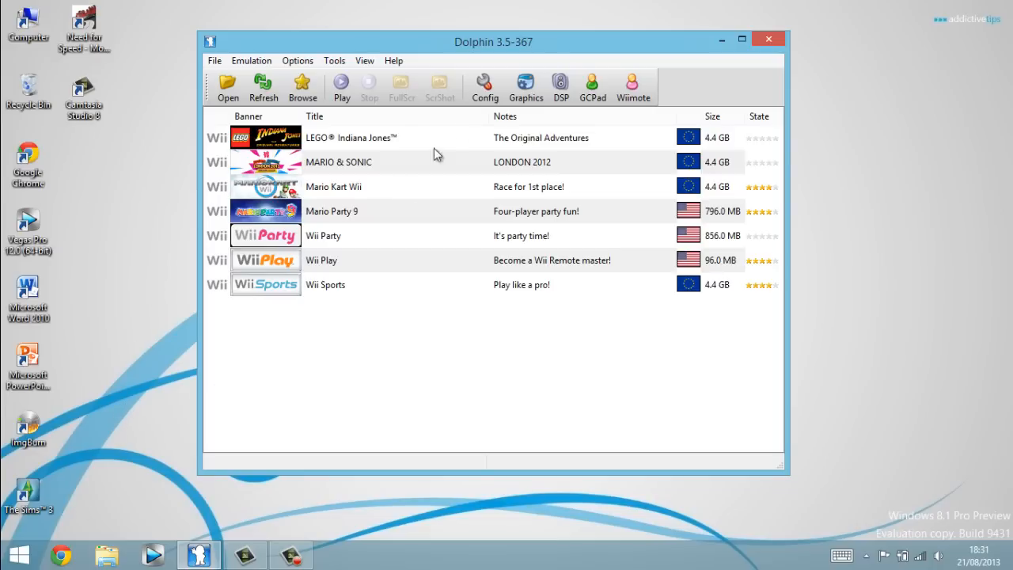
pyautogui.moveTo(574, 43)
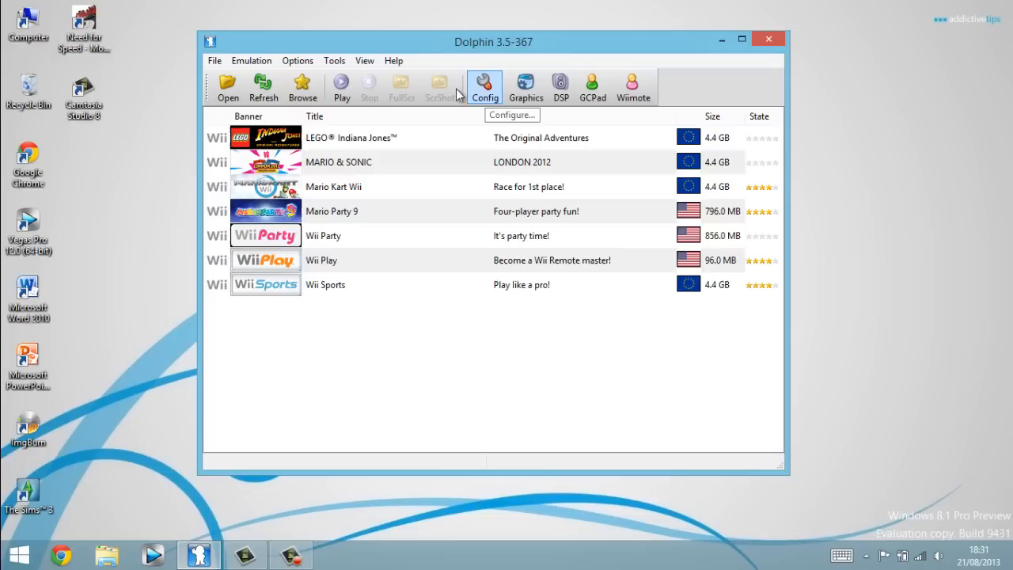
pyautogui.moveTo(484, 87)
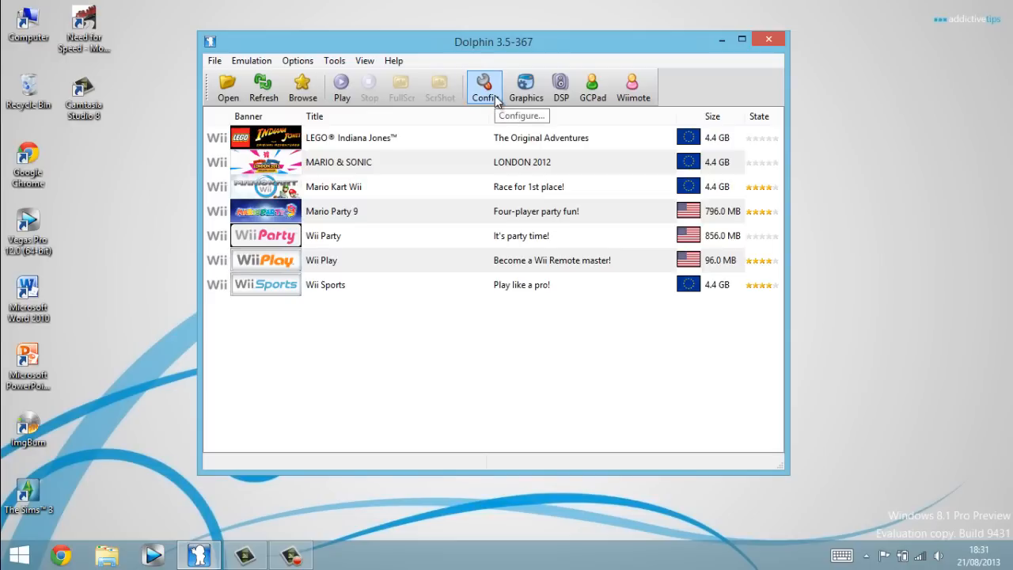
pyautogui.click(484, 87)
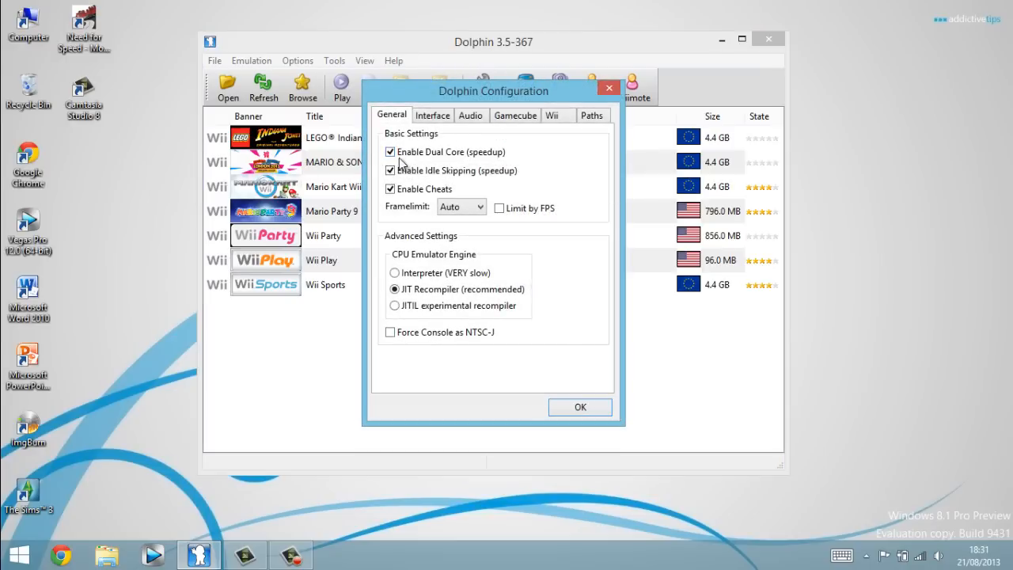
pyautogui.moveTo(402, 152)
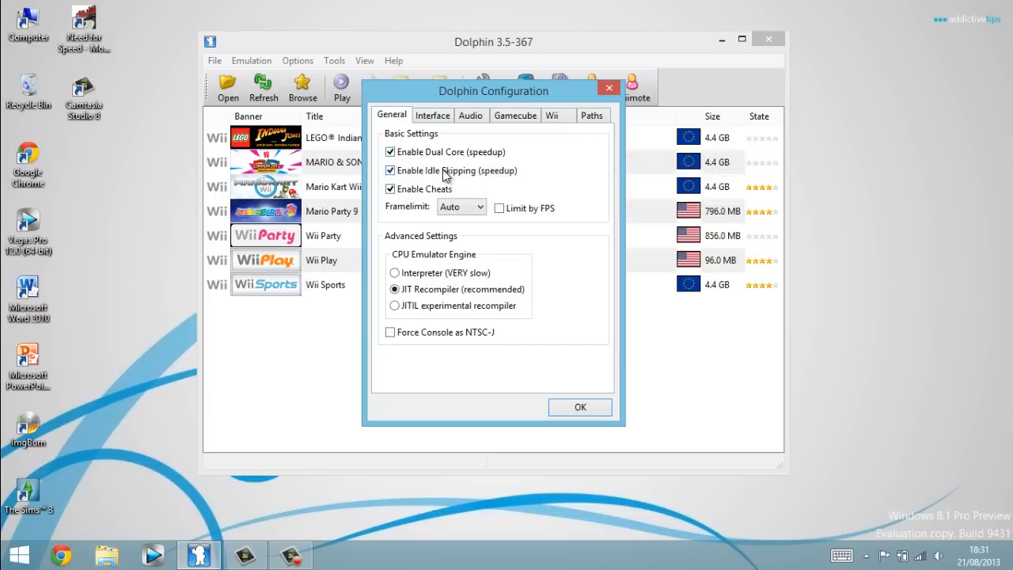
pyautogui.moveTo(490, 178)
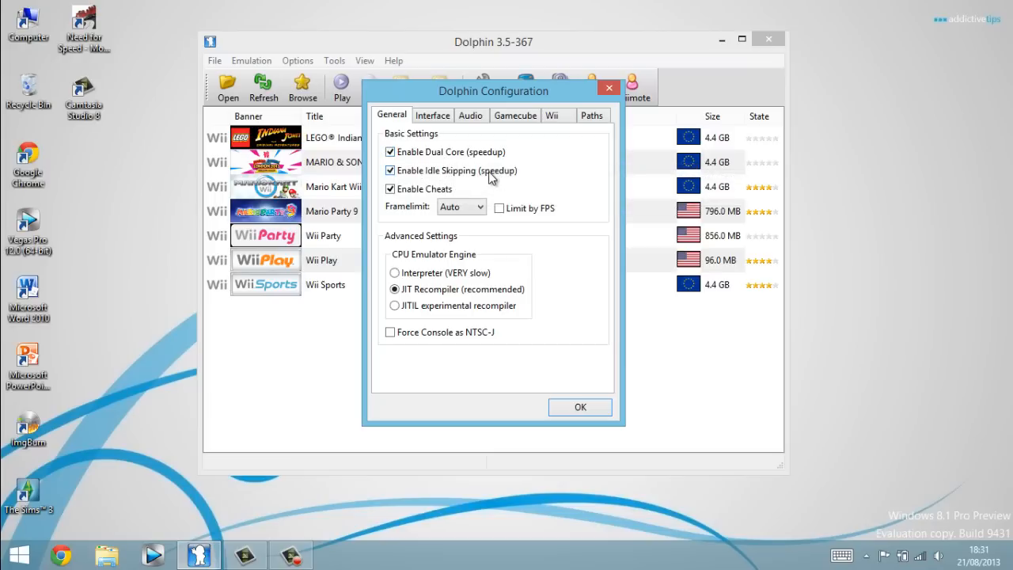
pyautogui.moveTo(497, 155)
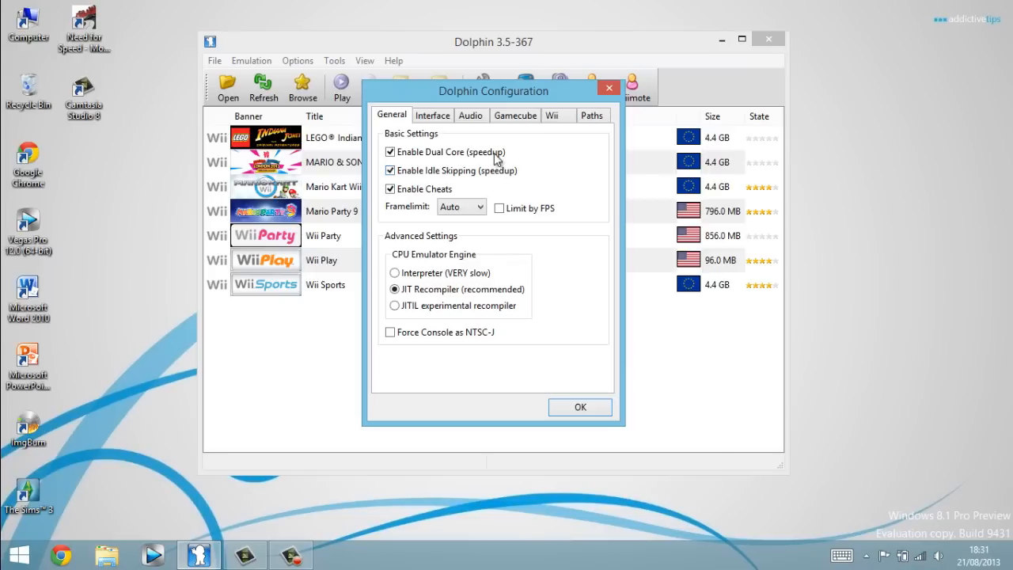
pyautogui.moveTo(475, 164)
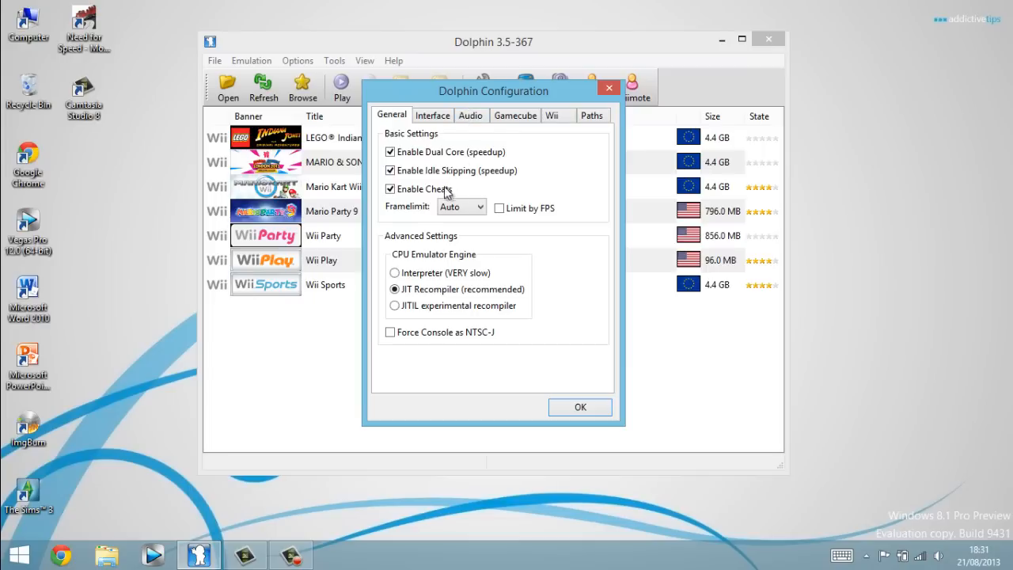
pyautogui.moveTo(498, 174)
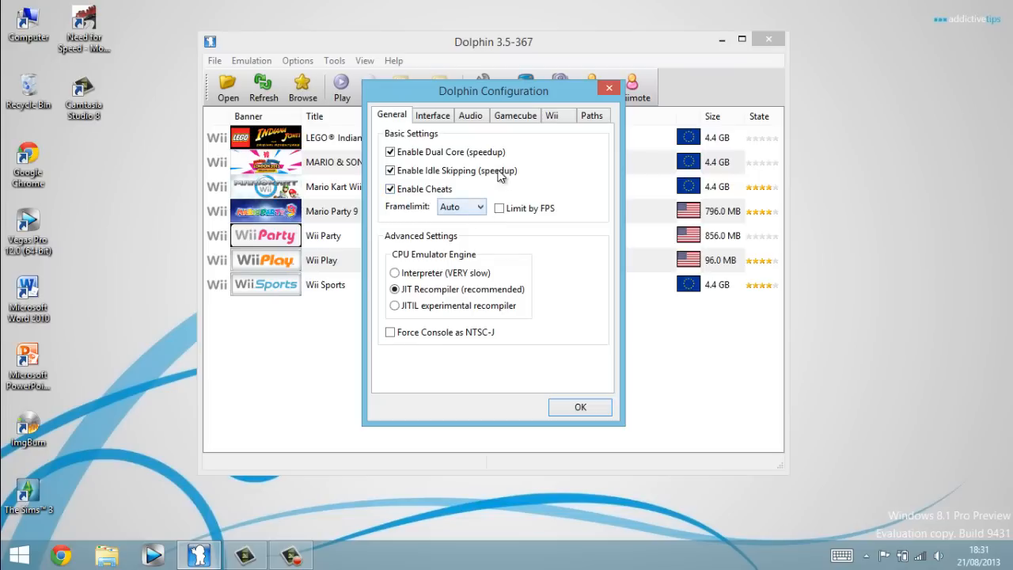
pyautogui.moveTo(467, 212)
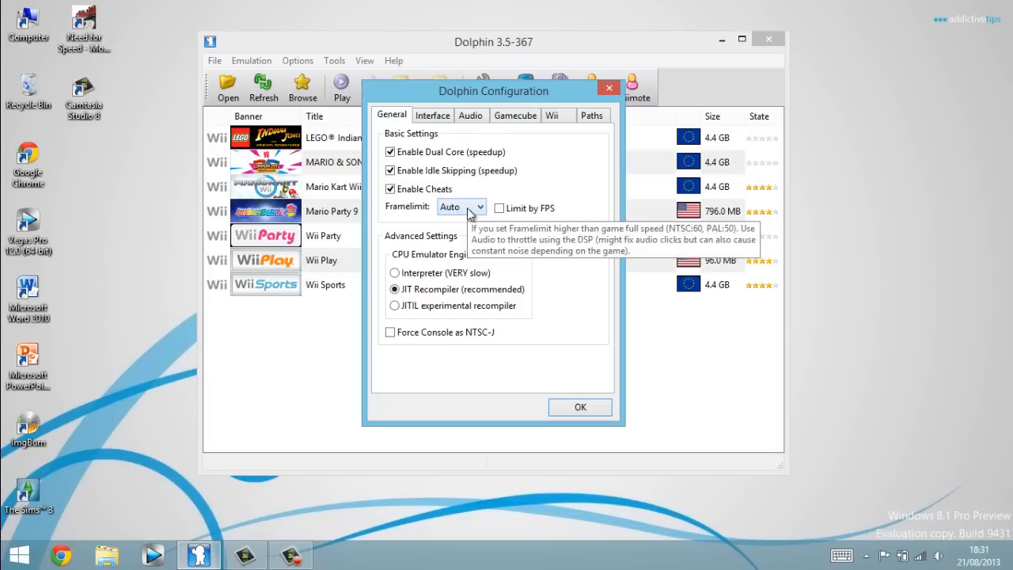
pyautogui.moveTo(484, 218)
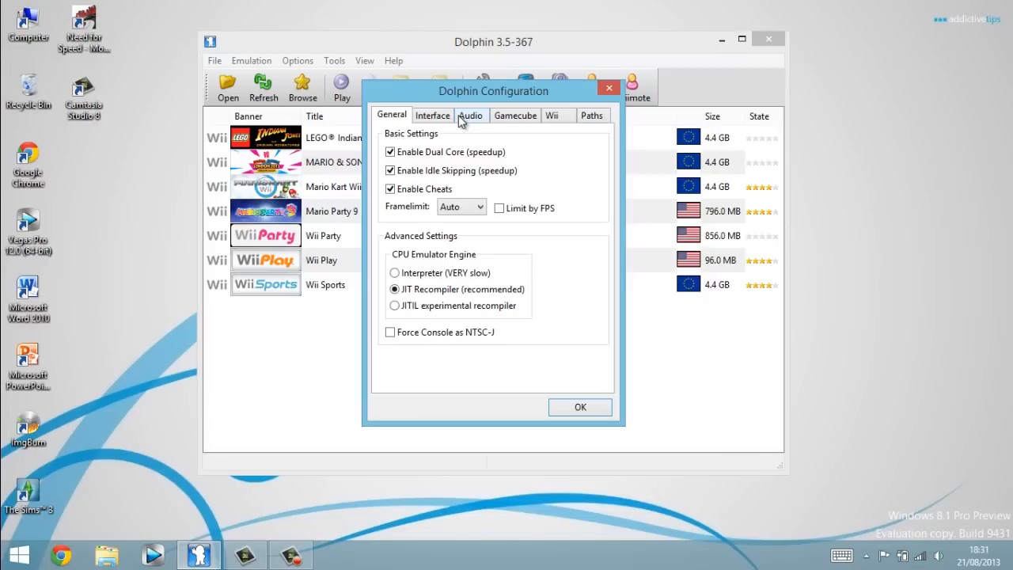
pyautogui.moveTo(414, 141)
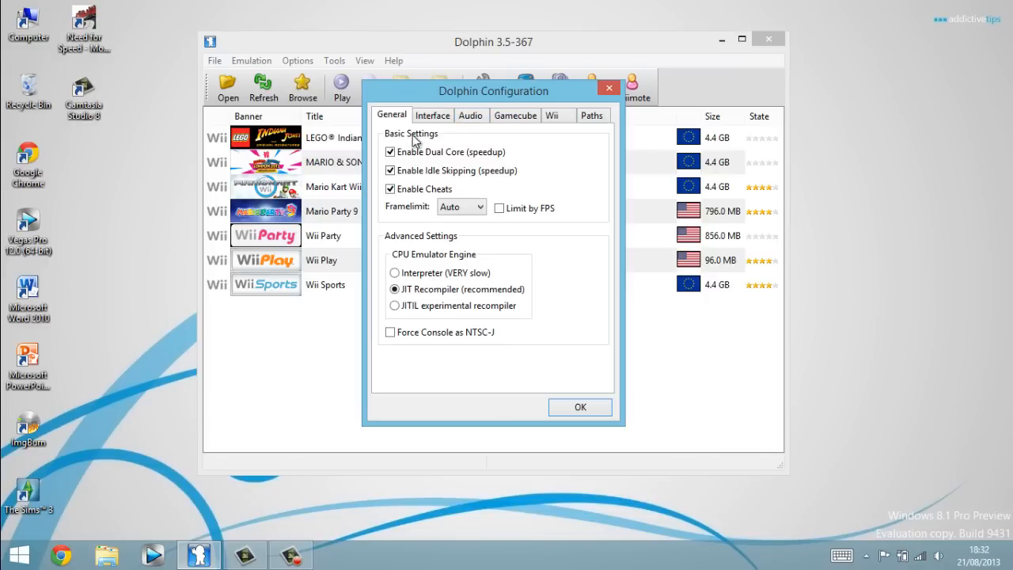
pyautogui.moveTo(455, 254)
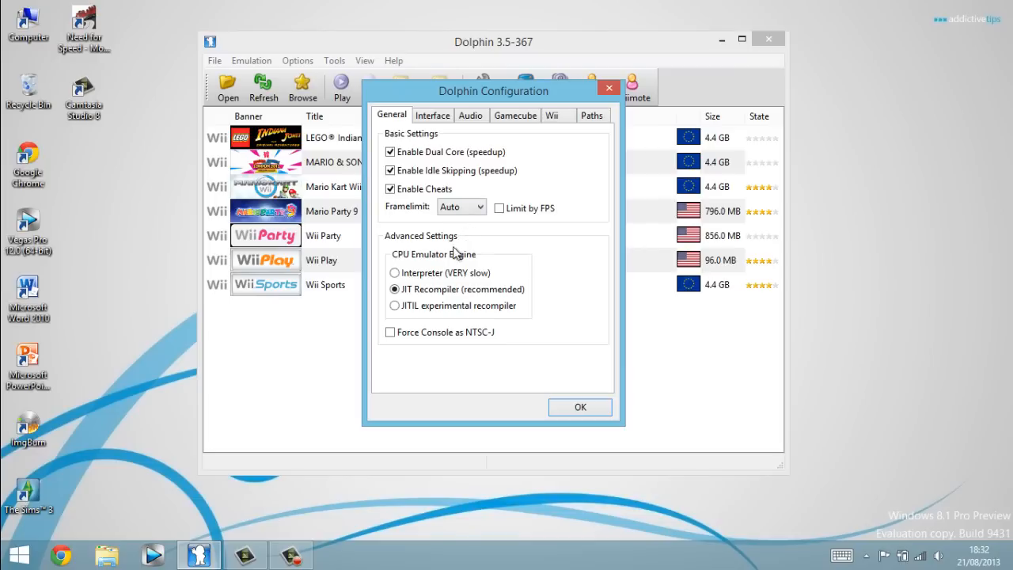
pyautogui.moveTo(441, 260)
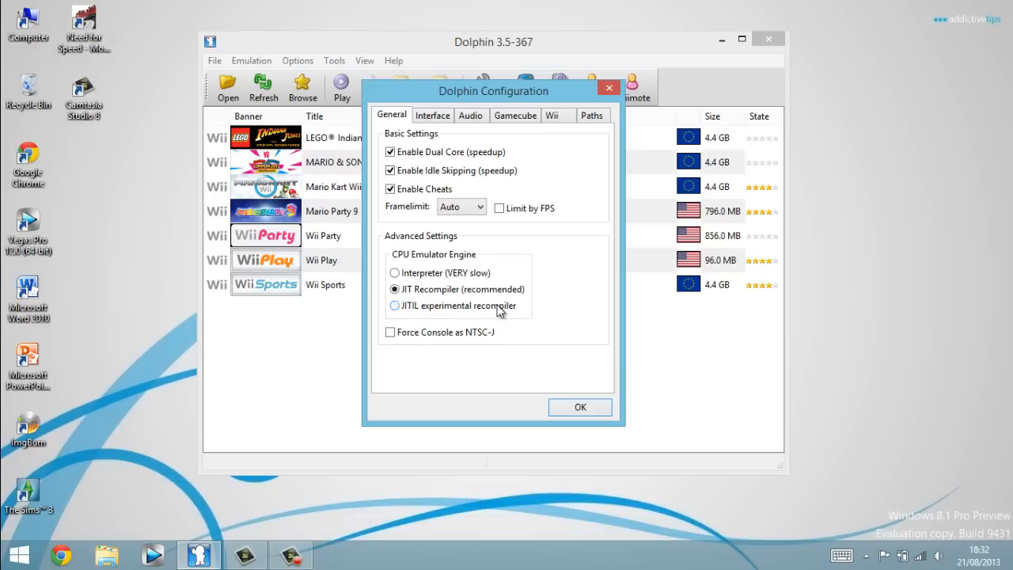
pyautogui.moveTo(492, 308)
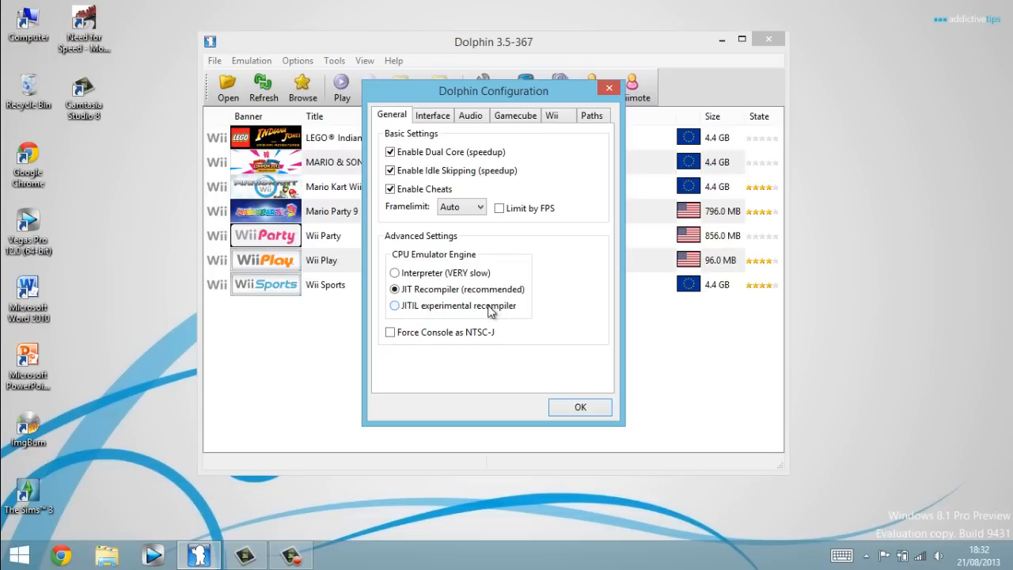
pyautogui.moveTo(463, 319)
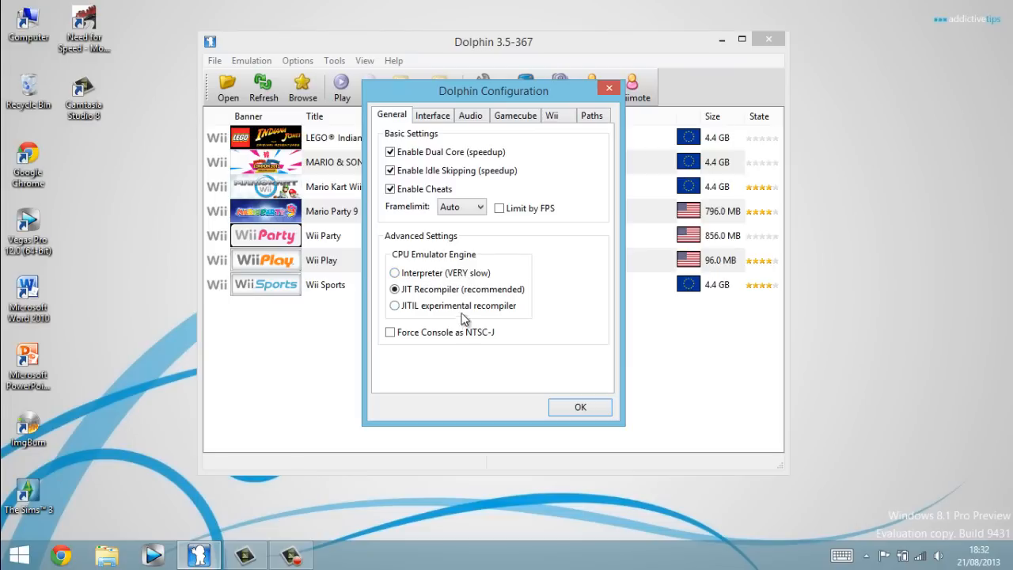
pyautogui.moveTo(447, 313)
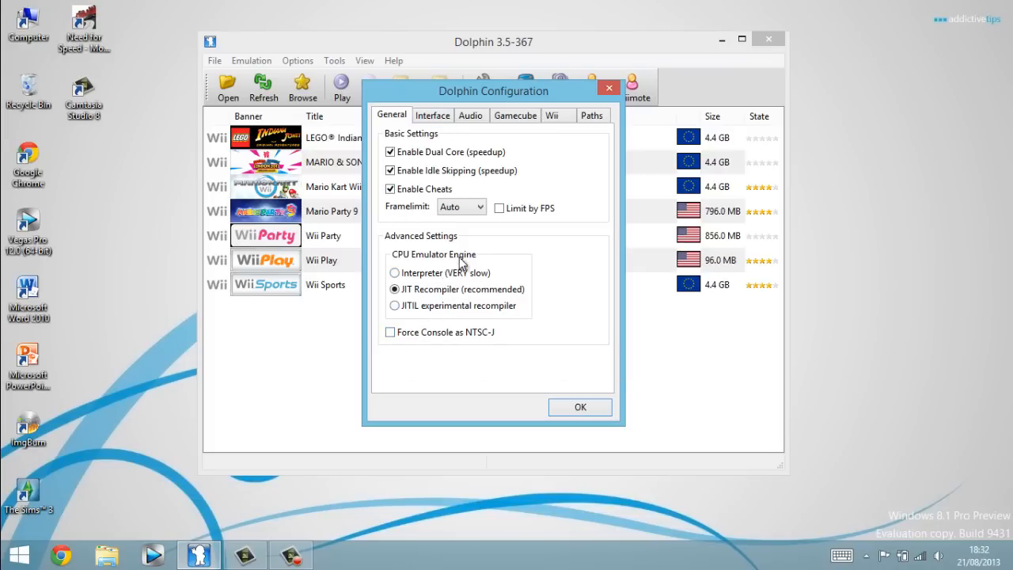
pyautogui.moveTo(432, 115)
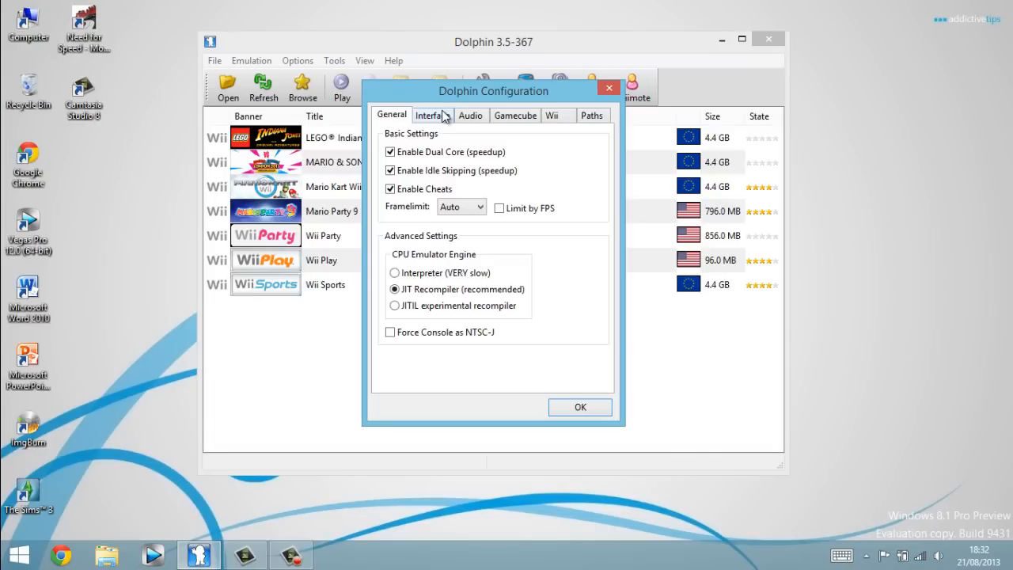
pyautogui.click(432, 115)
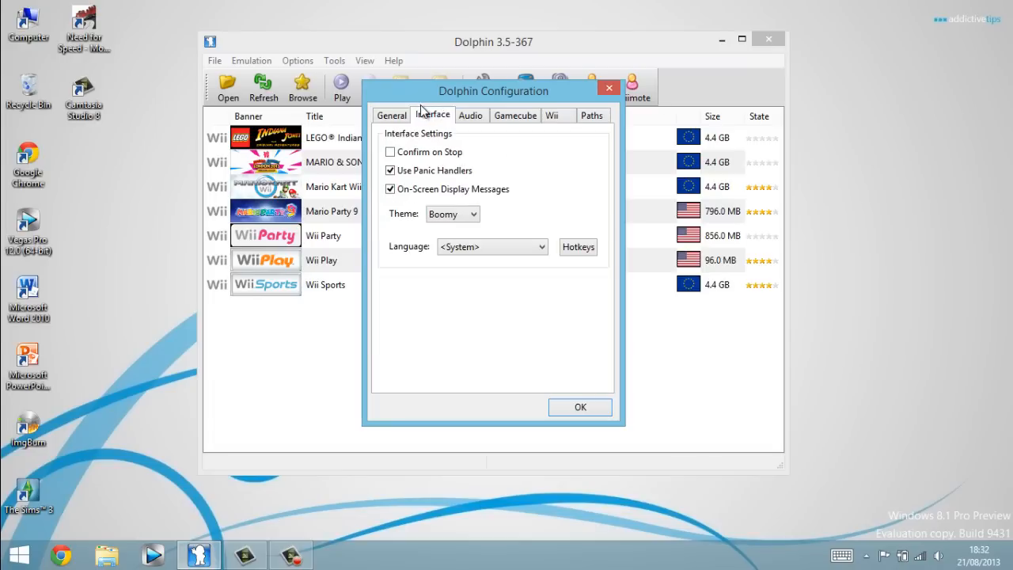
pyautogui.moveTo(472, 120)
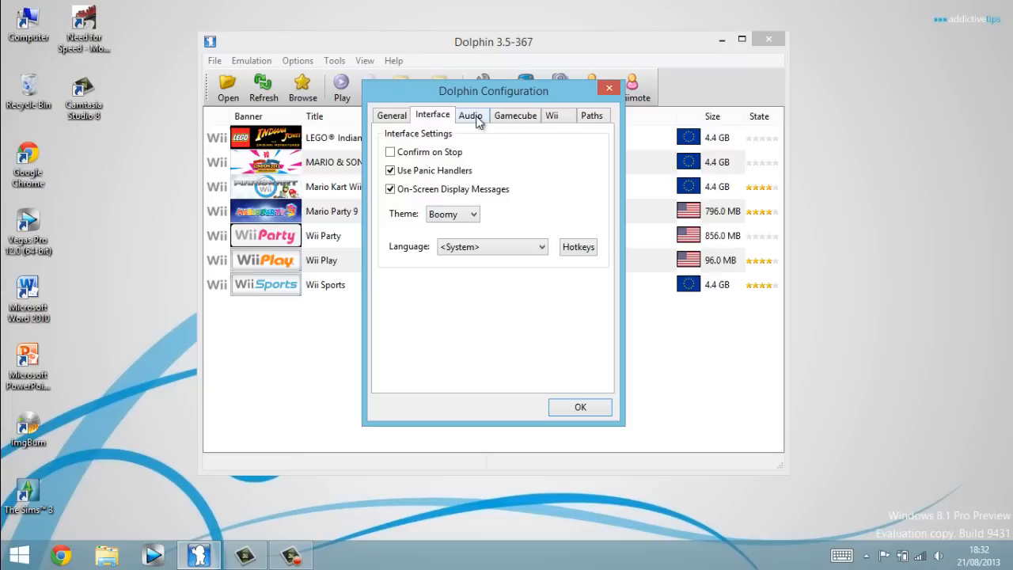
# On the Audio tab, keep XAudio2 as the audio backend, then view the GameCube tab
pyautogui.click(471, 115)
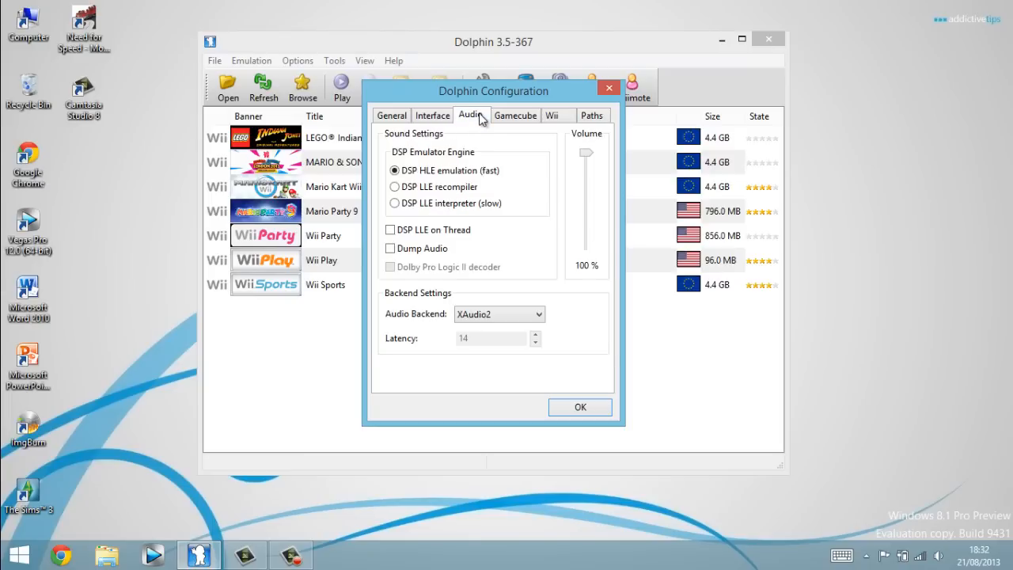
pyautogui.moveTo(420, 155)
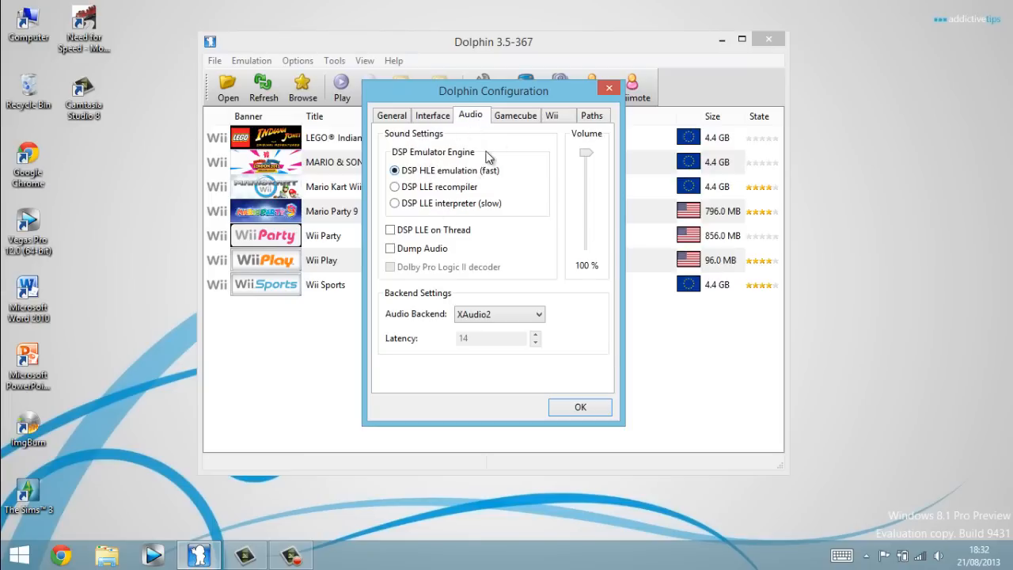
pyautogui.moveTo(460, 161)
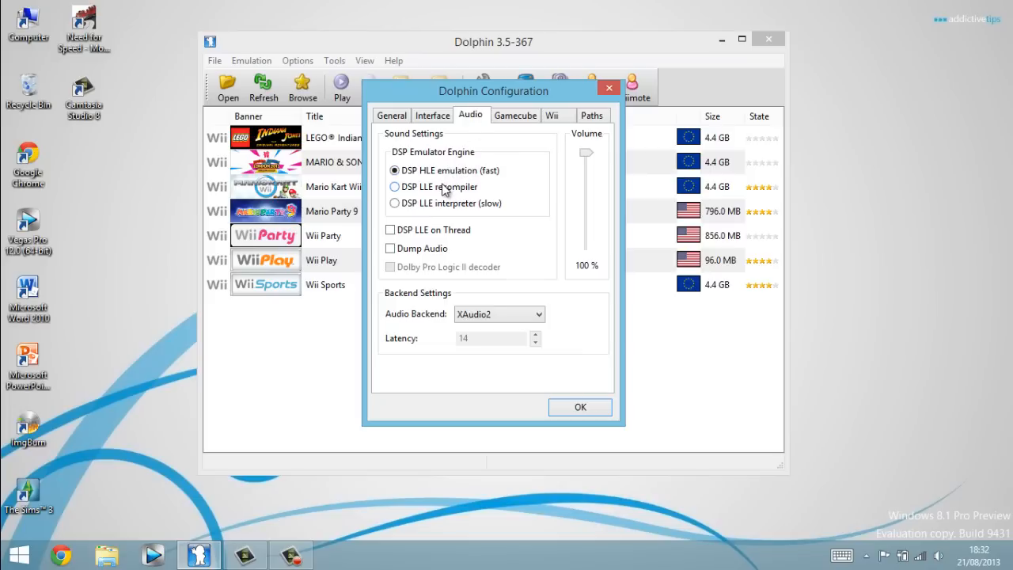
pyautogui.moveTo(449, 196)
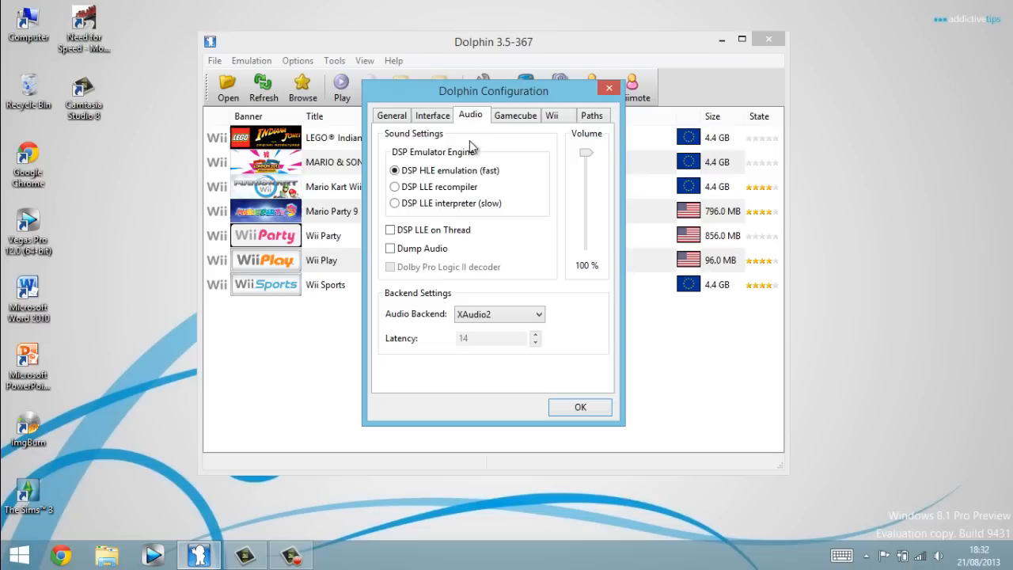
pyautogui.moveTo(479, 321)
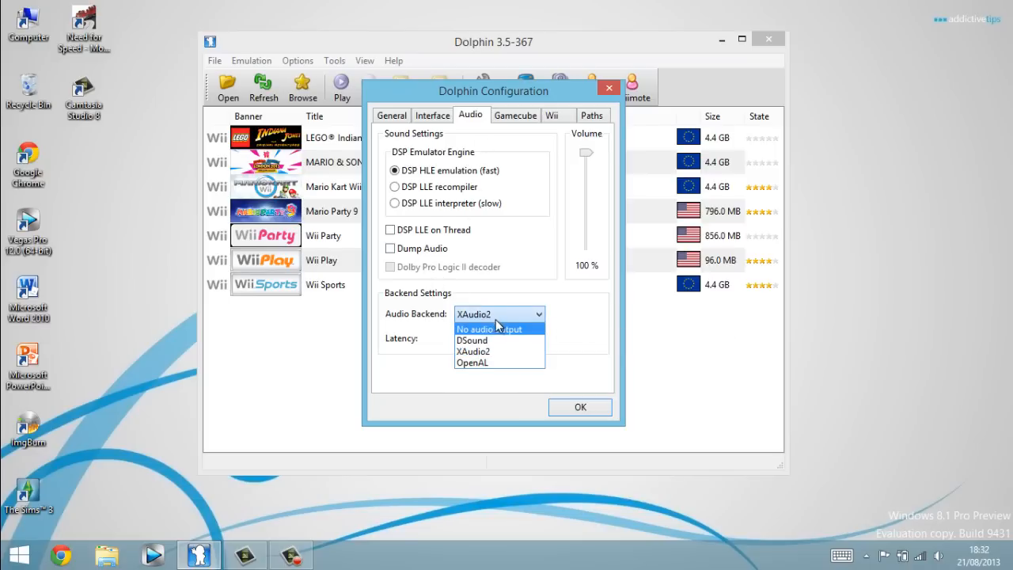
pyautogui.click(499, 314)
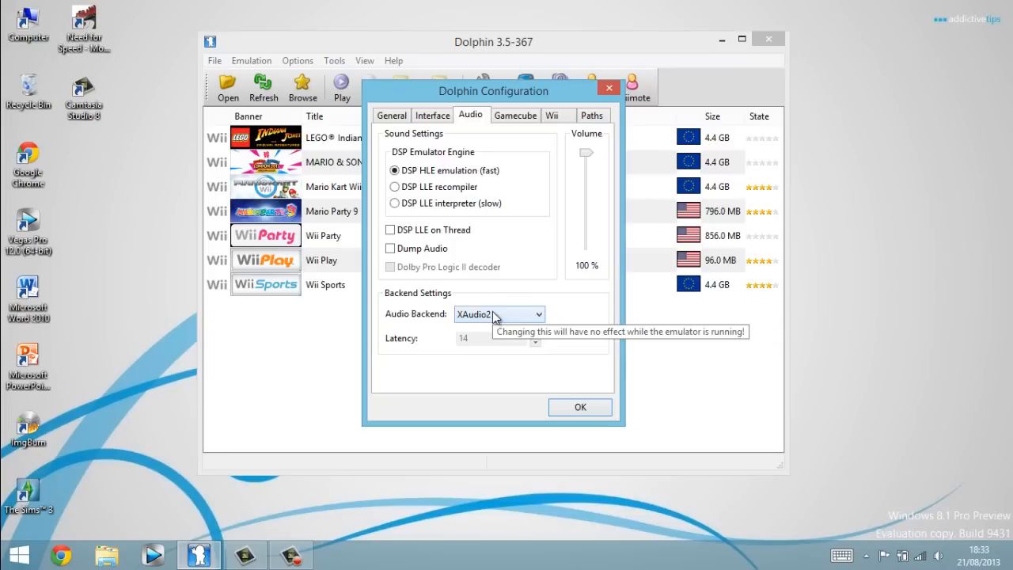
pyautogui.click(515, 115)
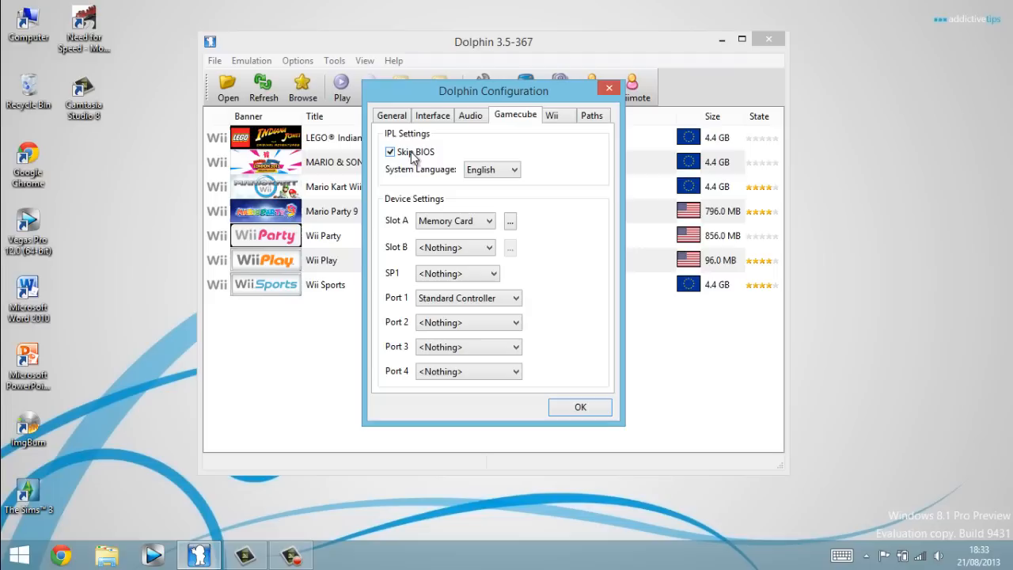
pyautogui.moveTo(411, 157)
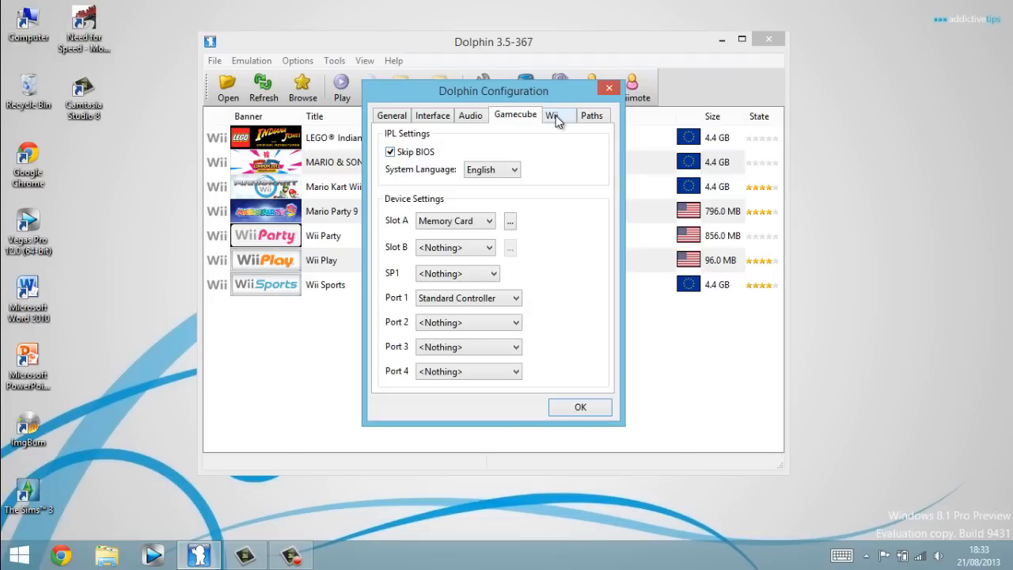
# Untick Use EuRGB60 Mode (PAL60) on the Wii tab, keep 16:9, and view Paths
pyautogui.click(553, 115)
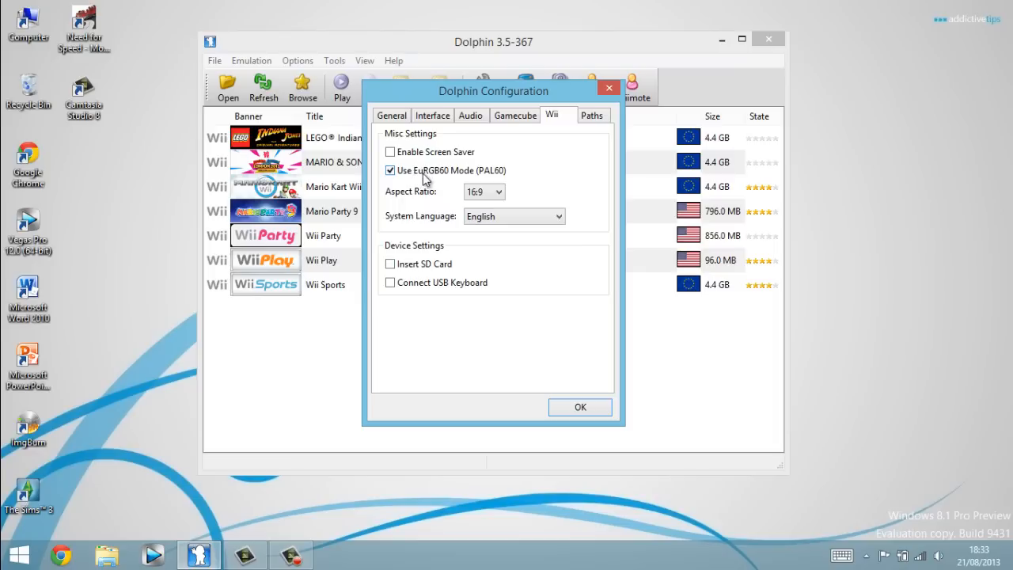
pyautogui.moveTo(492, 180)
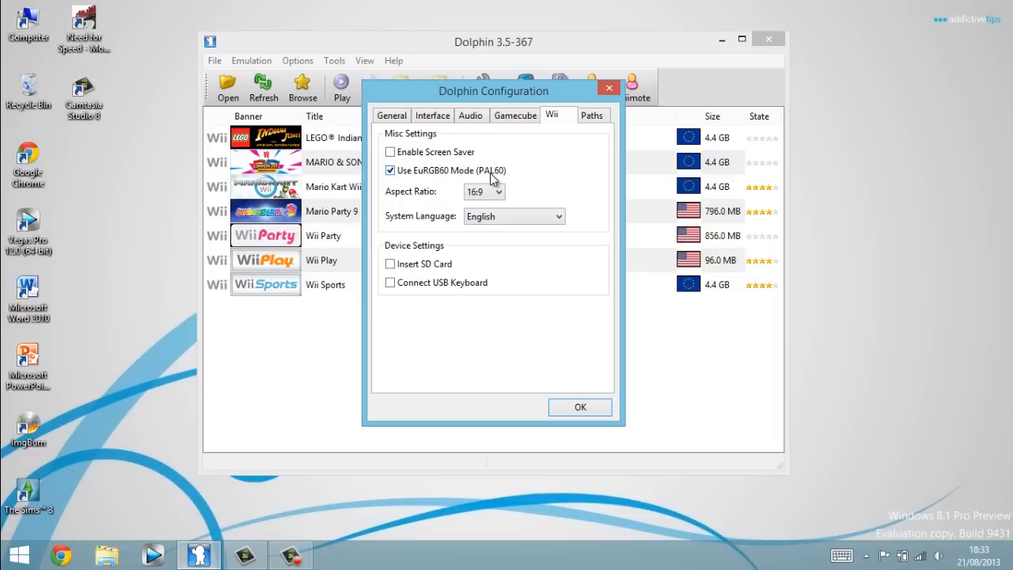
pyautogui.moveTo(469, 178)
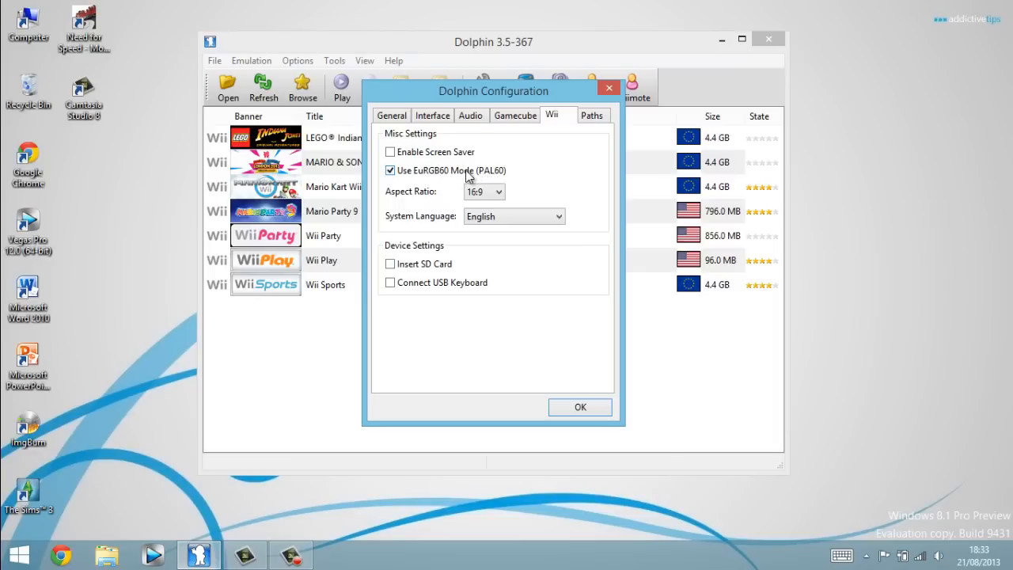
pyautogui.click(389, 171)
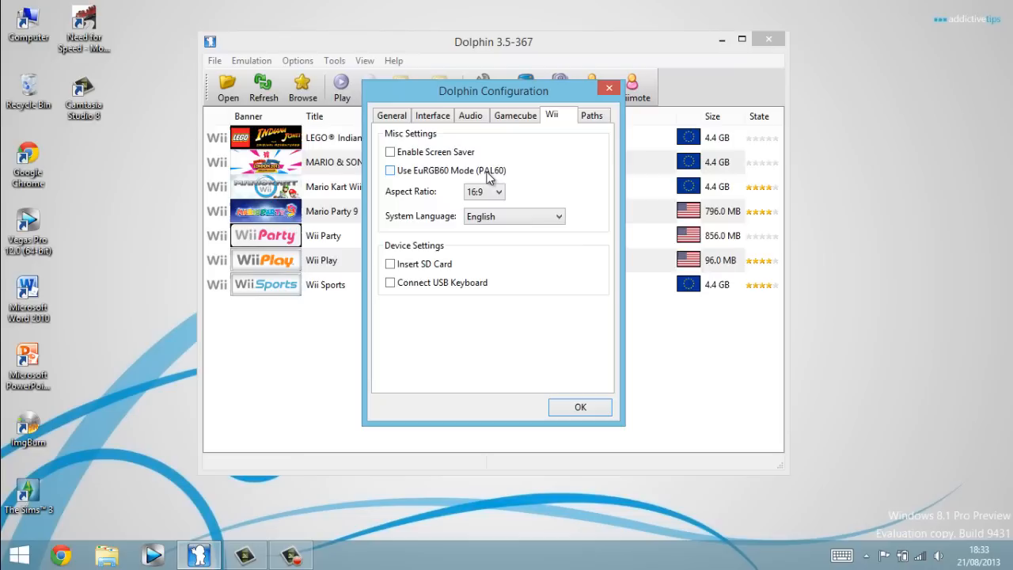
pyautogui.moveTo(484, 172)
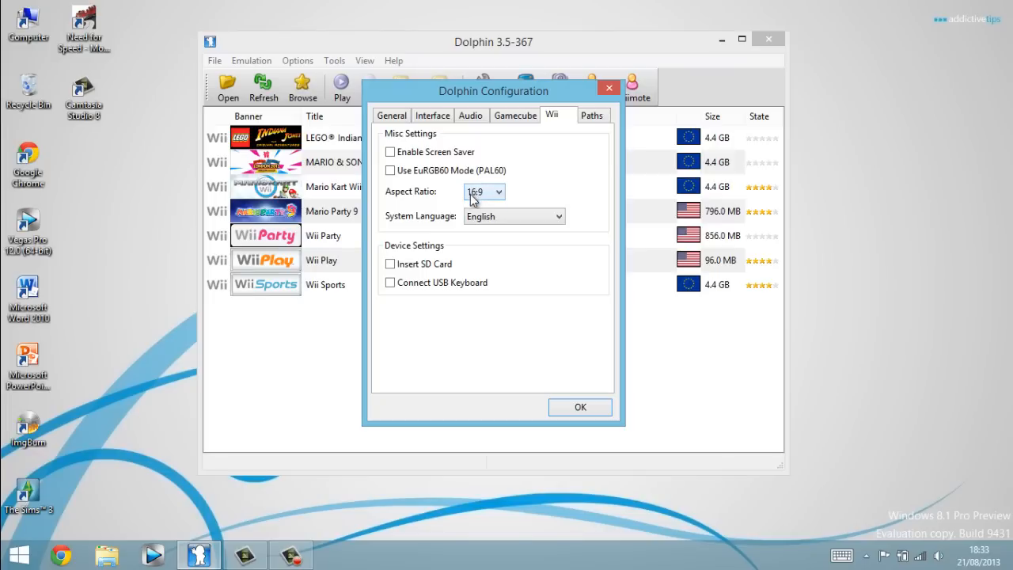
pyautogui.click(484, 192)
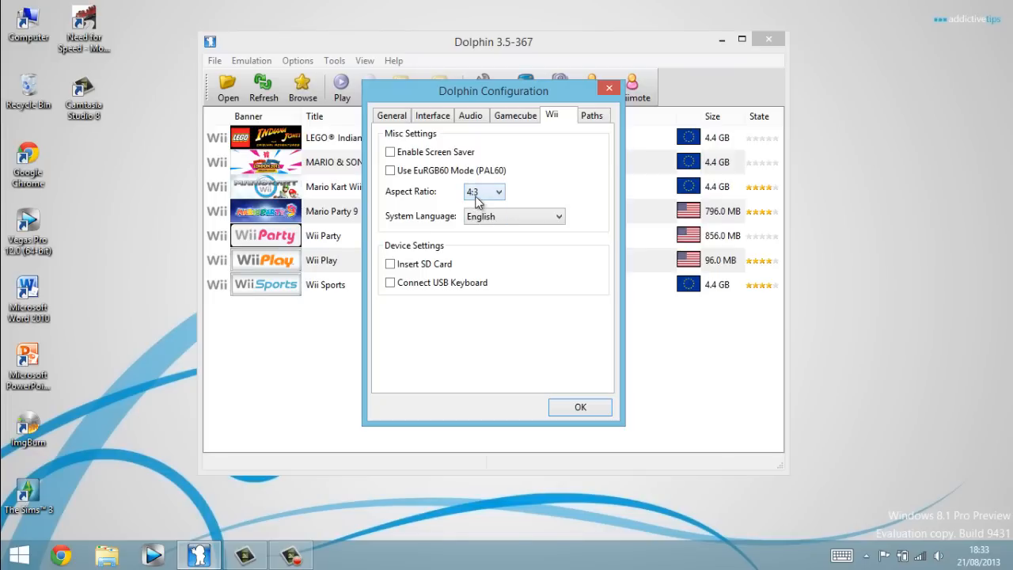
pyautogui.click(484, 191)
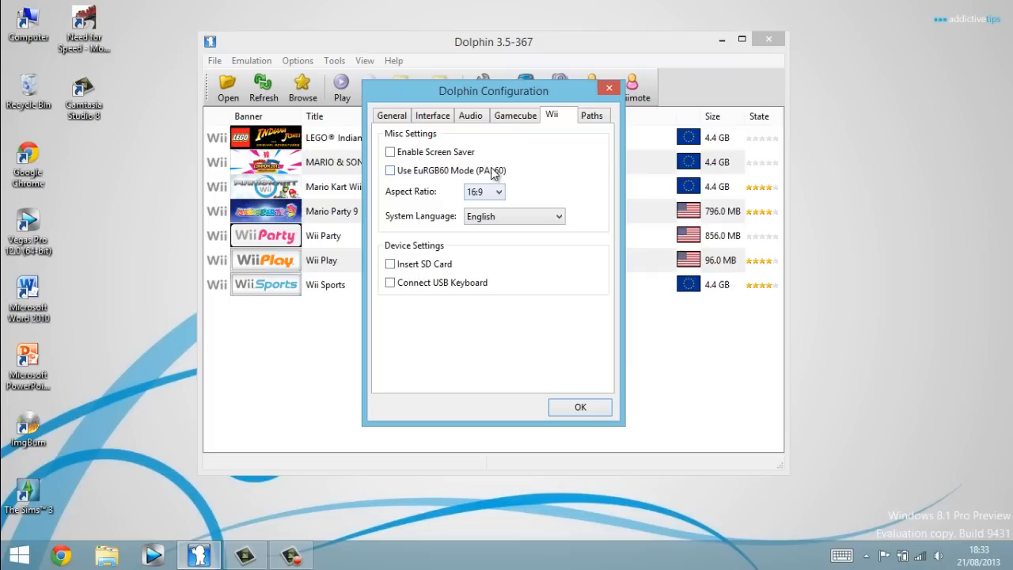
pyautogui.click(592, 115)
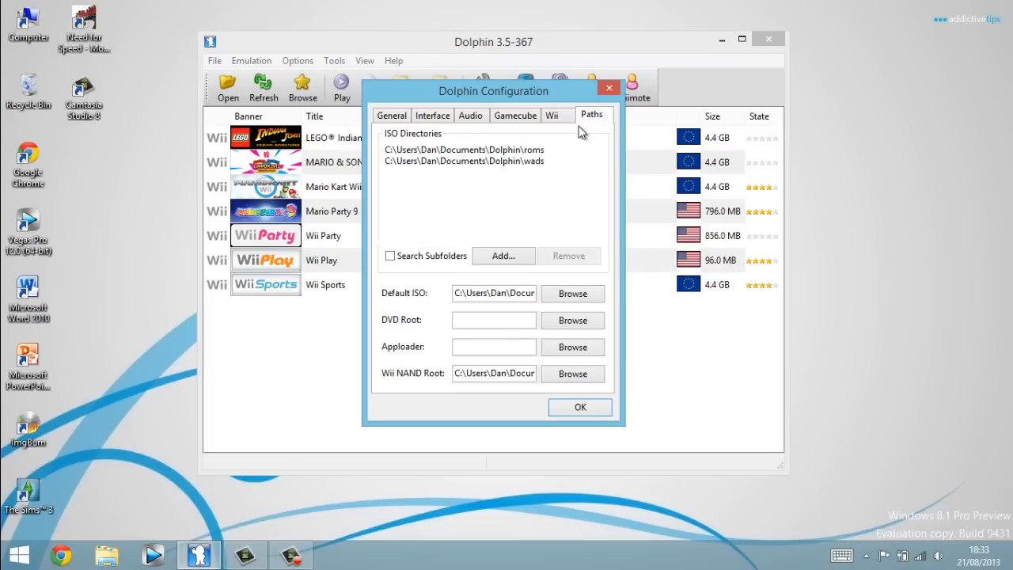
# Save the configuration and open Graphics, keeping Direct3D9 on Intel HD Graphics 3000
pyautogui.click(579, 406)
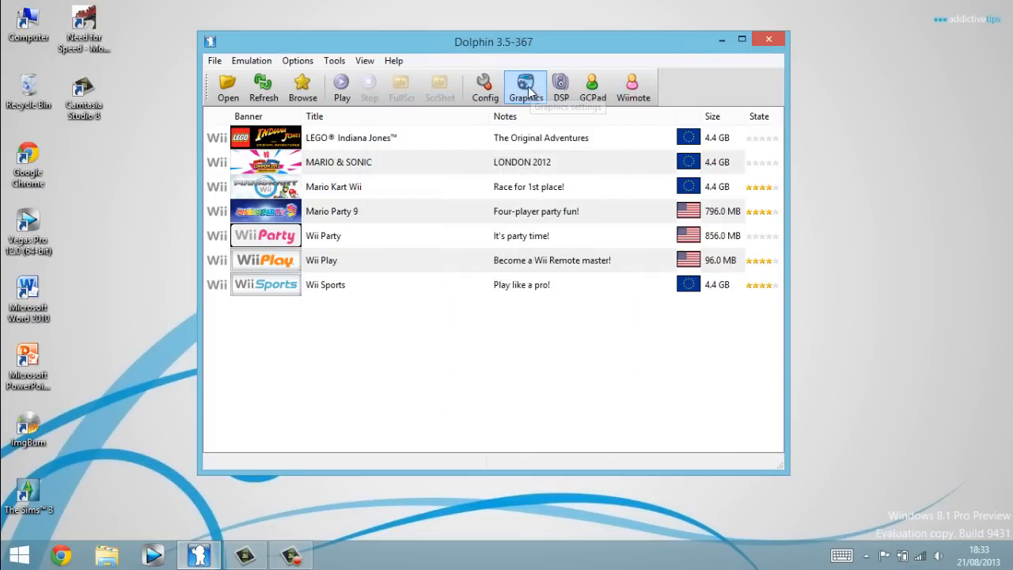
pyautogui.click(524, 87)
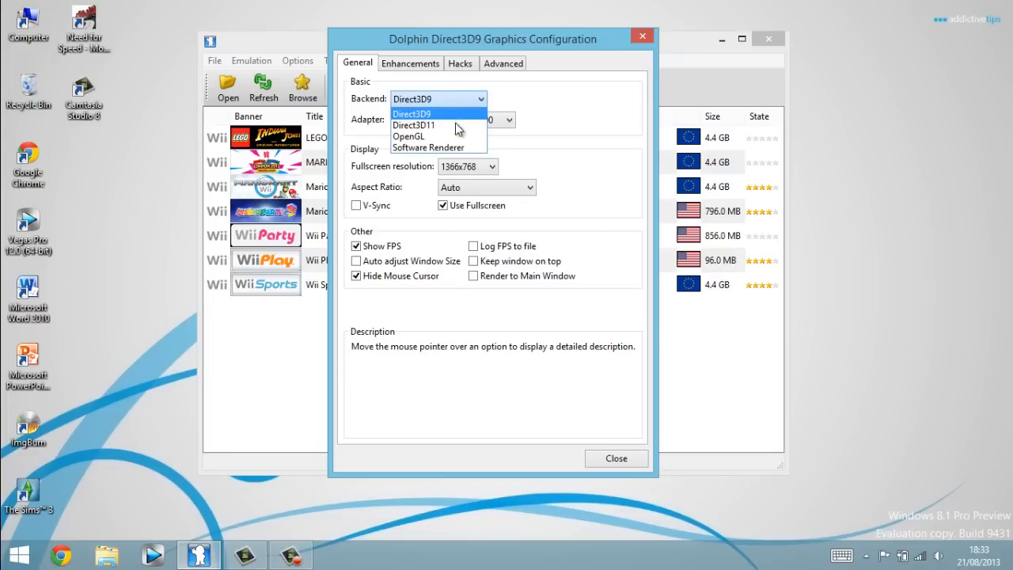
pyautogui.moveTo(451, 136)
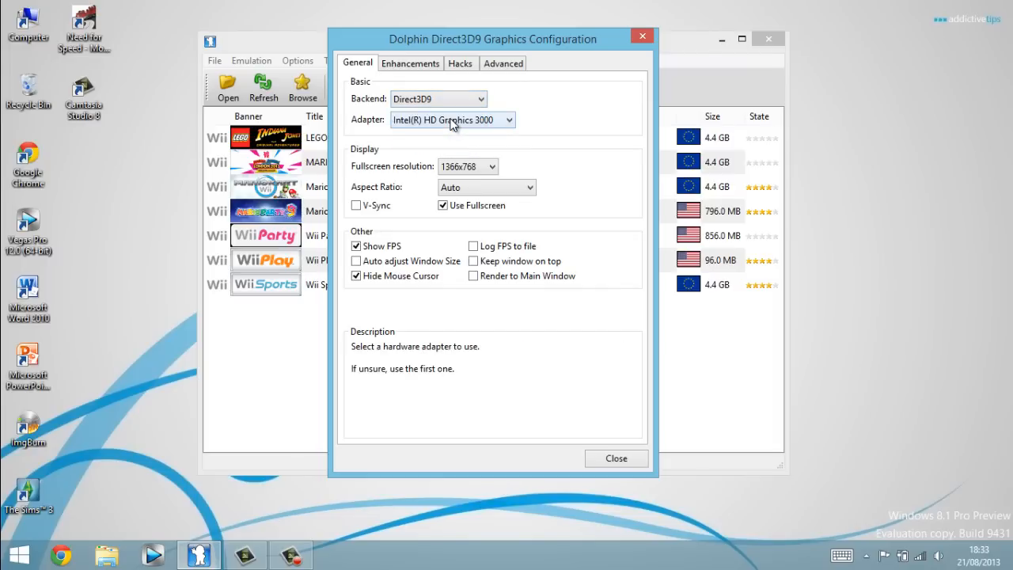
pyautogui.click(451, 119)
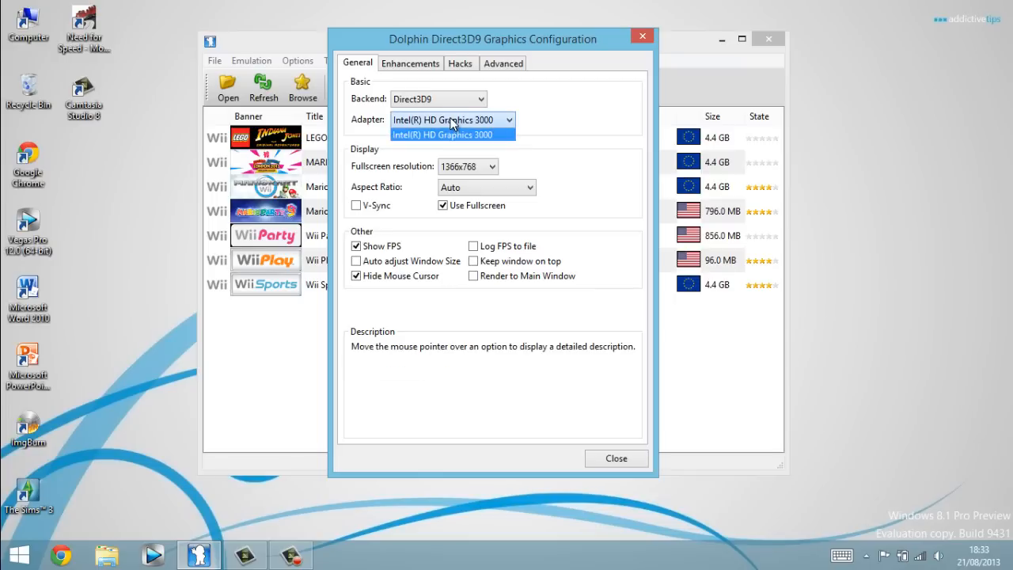
pyautogui.click(444, 134)
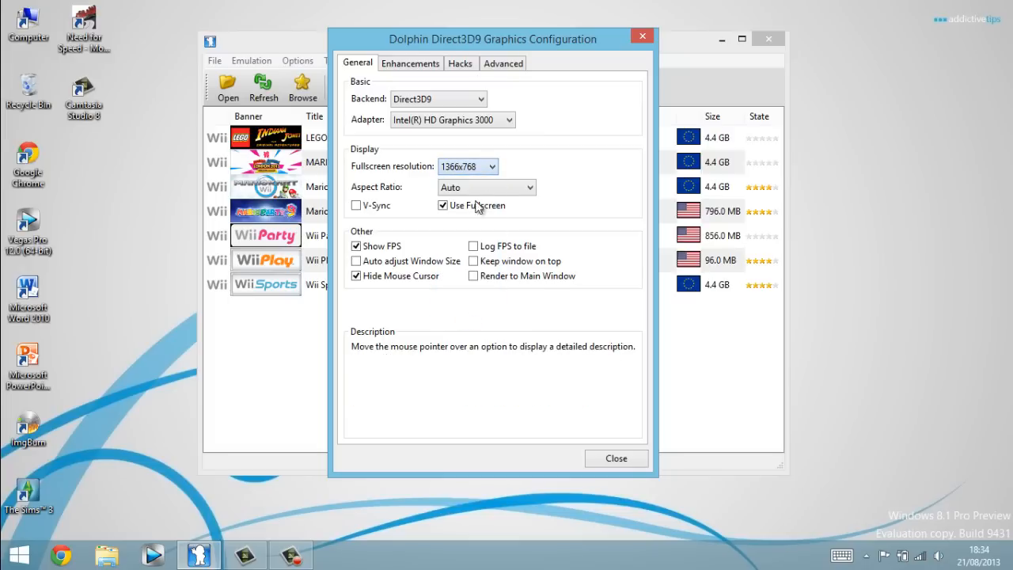
pyautogui.moveTo(486, 187)
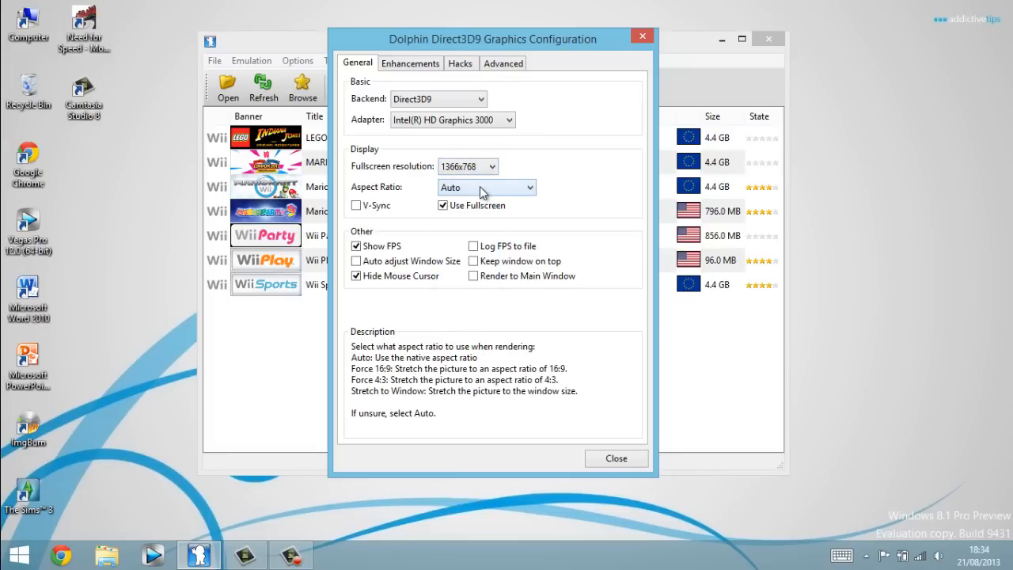
pyautogui.moveTo(463, 195)
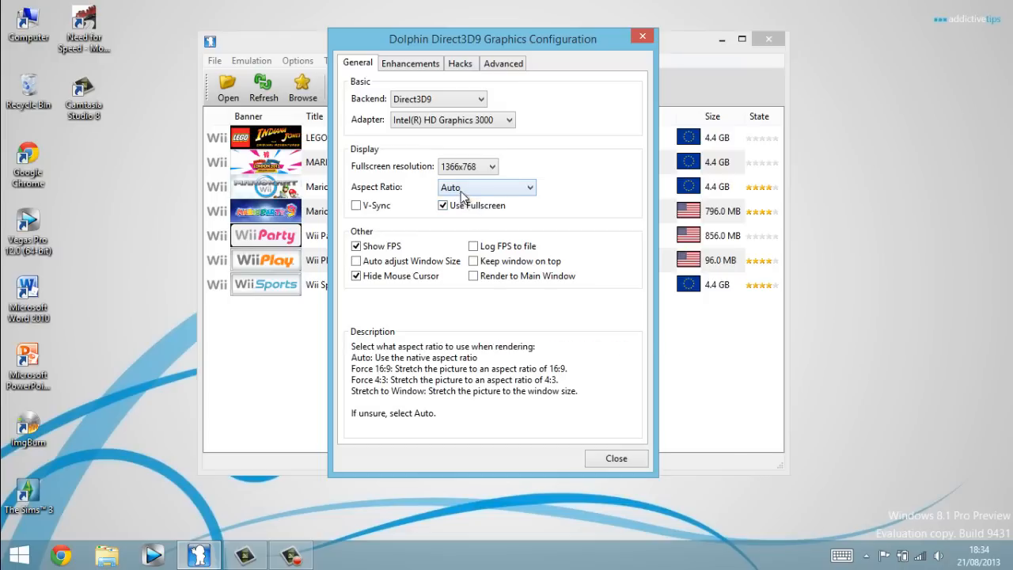
pyautogui.moveTo(465, 228)
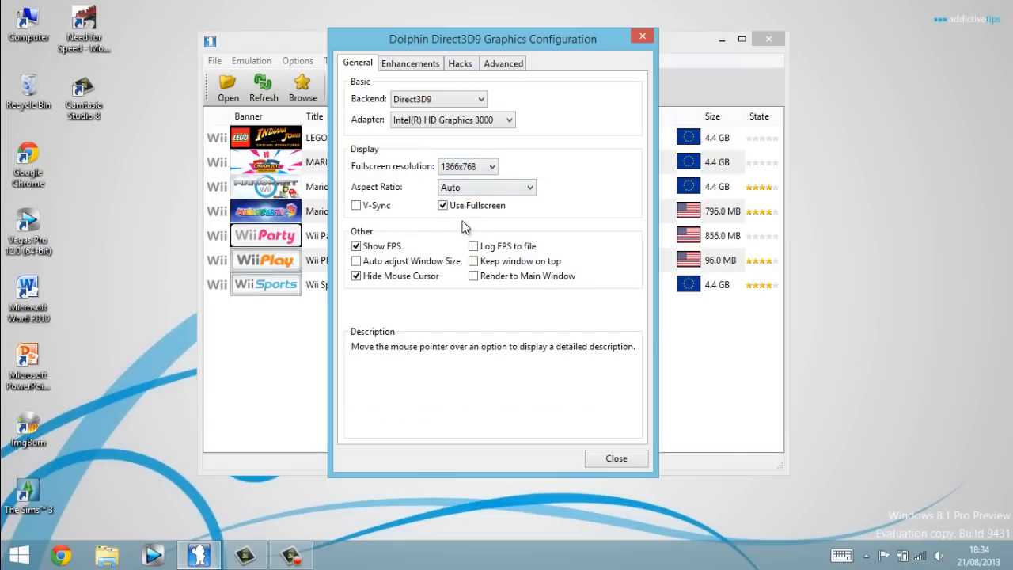
pyautogui.moveTo(442, 205)
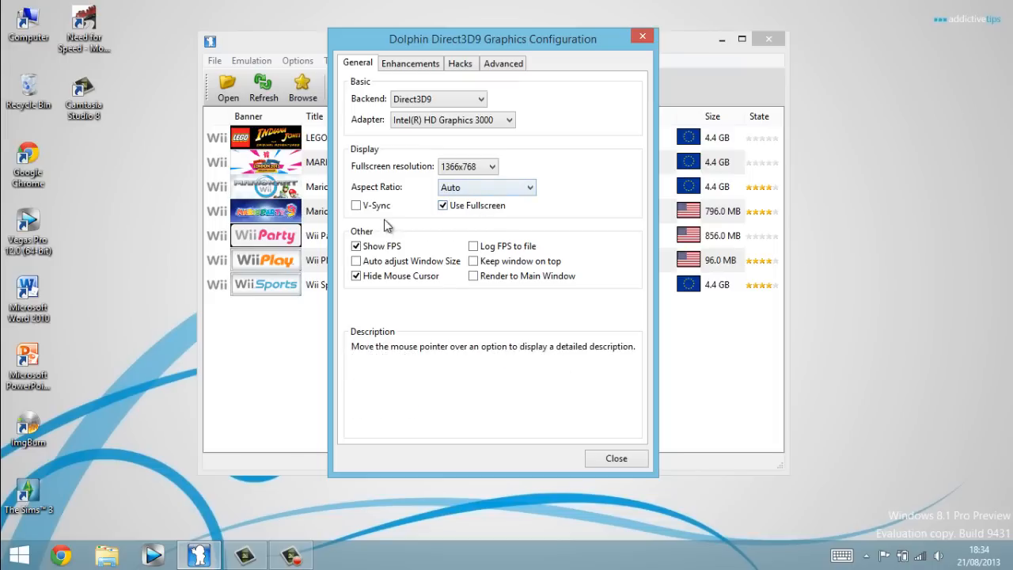
pyautogui.moveTo(379, 211)
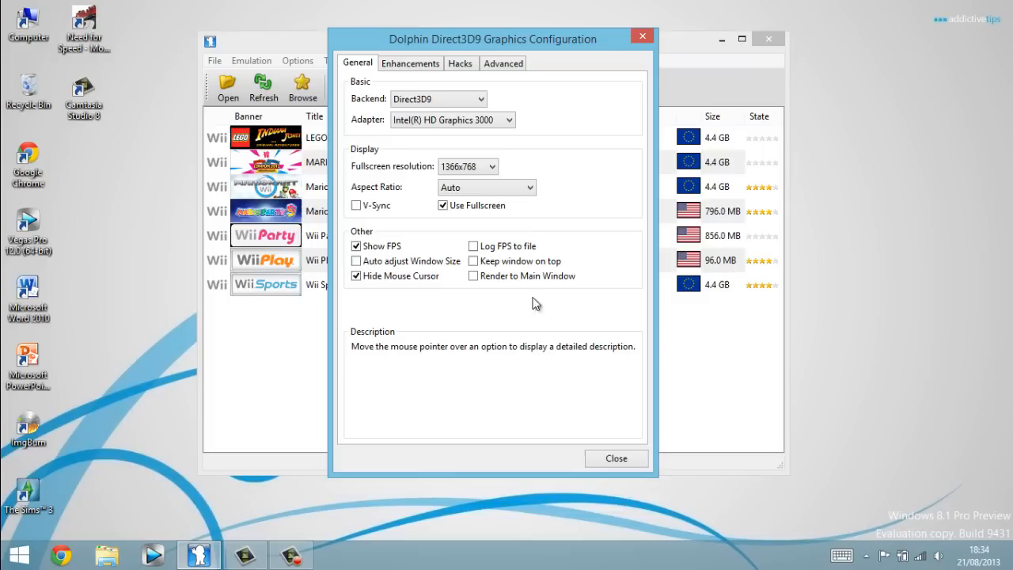
# On the Enhancements tab, set Internal Resolution to 1.5x Native (960x792)
pyautogui.click(410, 62)
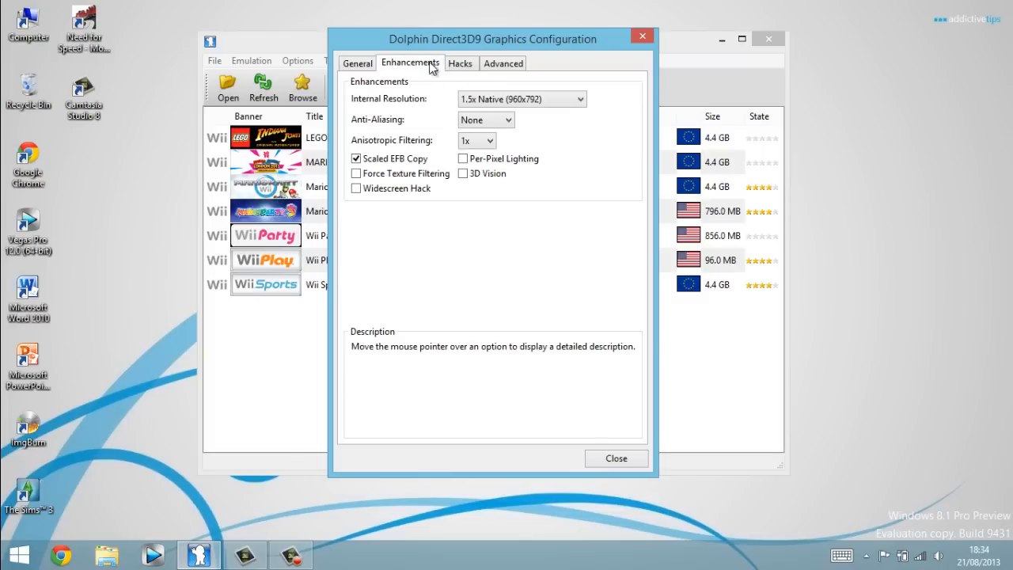
pyautogui.moveTo(486, 99)
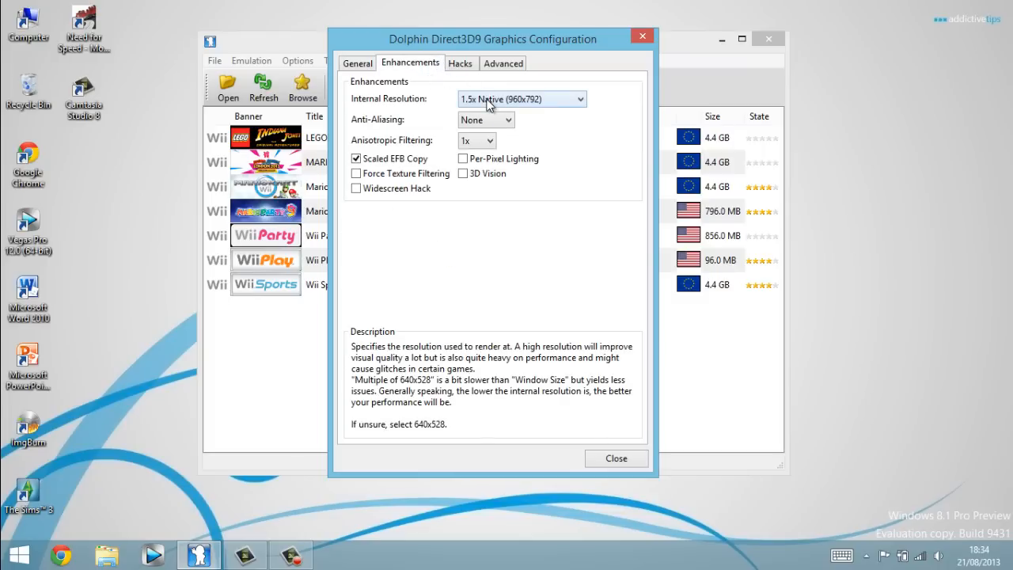
pyautogui.click(520, 98)
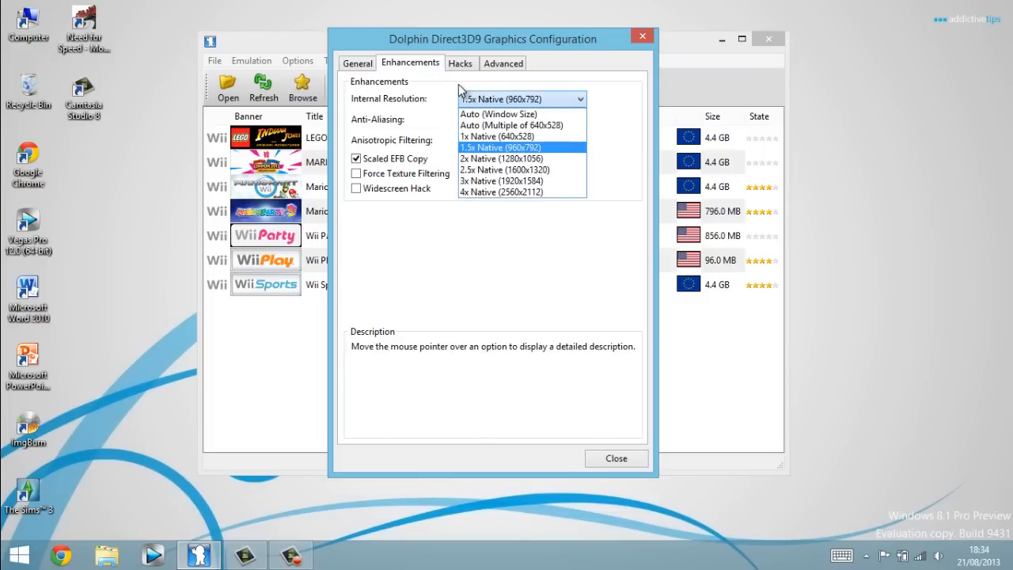
pyautogui.click(499, 113)
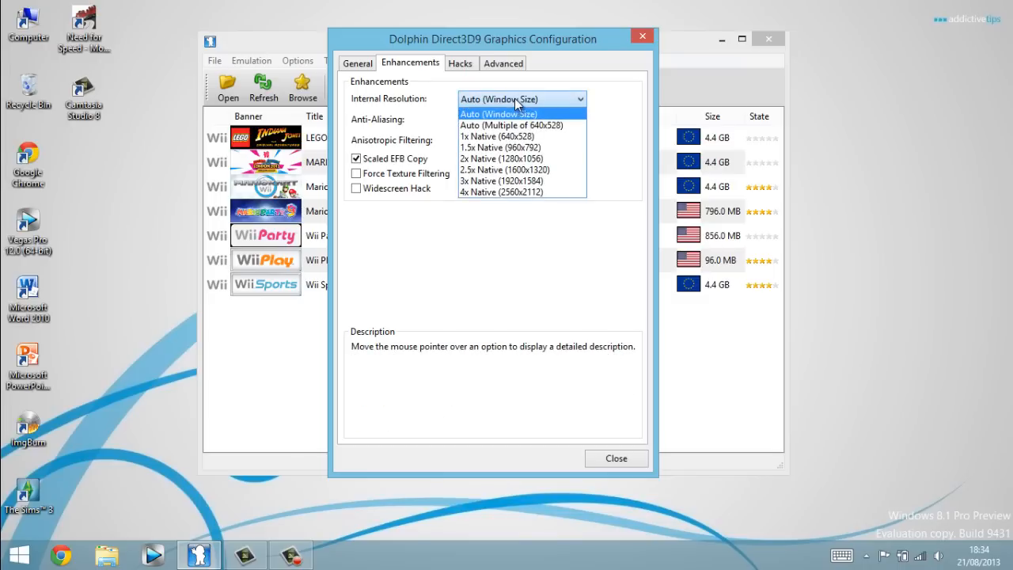
pyautogui.moveTo(388, 75)
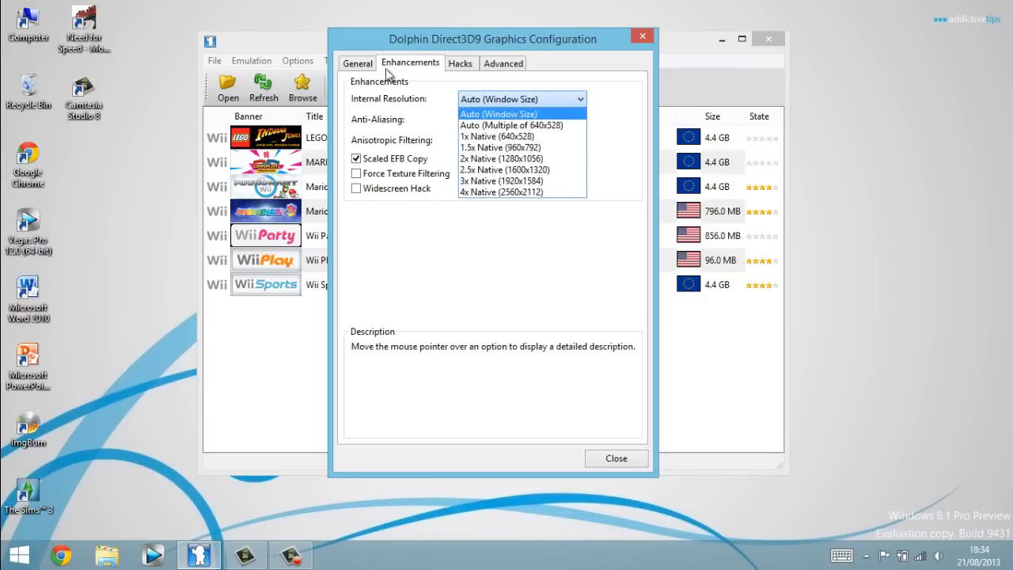
pyautogui.click(498, 113)
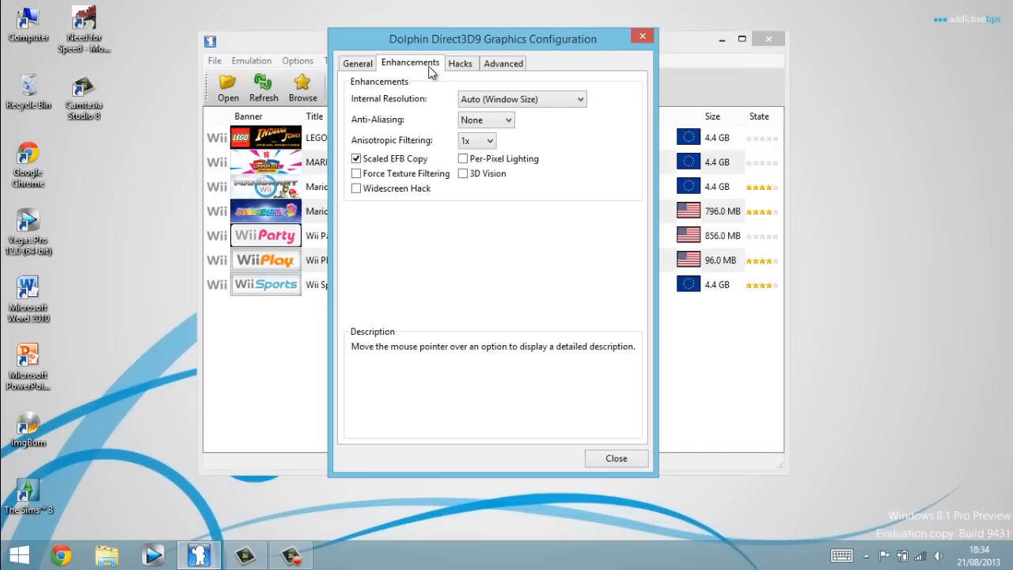
pyautogui.moveTo(465, 117)
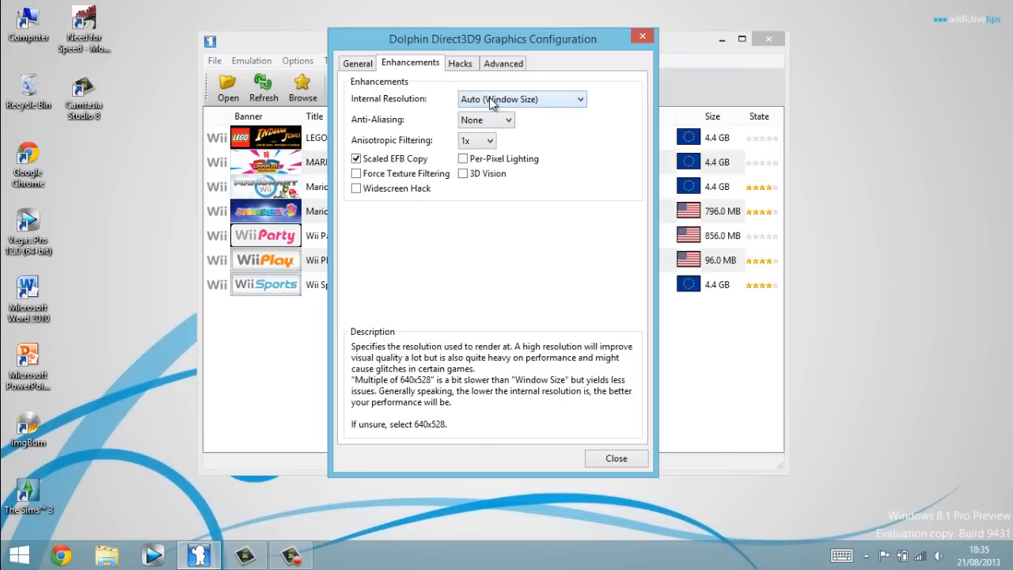
pyautogui.moveTo(484, 85)
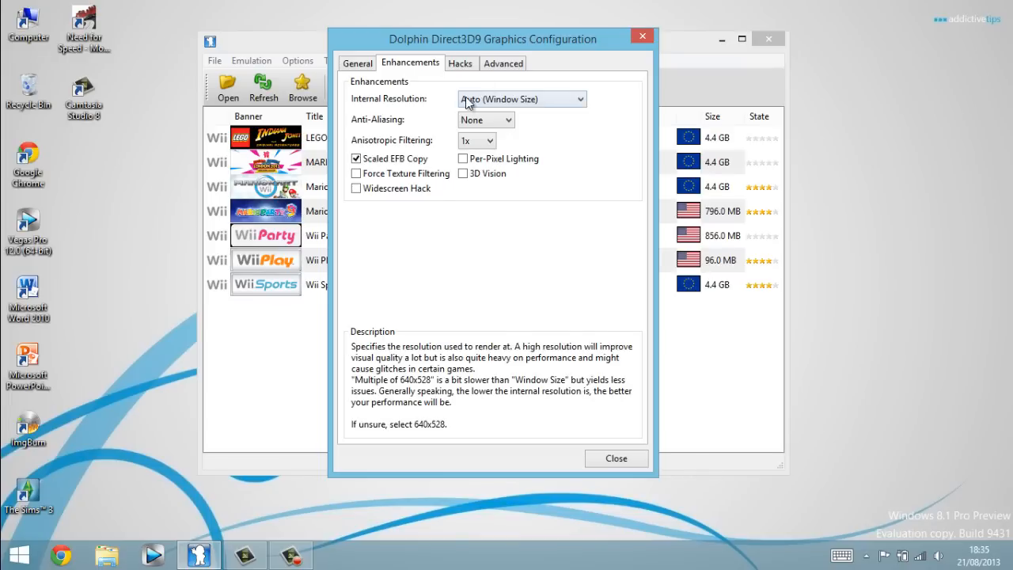
pyautogui.click(521, 99)
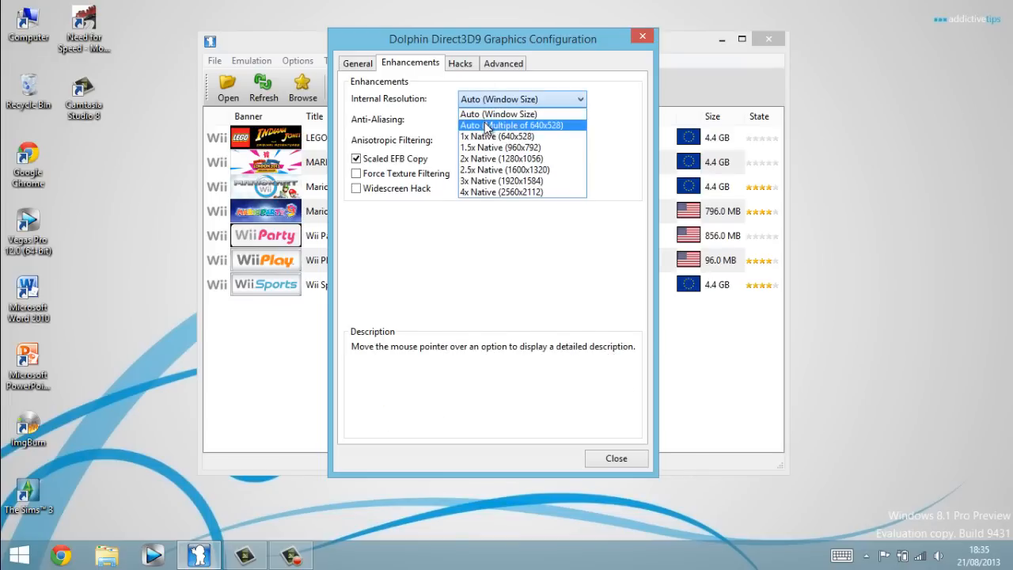
pyautogui.click(497, 136)
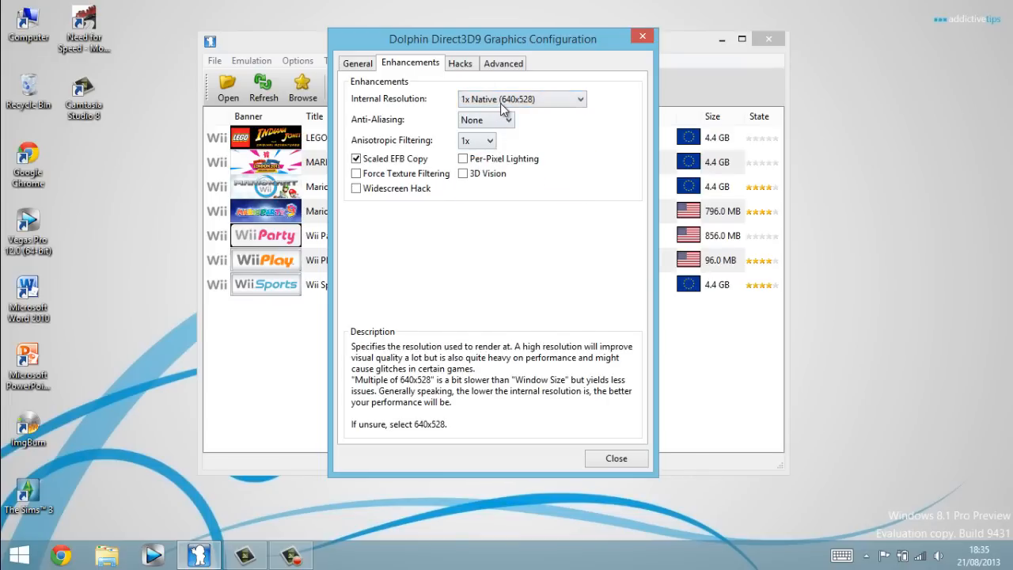
pyautogui.click(522, 98)
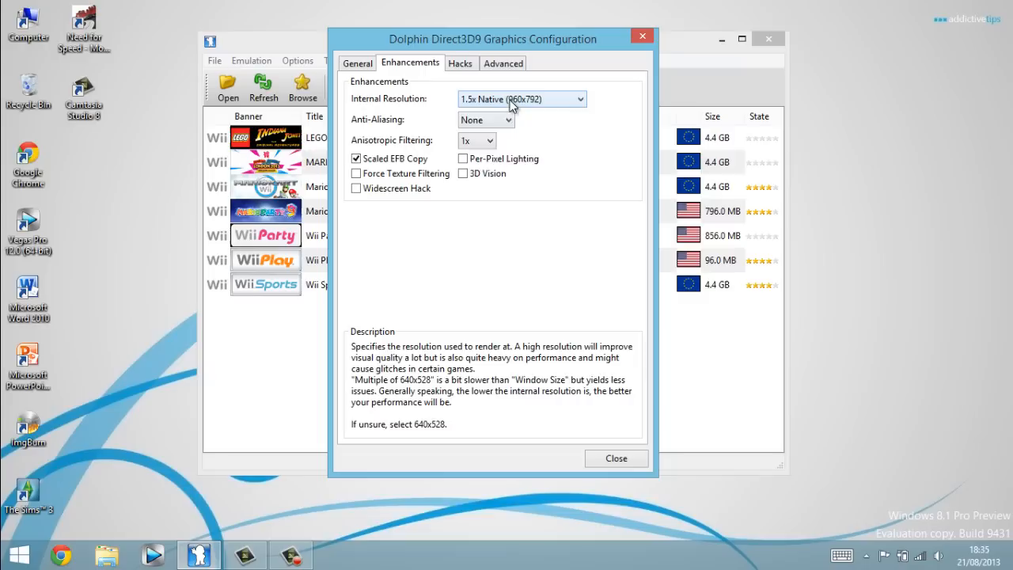
pyautogui.click(522, 98)
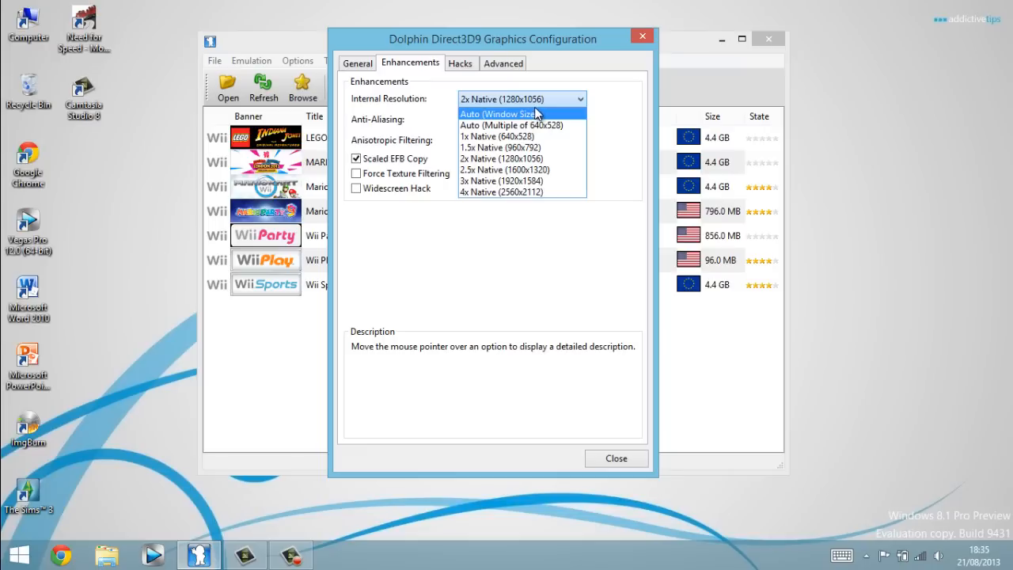
pyautogui.moveTo(521, 170)
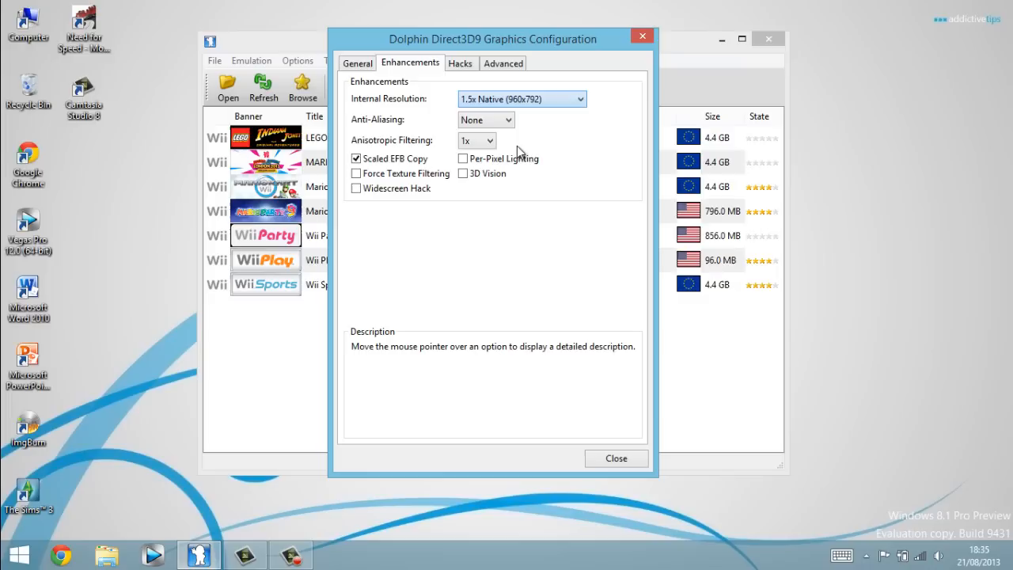
pyautogui.moveTo(475, 140)
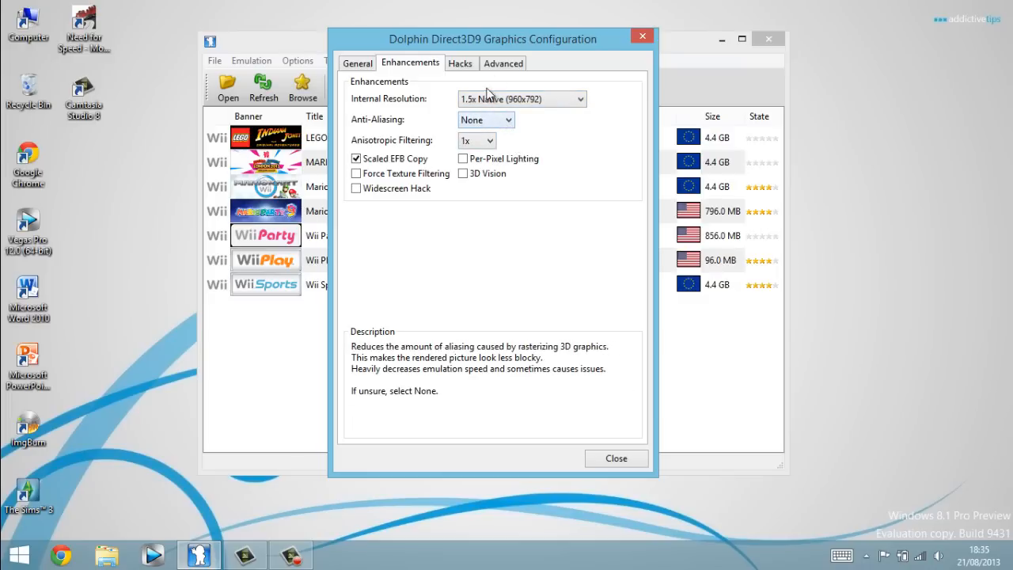
pyautogui.moveTo(490, 127)
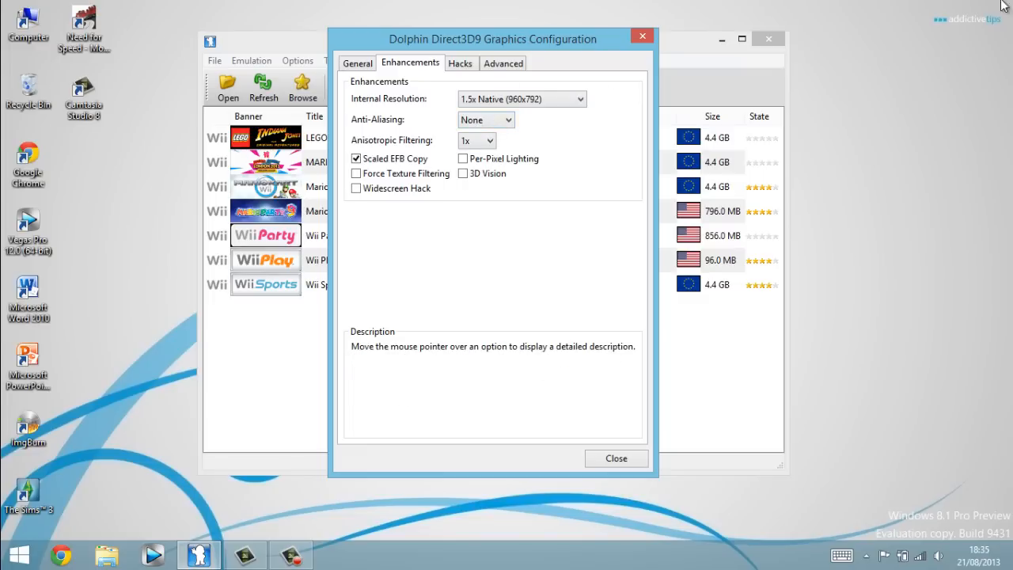
pyautogui.moveTo(486, 119)
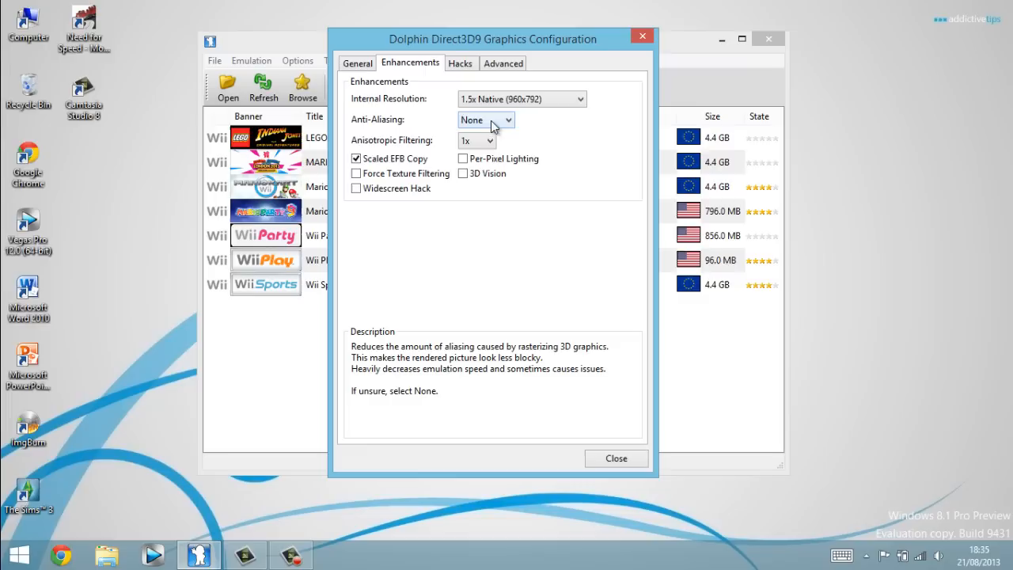
pyautogui.moveTo(548, 227)
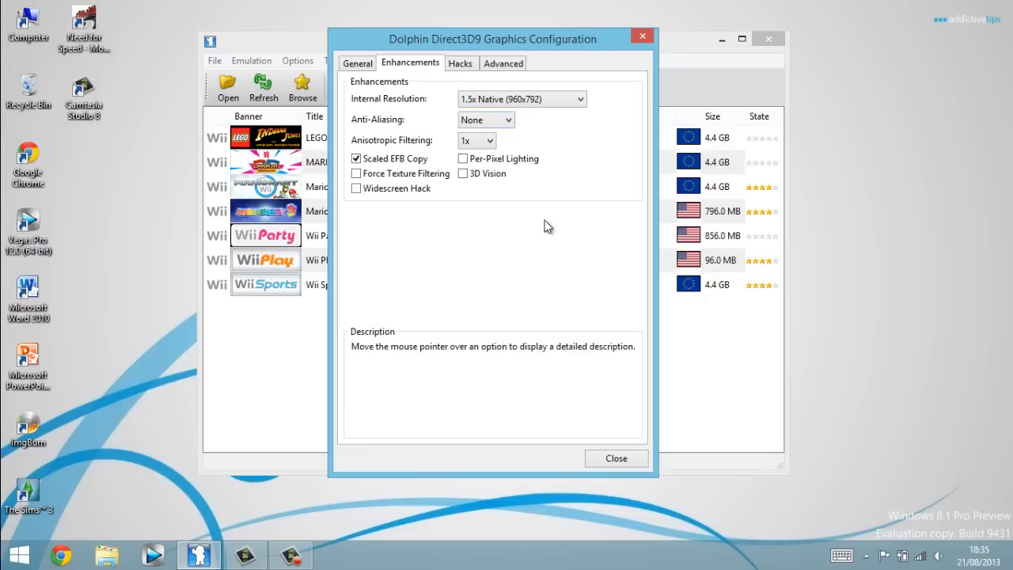
pyautogui.moveTo(477, 146)
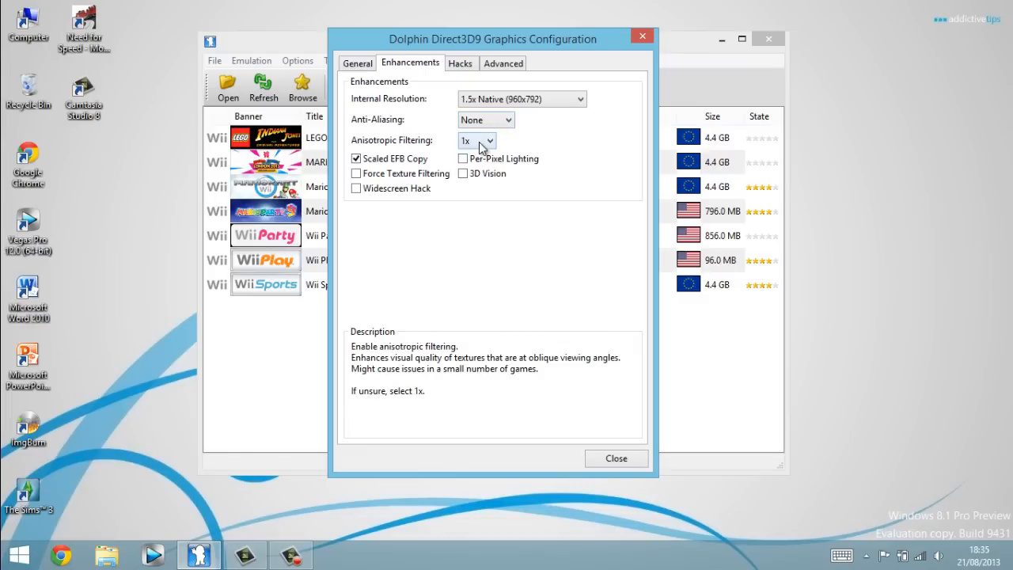
pyautogui.moveTo(489, 216)
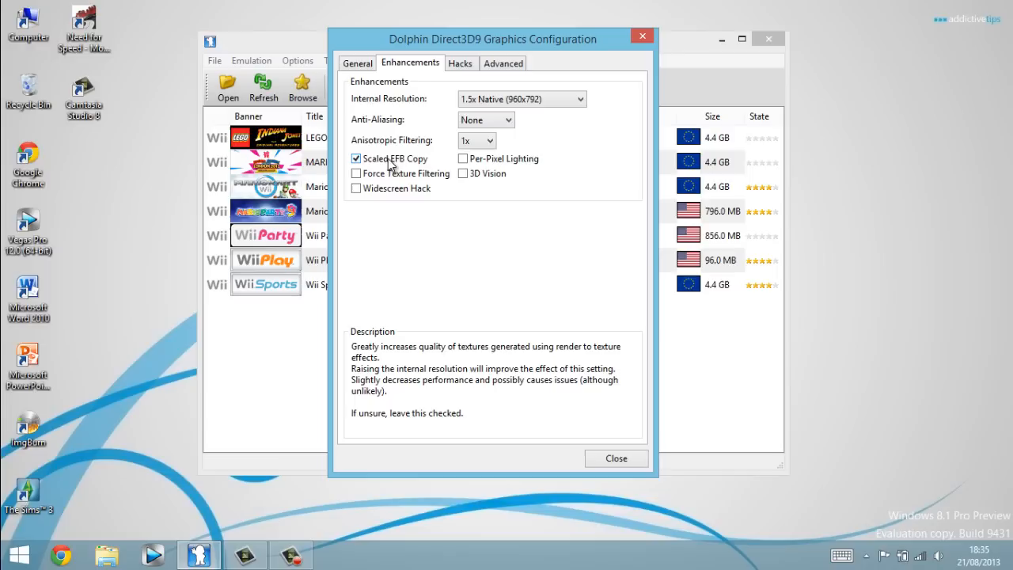
pyautogui.moveTo(431, 124)
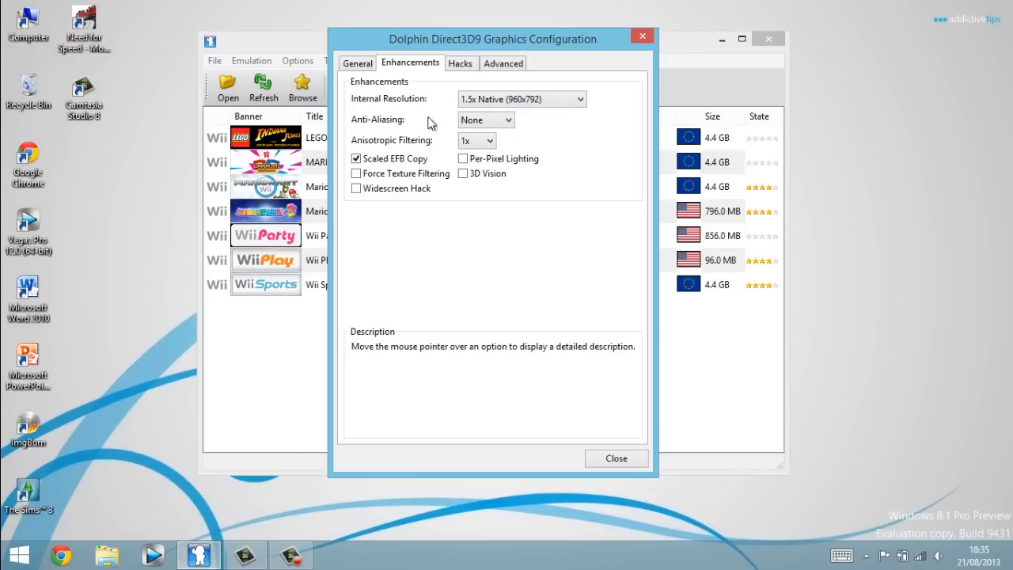
pyautogui.moveTo(388, 158)
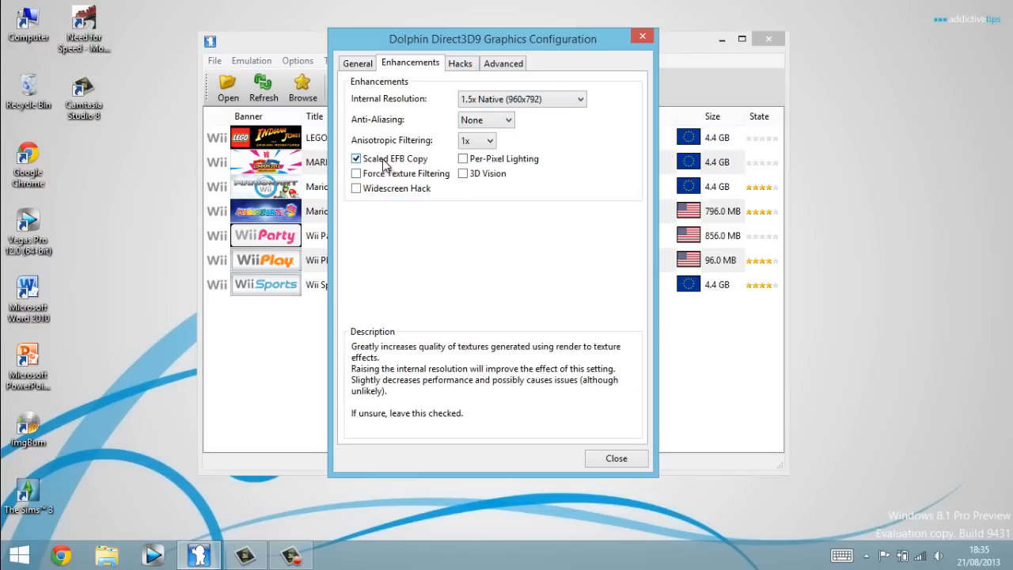
# On the Hacks tab, enable Skip EFB Access from CPU and set EFB Copies to RAM
pyautogui.click(461, 62)
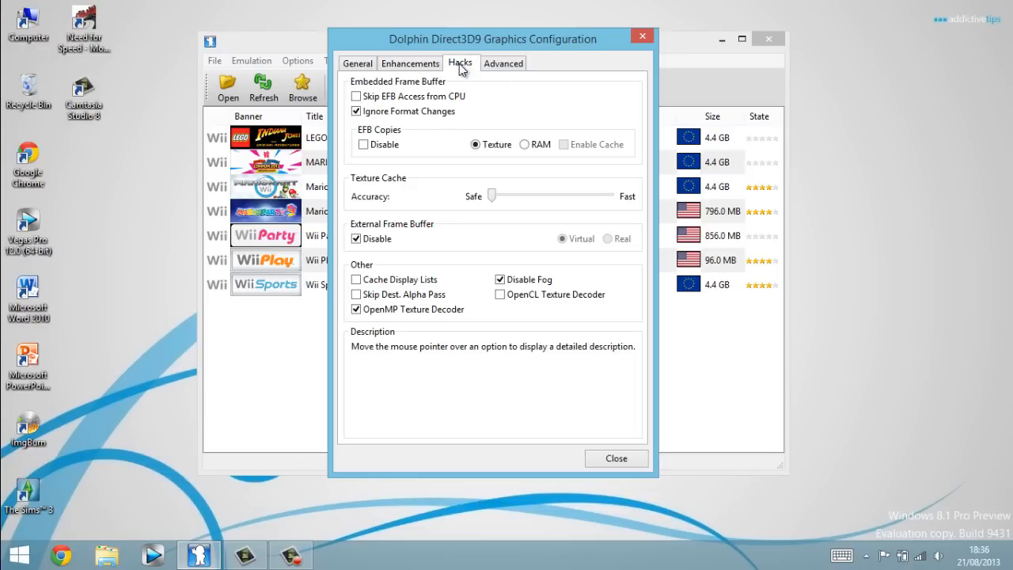
pyautogui.moveTo(427, 110)
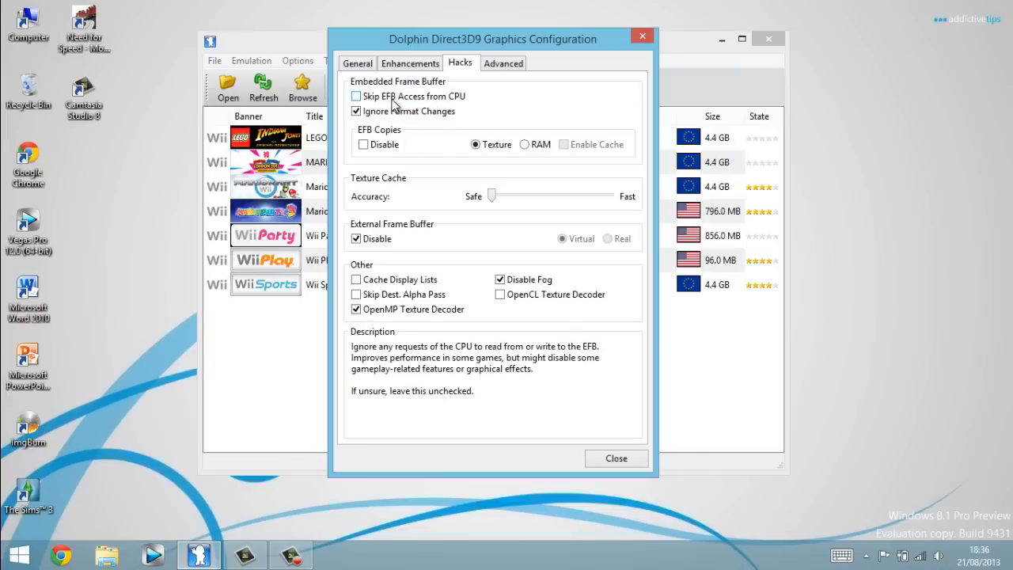
pyautogui.click(356, 96)
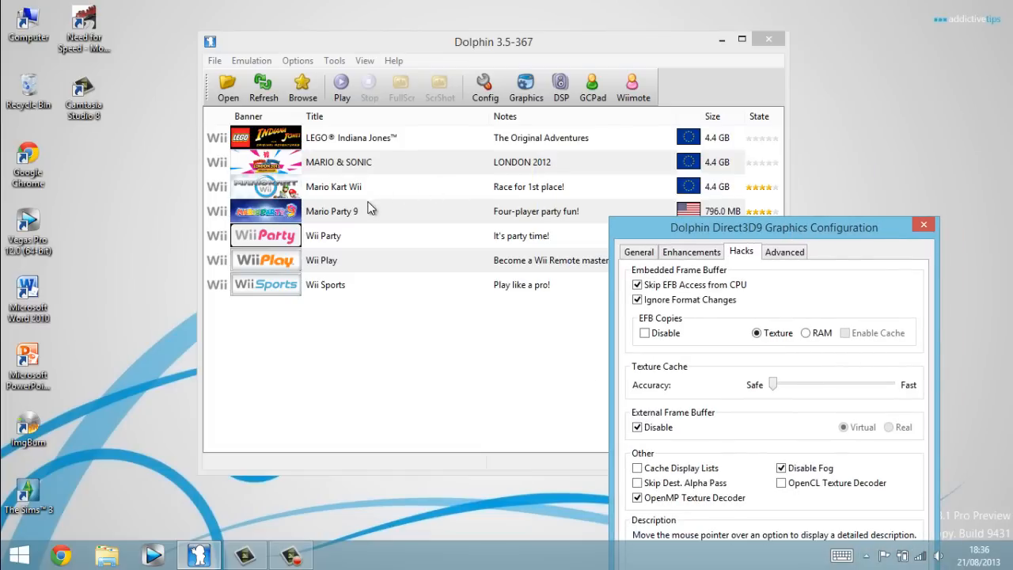
pyautogui.moveTo(526, 187)
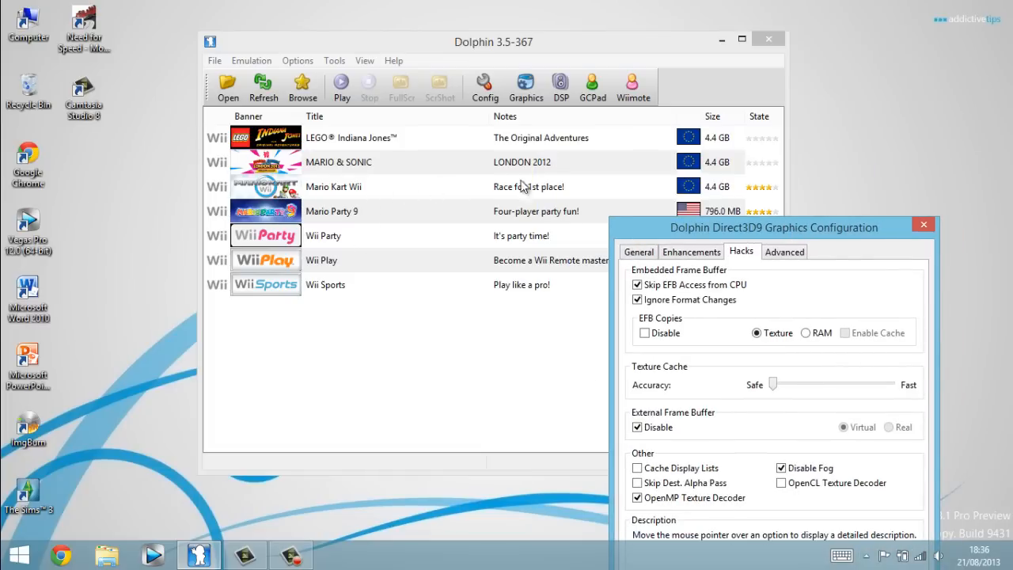
pyautogui.moveTo(708, 222)
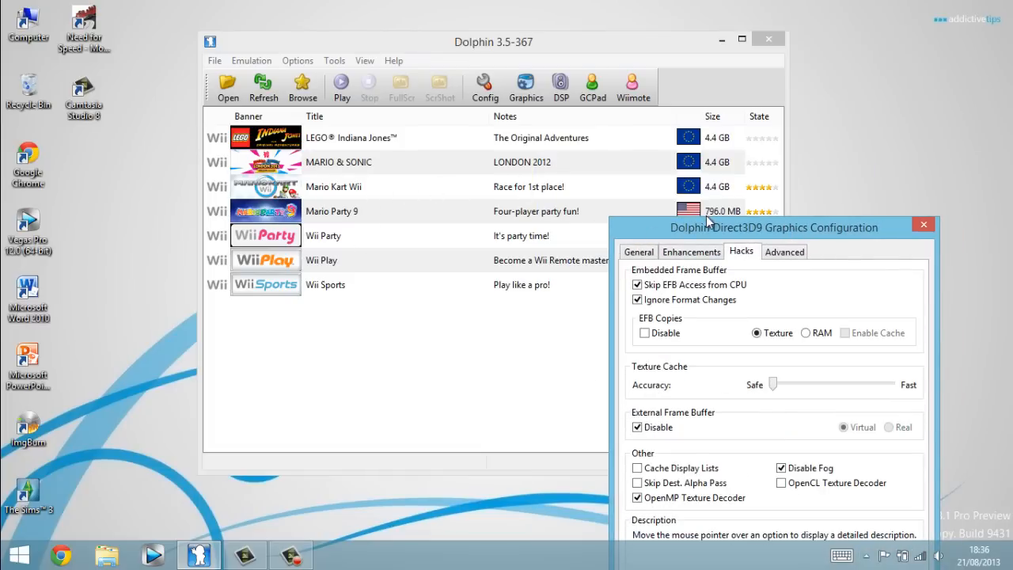
pyautogui.moveTo(774, 227); pyautogui.dragTo(486, 44)
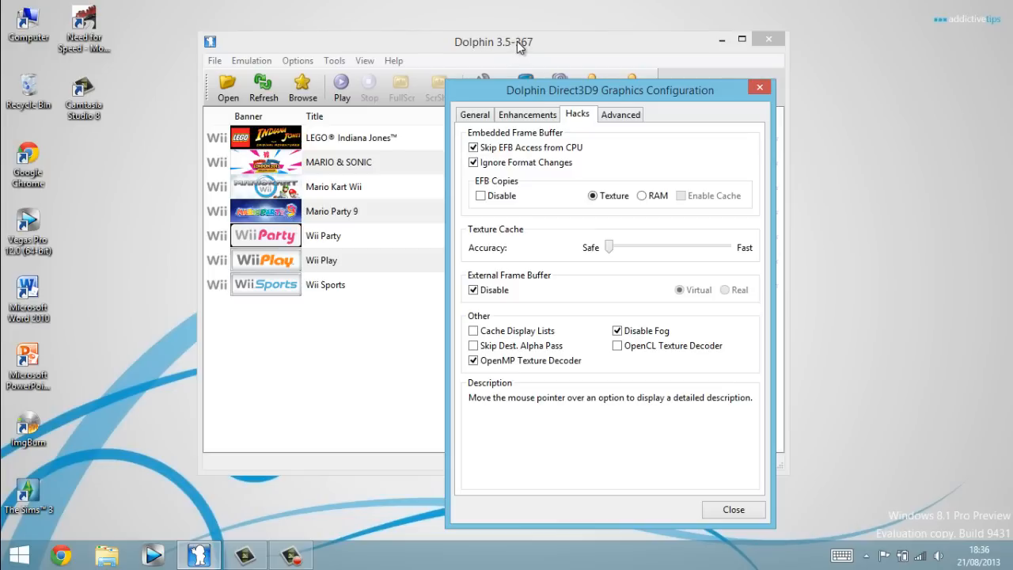
pyautogui.moveTo(544, 46)
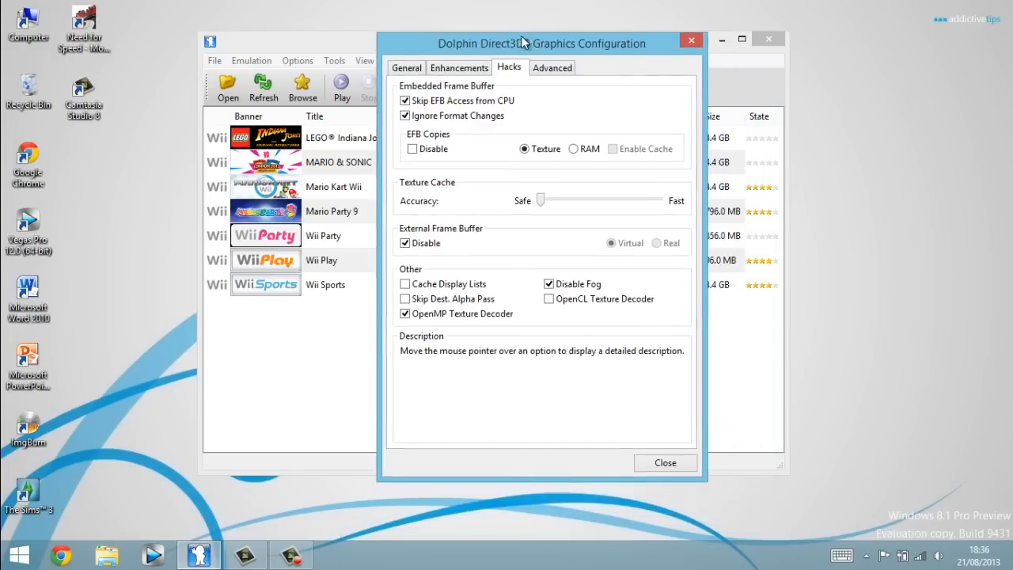
pyautogui.moveTo(542, 43); pyautogui.dragTo(516, 25)
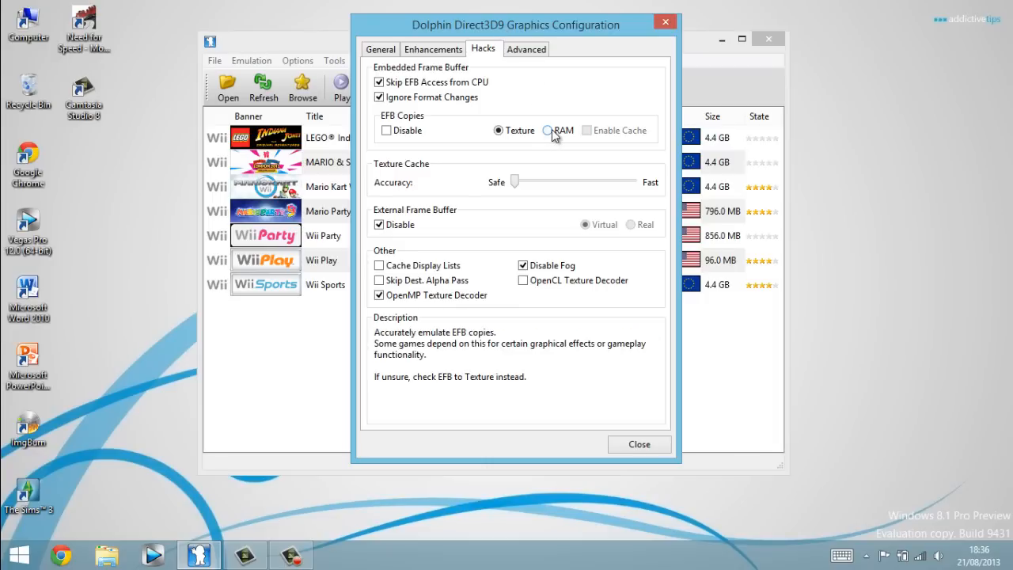
pyautogui.click(547, 130)
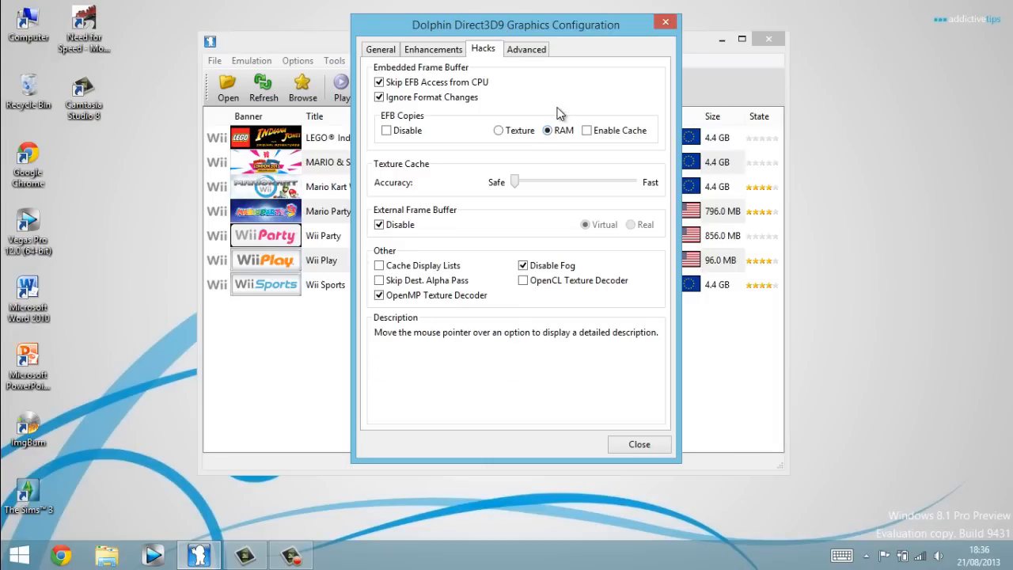
pyautogui.moveTo(549, 117)
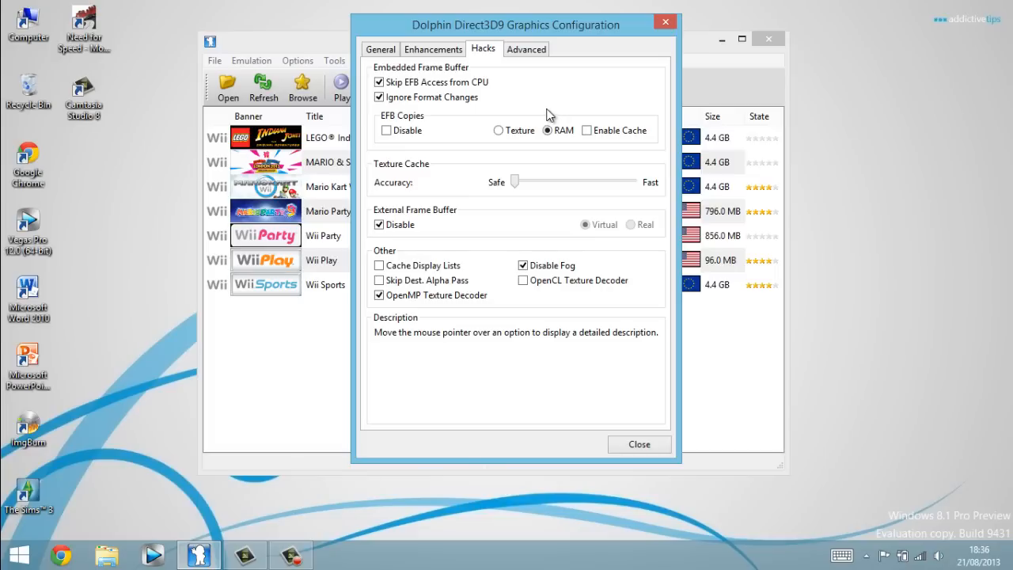
pyautogui.moveTo(532, 128)
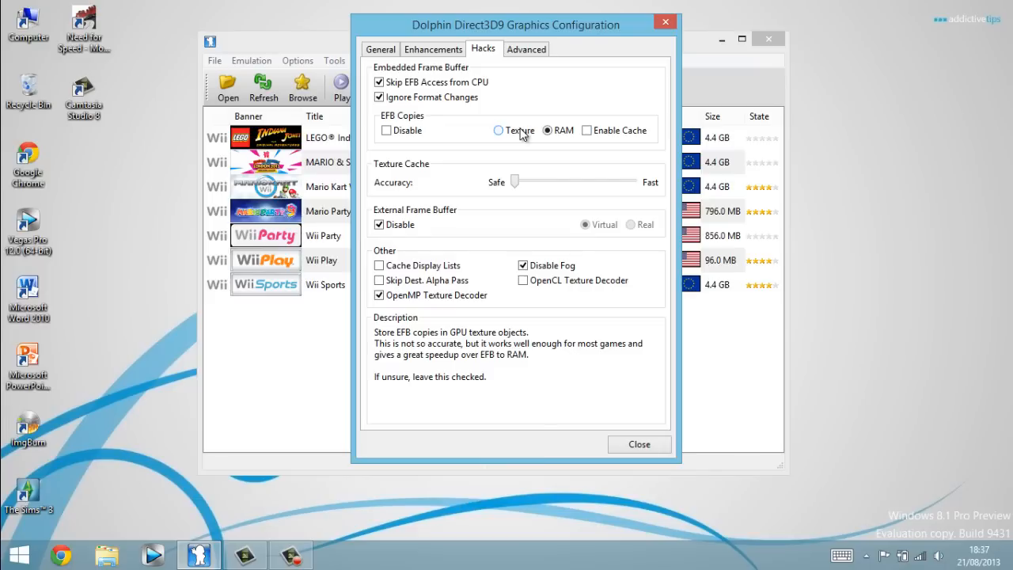
# Switch EFB Copies from RAM back to Texture, with texture cache accuracy at Safe
pyautogui.click(497, 130)
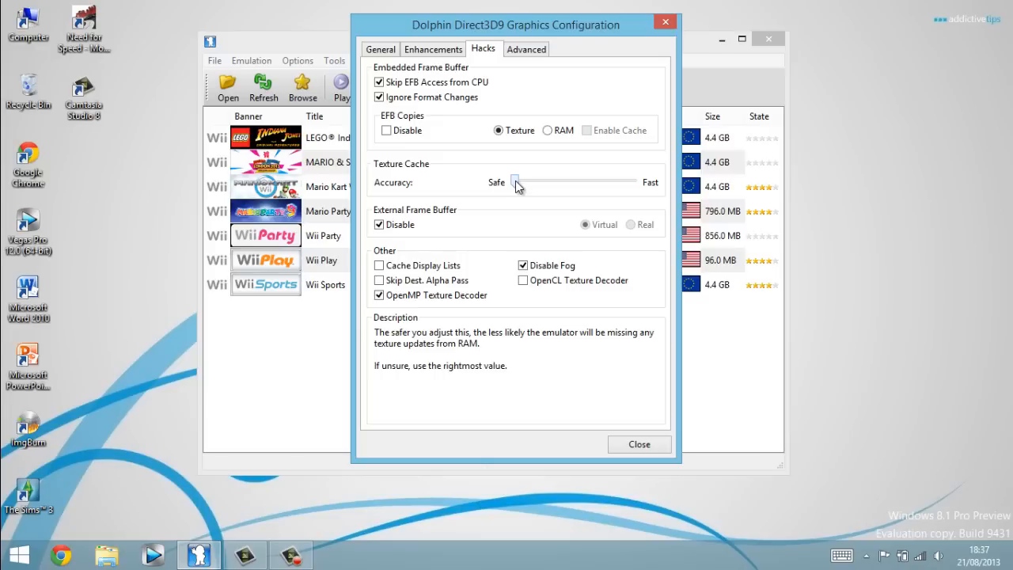
pyautogui.moveTo(506, 186)
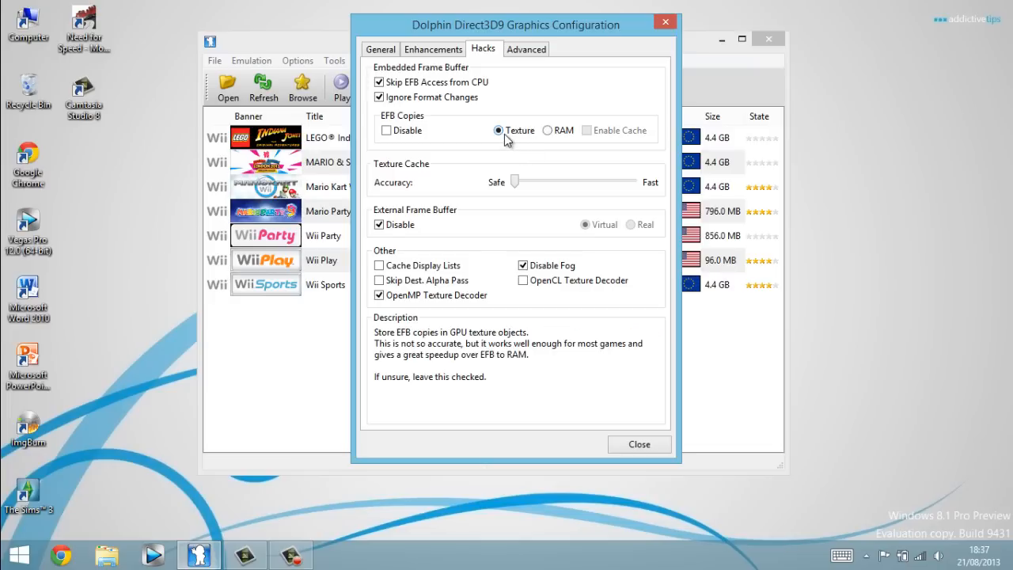
pyautogui.moveTo(493, 187)
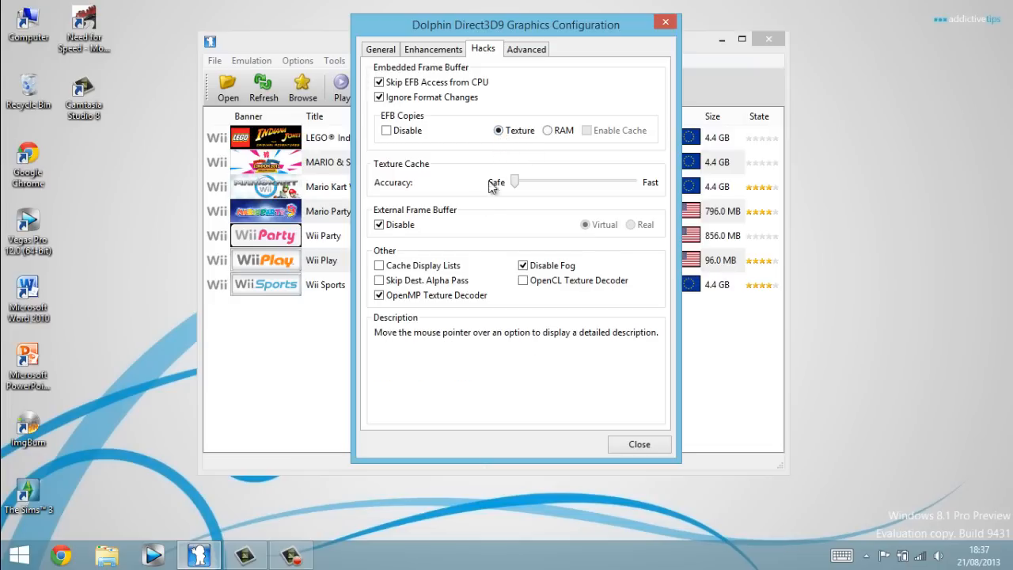
pyautogui.moveTo(440, 299)
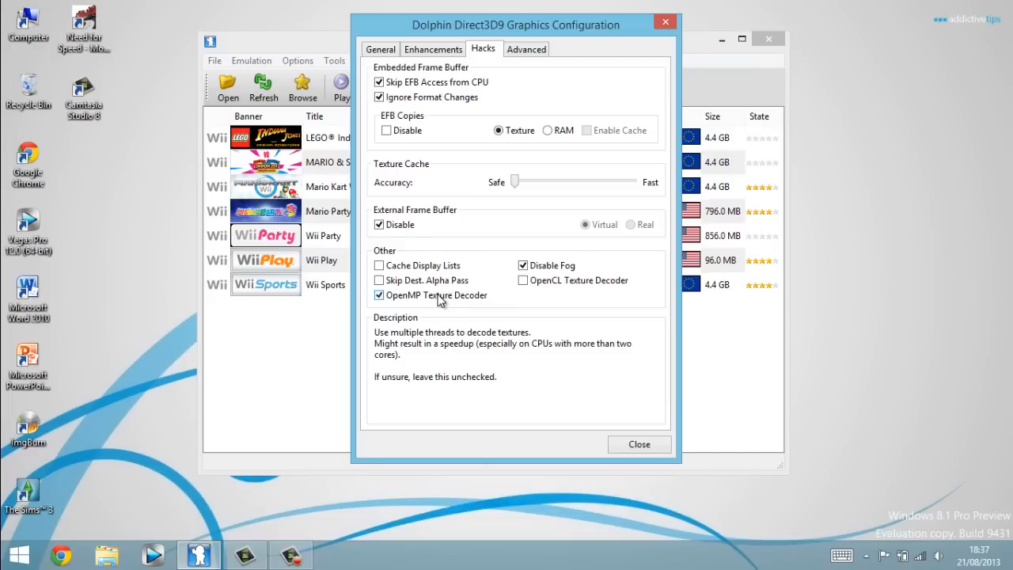
pyautogui.moveTo(443, 306)
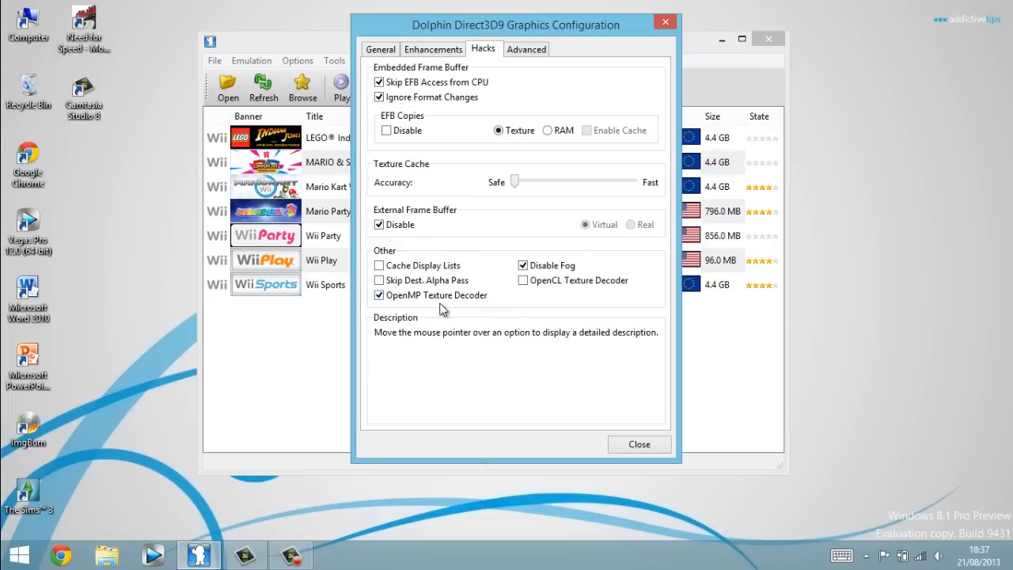
pyautogui.moveTo(471, 257)
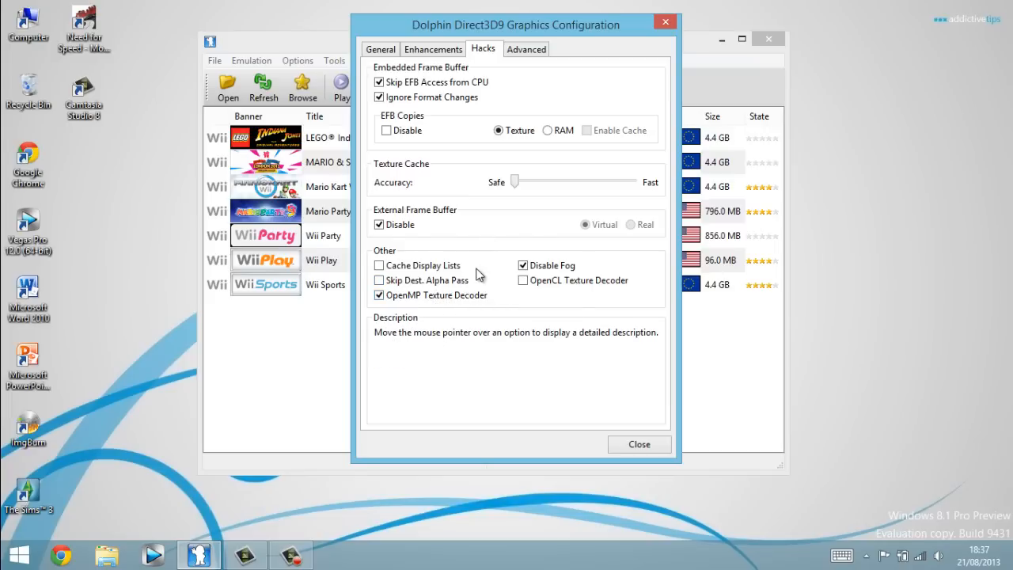
pyautogui.click(522, 265)
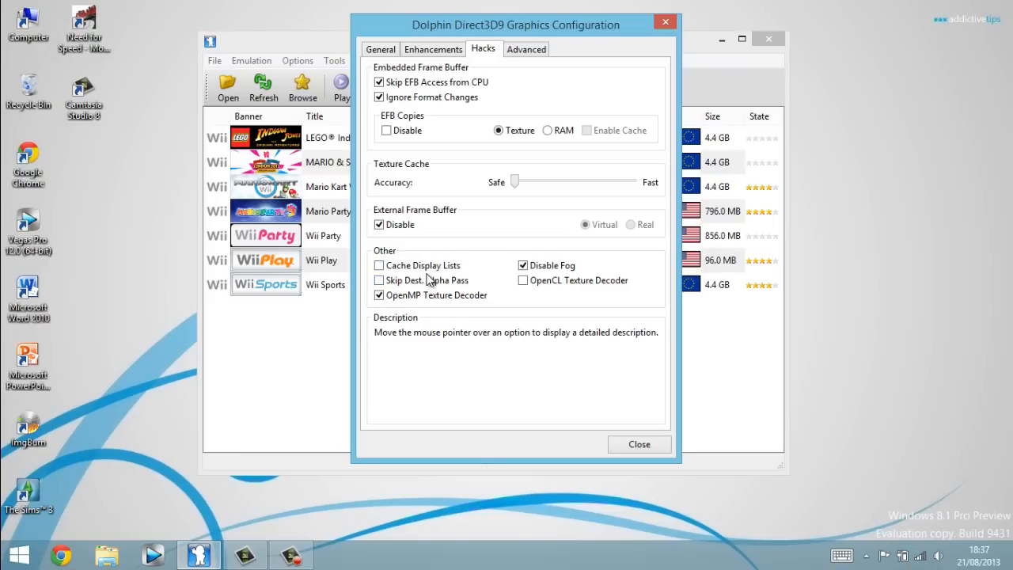
pyautogui.moveTo(428, 280)
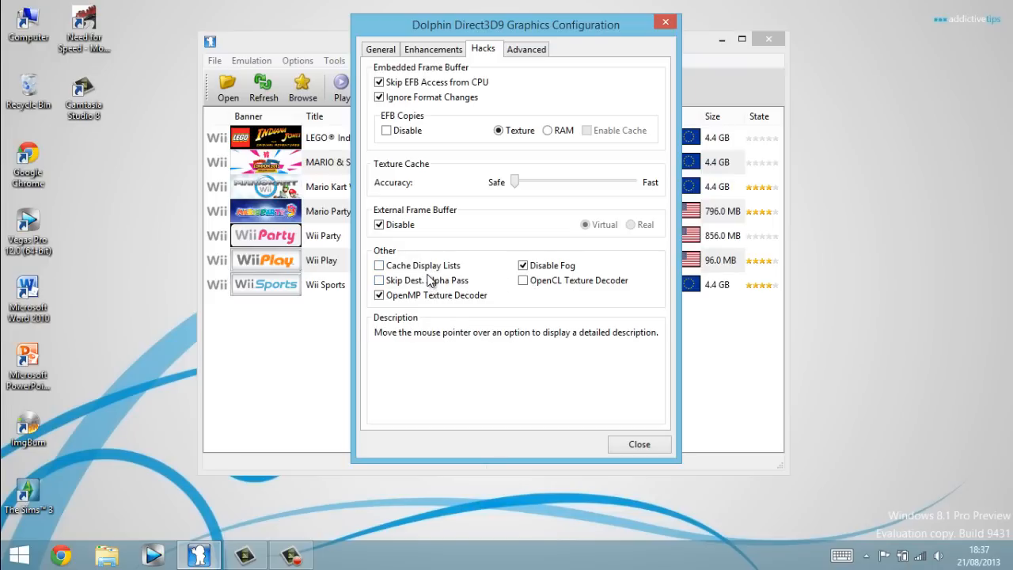
# Leave Skip Dest. Alpha Pass unchecked and close the graphics configuration
pyautogui.click(380, 281)
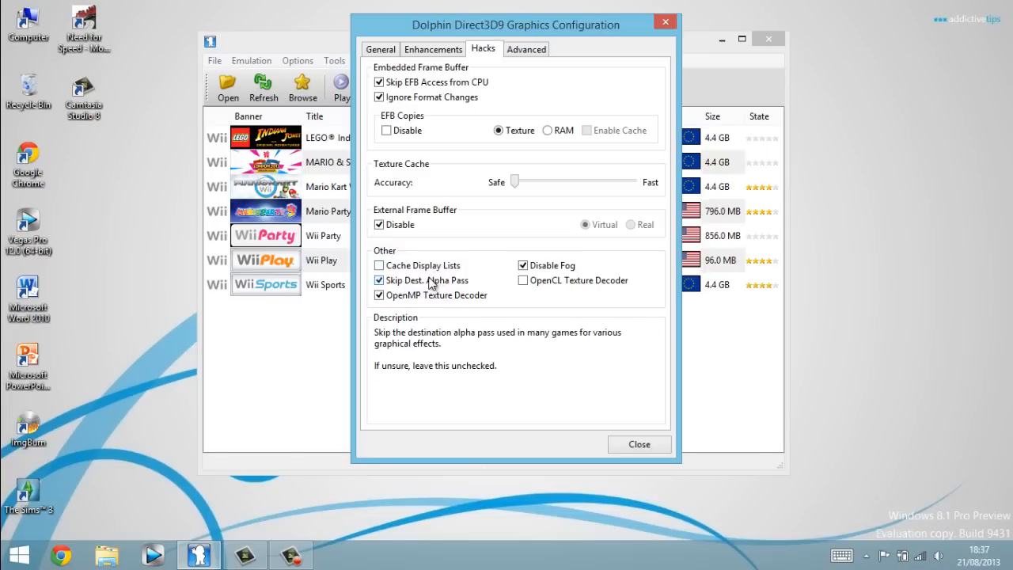
pyautogui.click(379, 280)
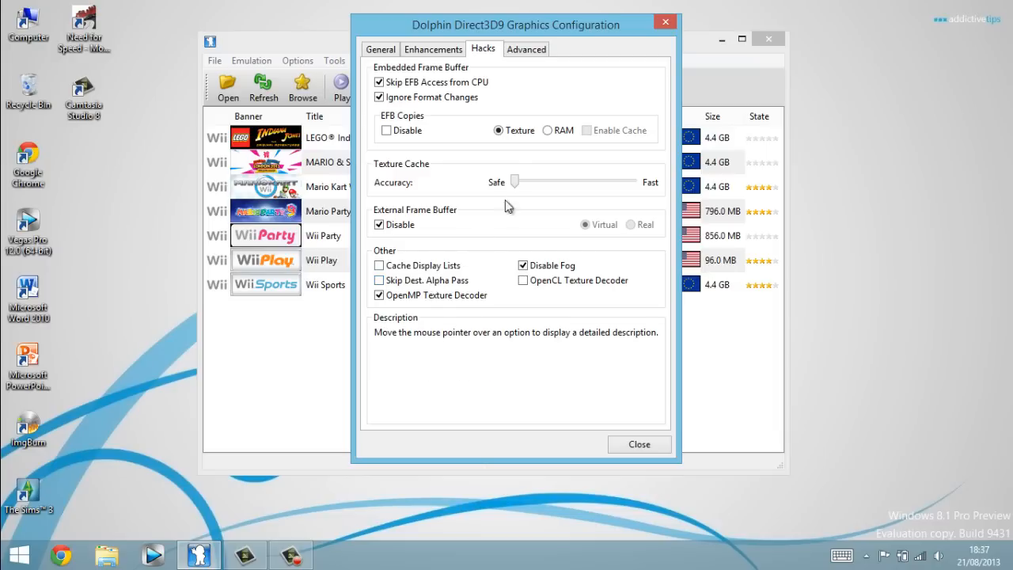
pyautogui.click(525, 48)
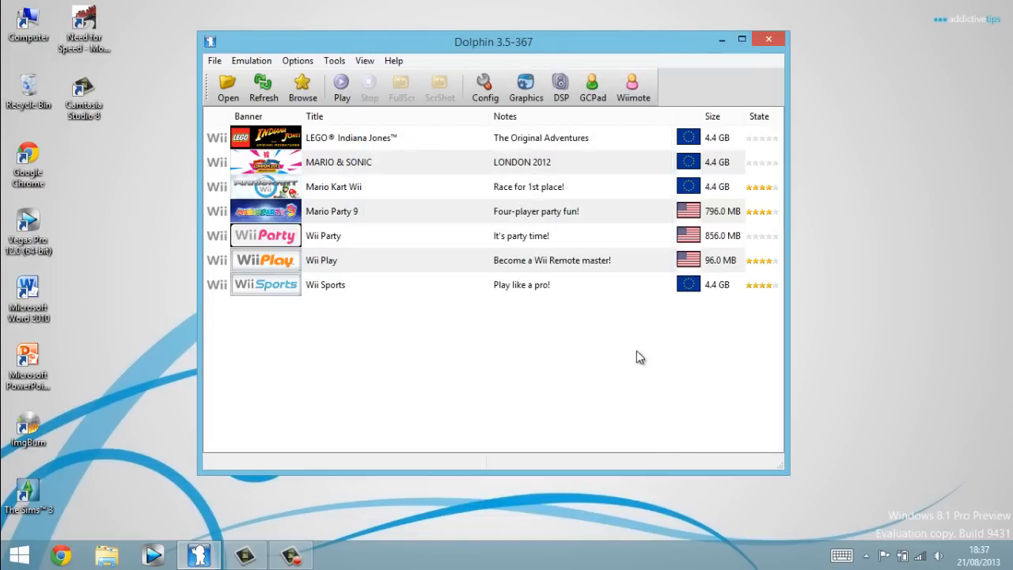
pyautogui.moveTo(510, 238)
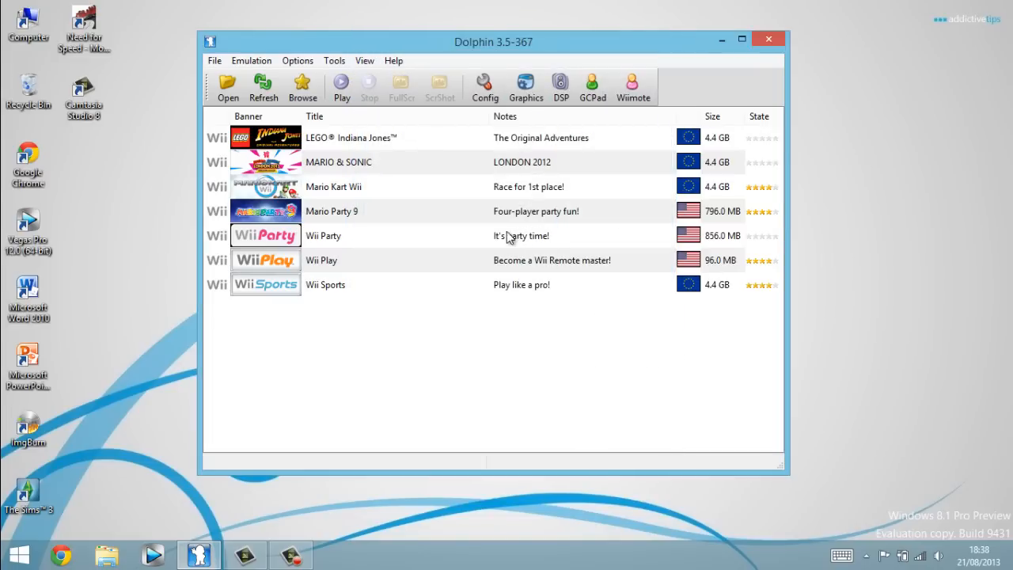
pyautogui.moveTo(462, 221)
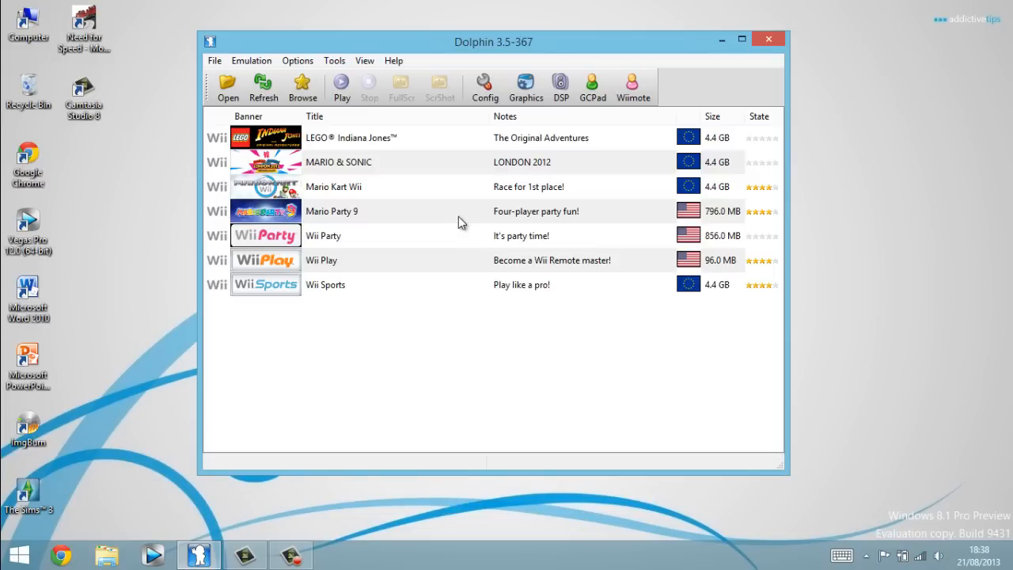
pyautogui.moveTo(466, 256)
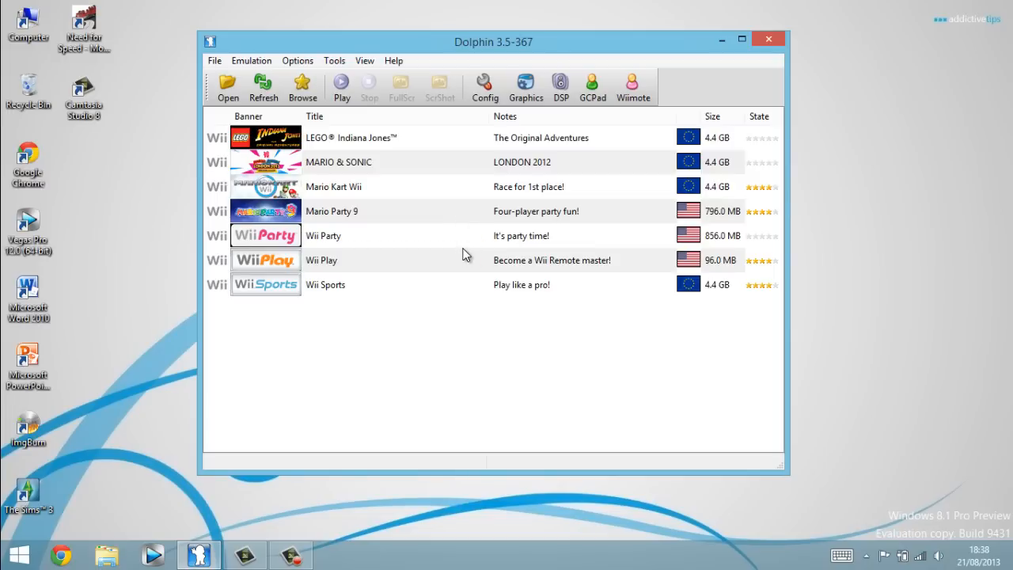
# Launch Wii Party from the game list and pick Balance Boat under Pair Games
pyautogui.click(396, 235)
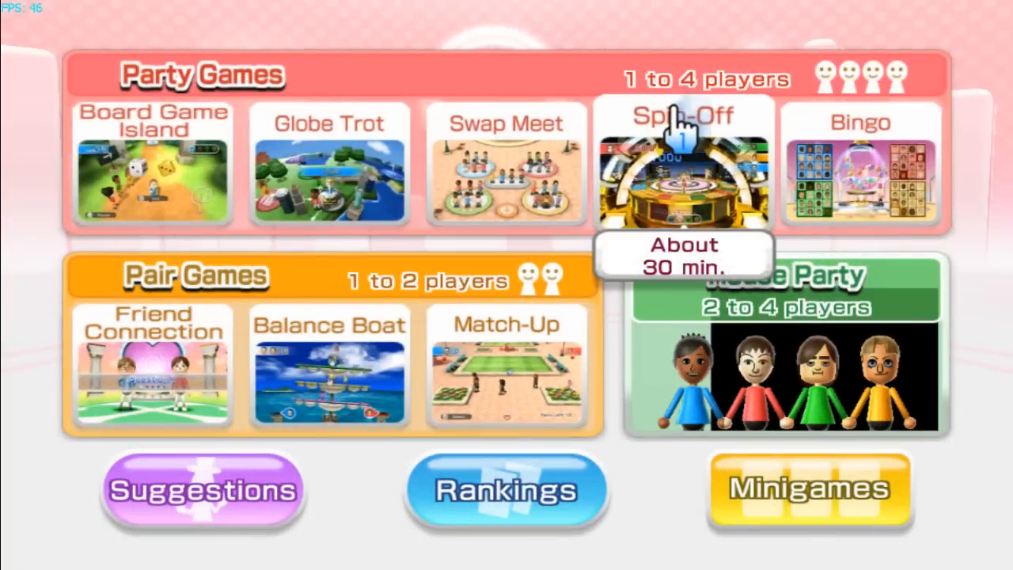
pyautogui.moveTo(330, 368)
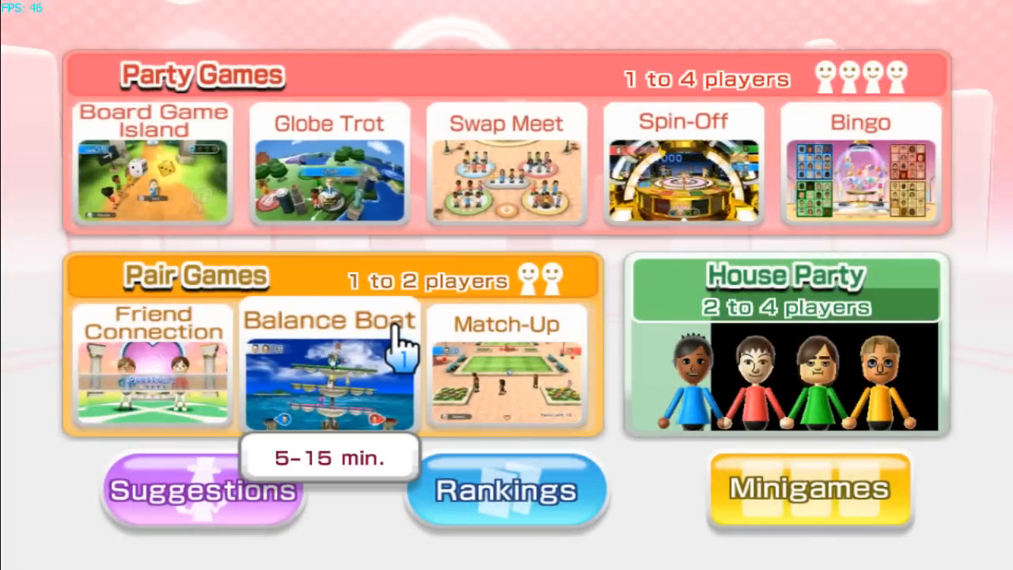
pyautogui.click(329, 368)
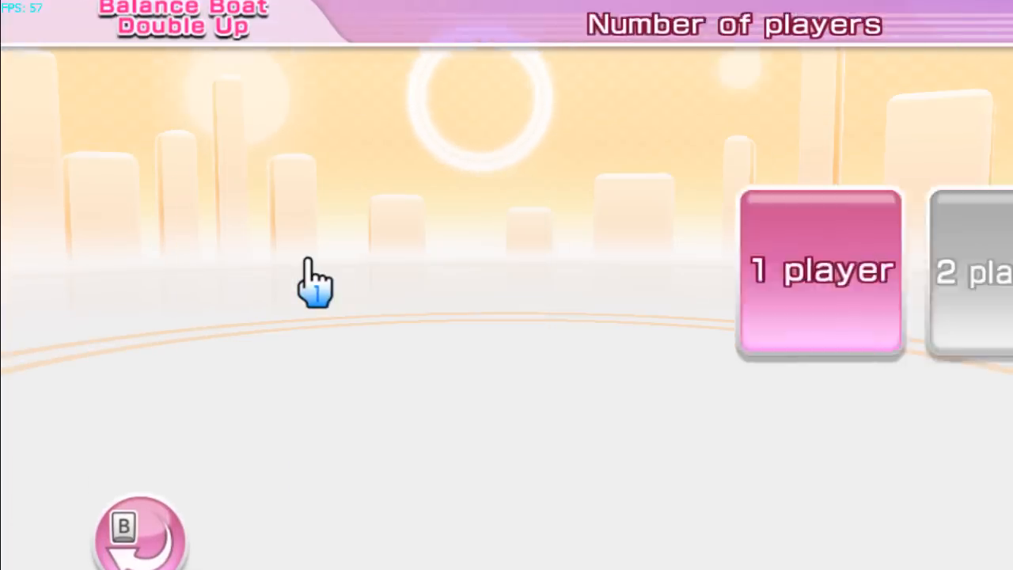
# Choose 1 player and a difficulty level for Balance Boat
pyautogui.click(820, 271)
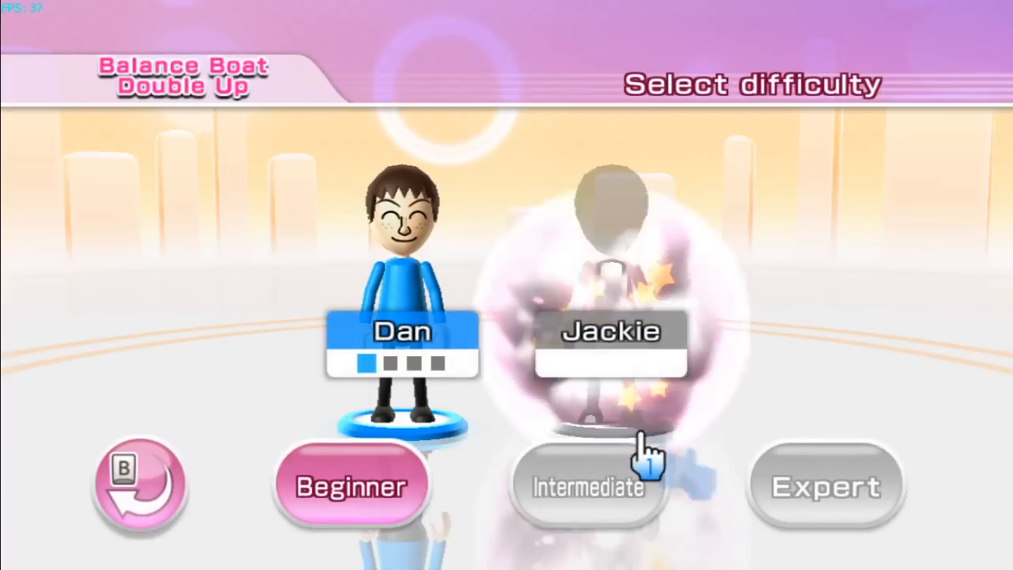
pyautogui.click(587, 483)
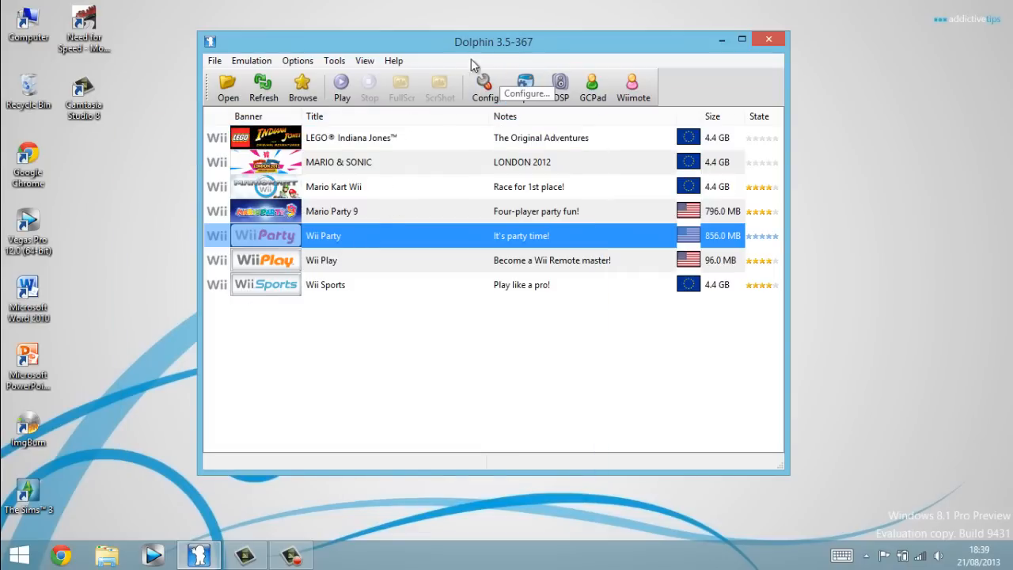
pyautogui.moveTo(524, 83)
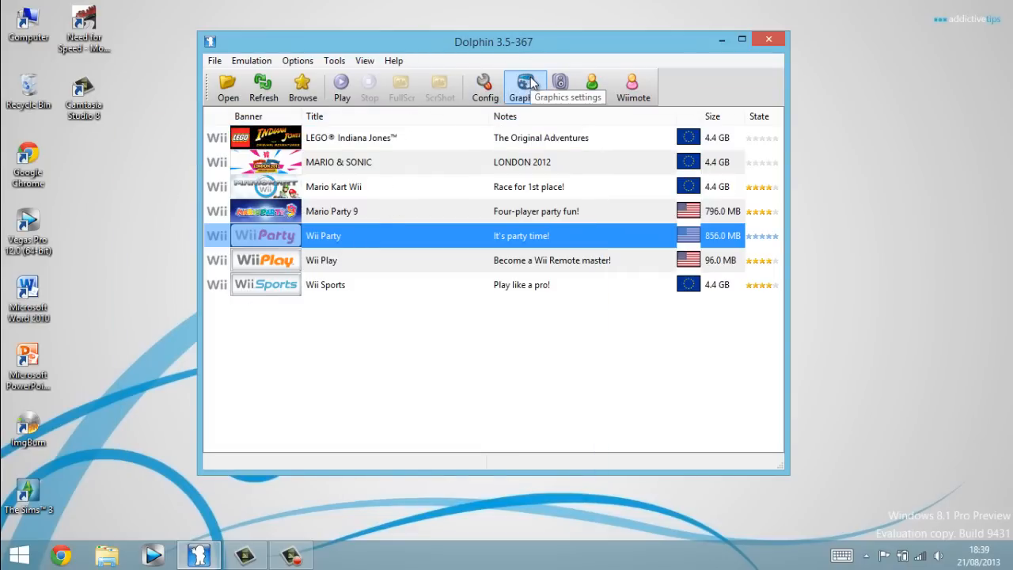
pyautogui.moveTo(483, 87)
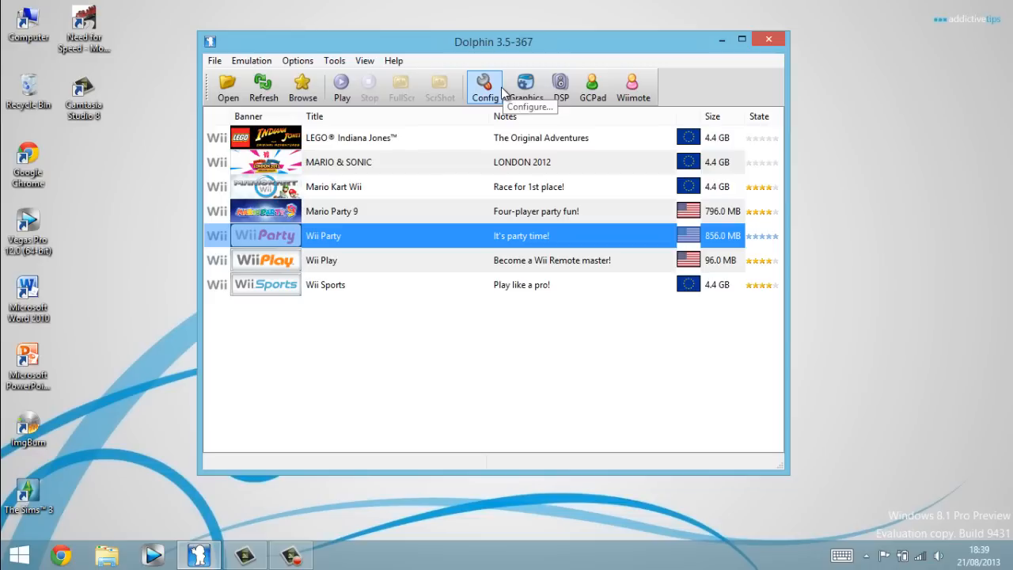
pyautogui.moveTo(431, 198)
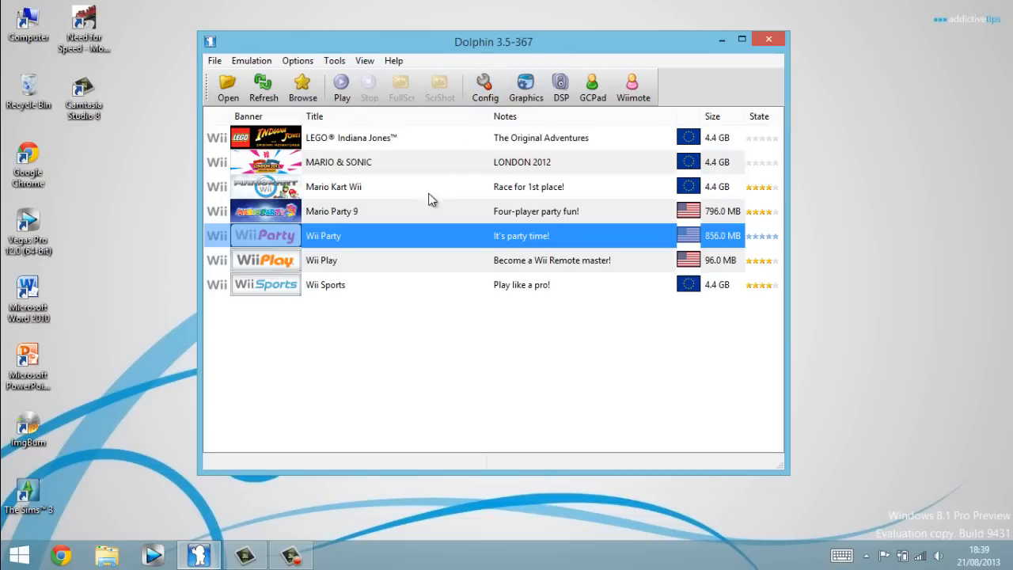
# Select LEGO Indiana Jones in the game list instead of Wii Party
pyautogui.click(351, 137)
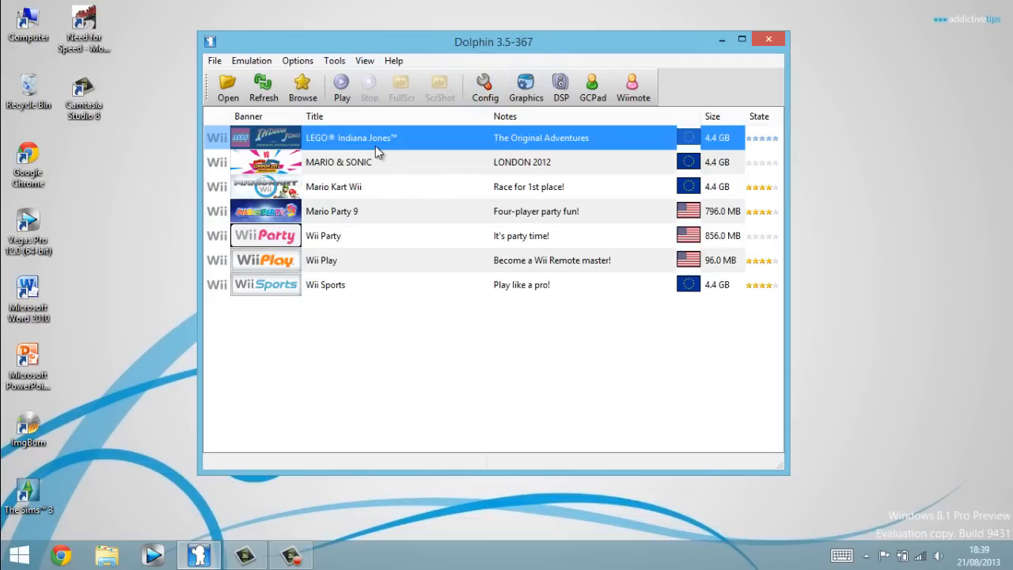
pyautogui.moveTo(383, 150)
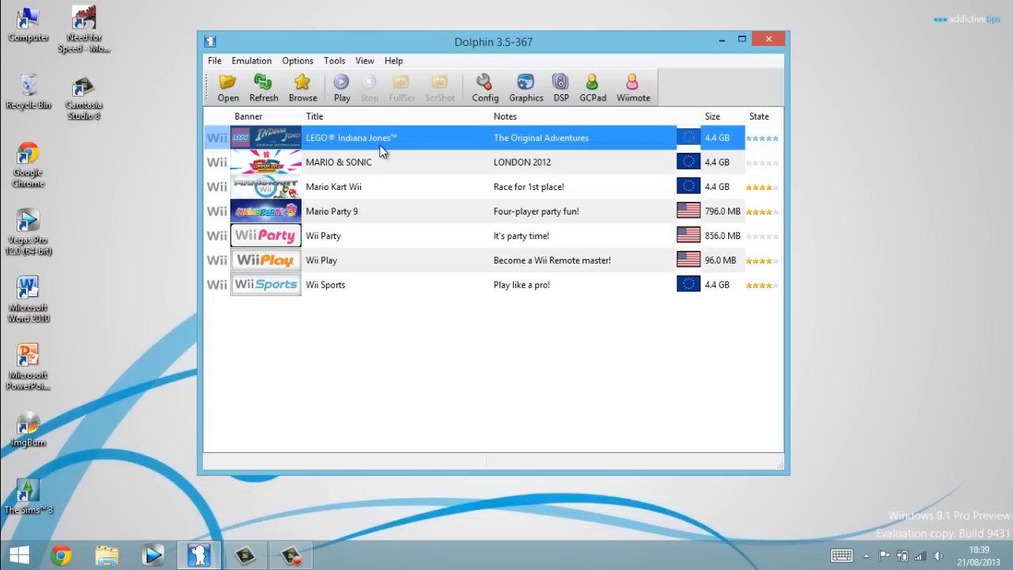
pyautogui.moveTo(383, 154)
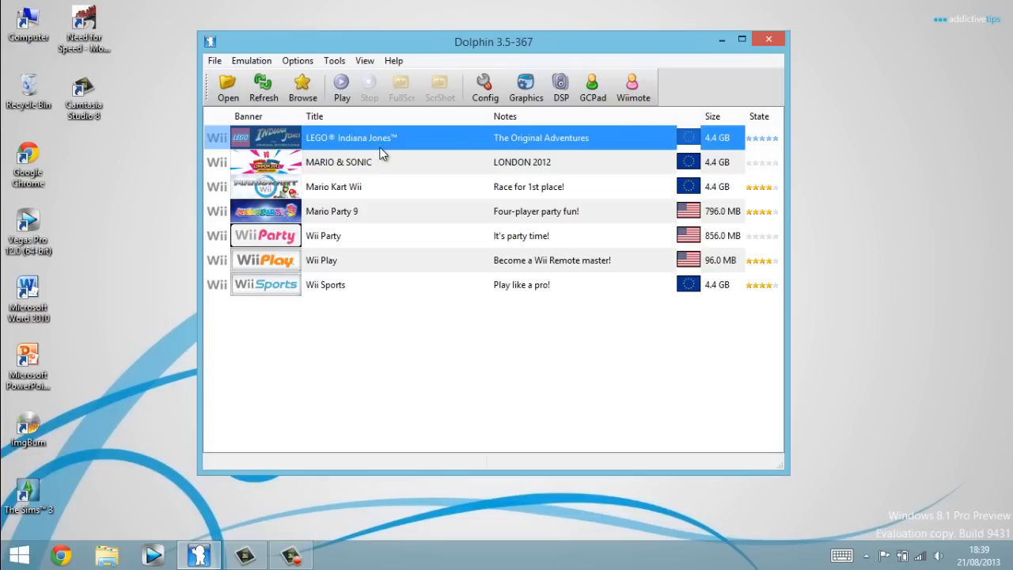
pyautogui.moveTo(440, 87)
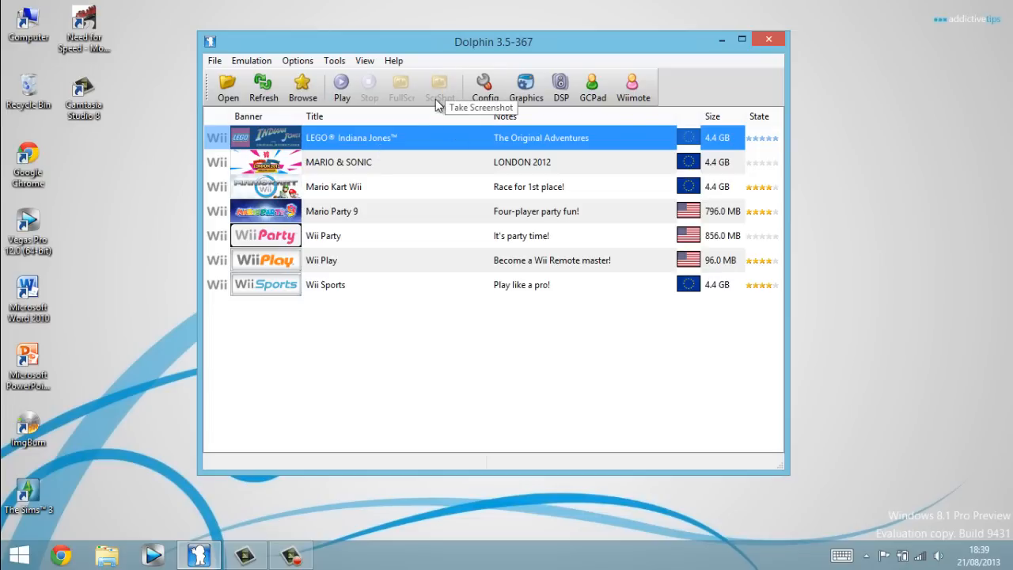
pyautogui.moveTo(438, 103)
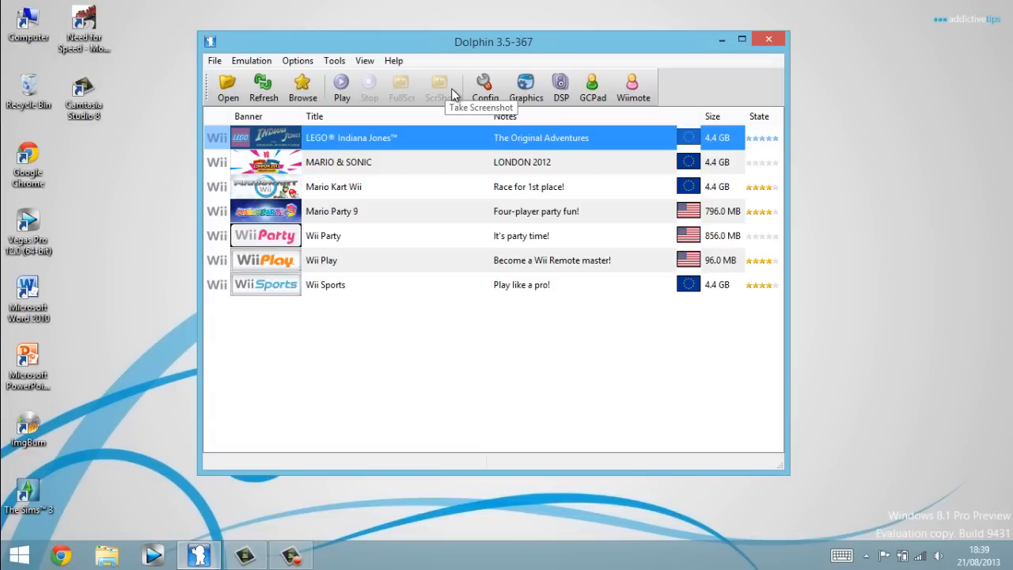
pyautogui.moveTo(493, 42)
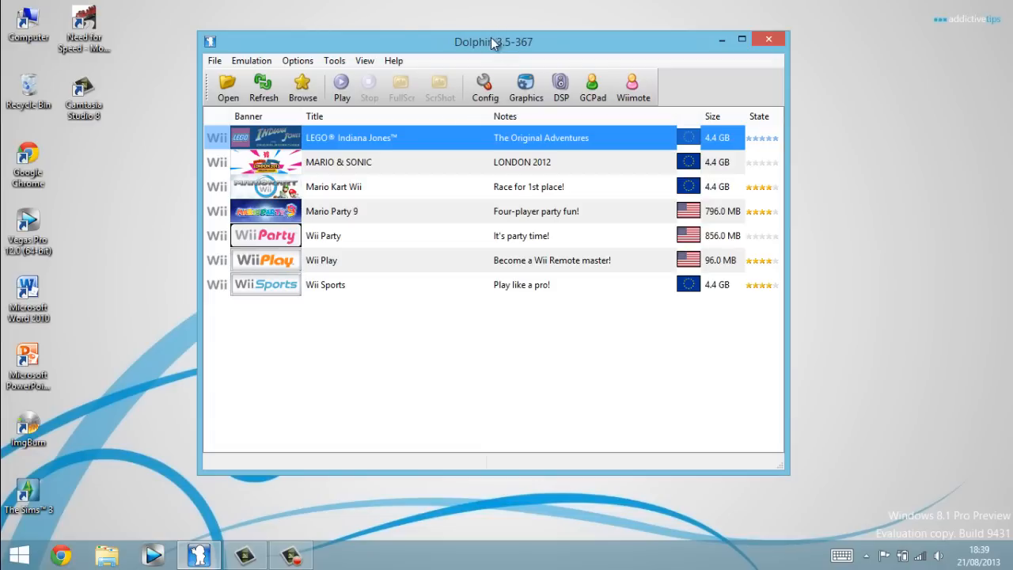
pyautogui.moveTo(479, 57)
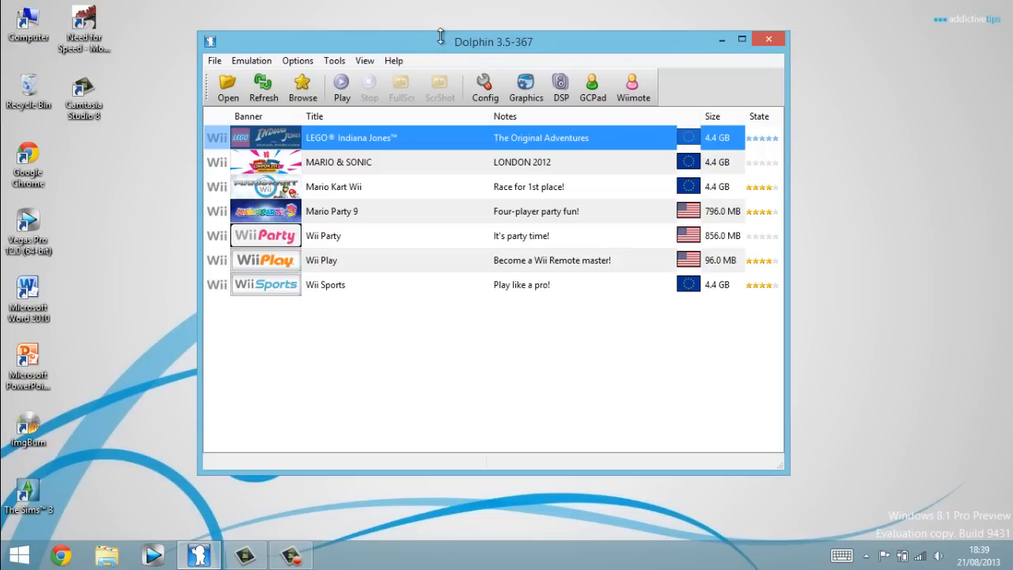
pyautogui.moveTo(420, 43)
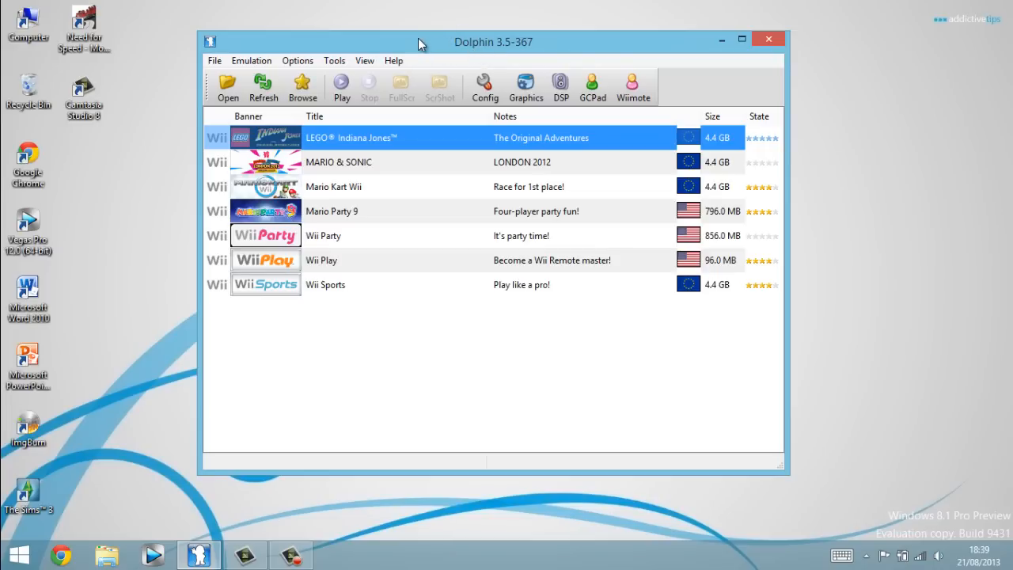
pyautogui.moveTo(418, 46)
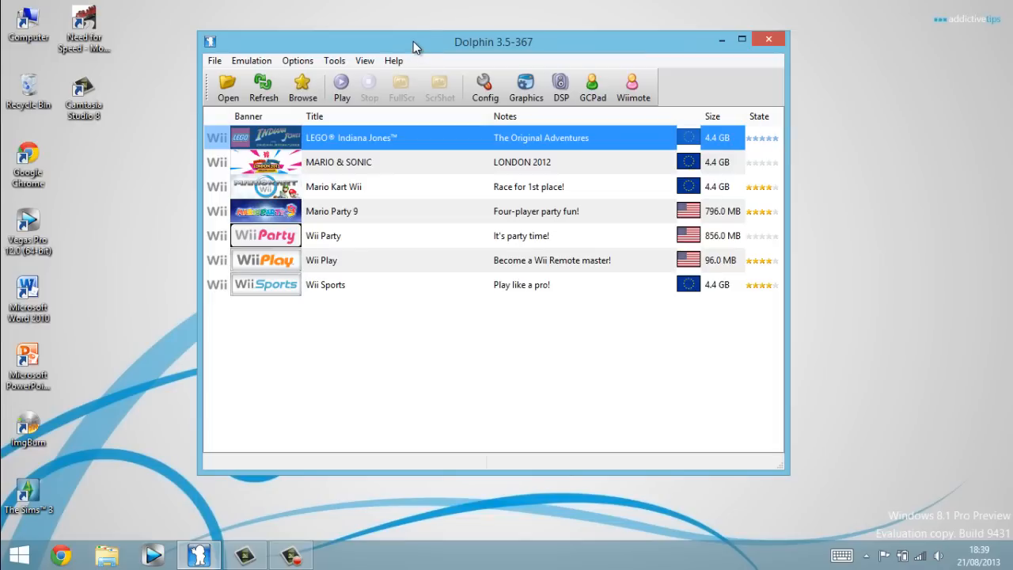
pyautogui.moveTo(380, 43)
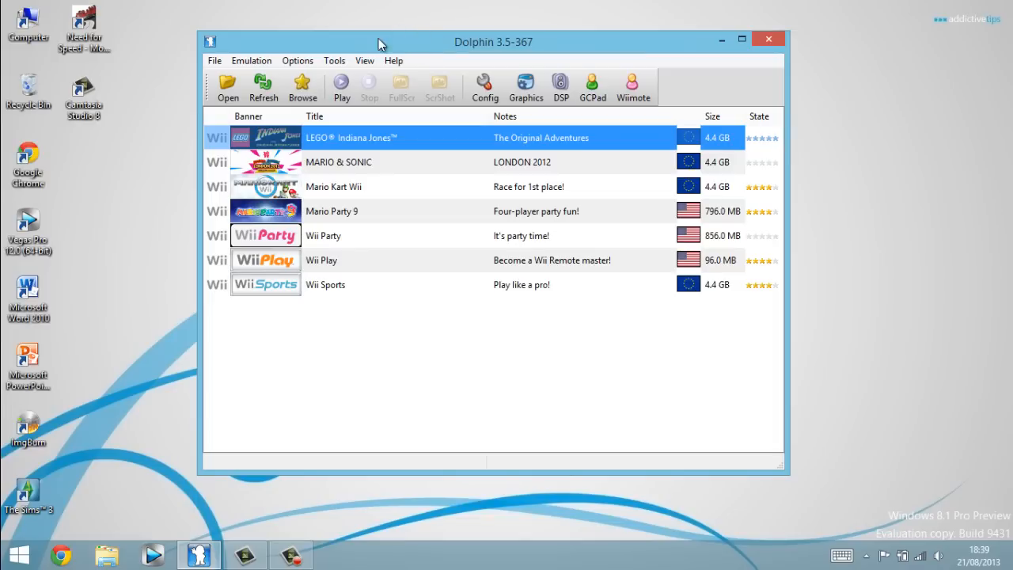
pyautogui.moveTo(354, 51)
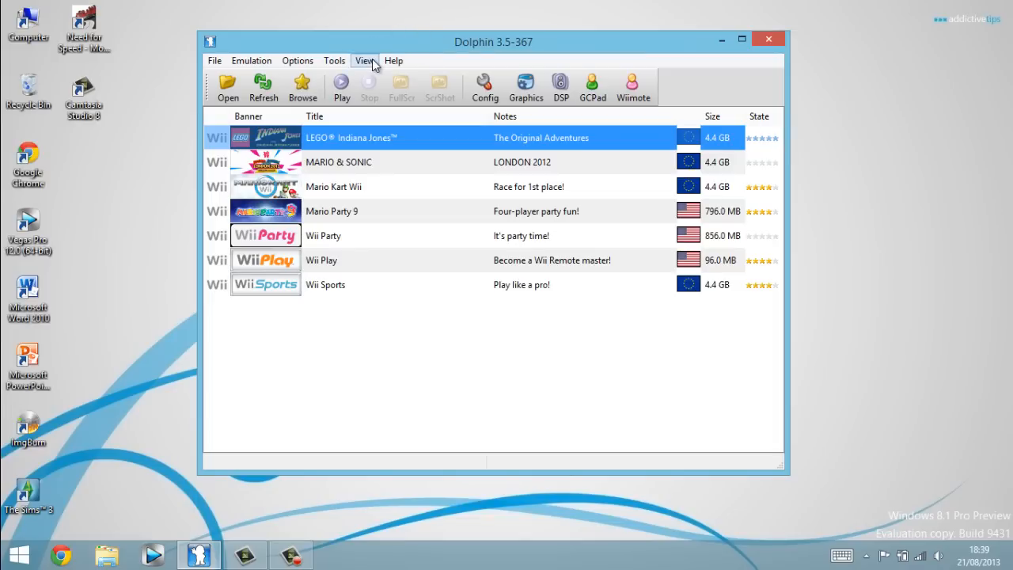
pyautogui.click(364, 60)
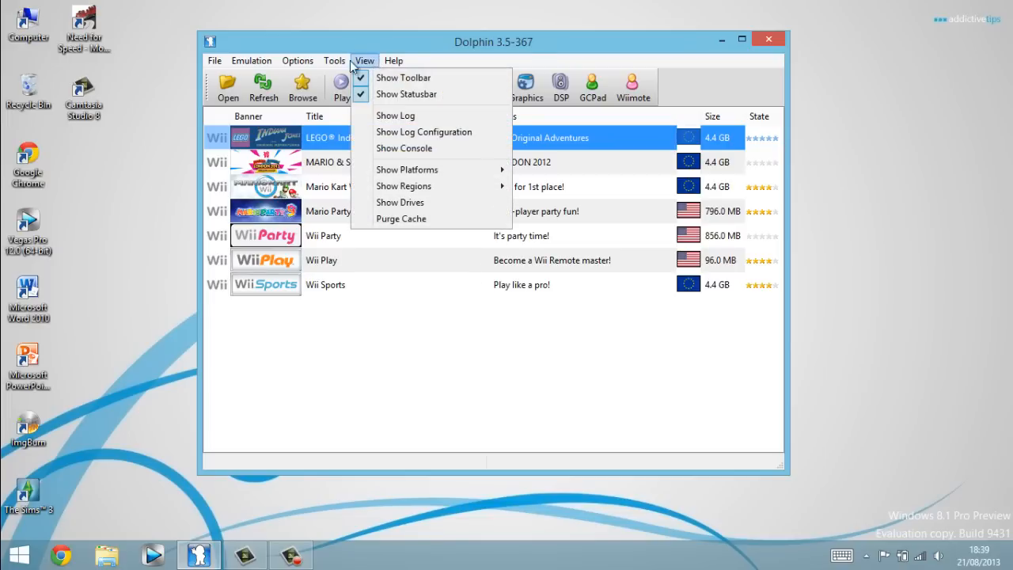
pyautogui.click(334, 60)
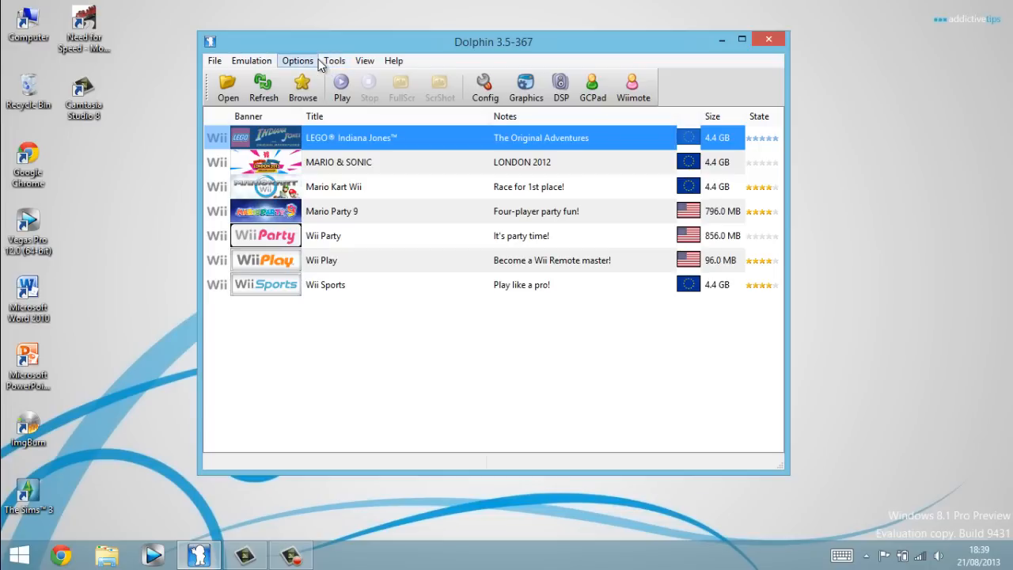
pyautogui.moveTo(272, 273)
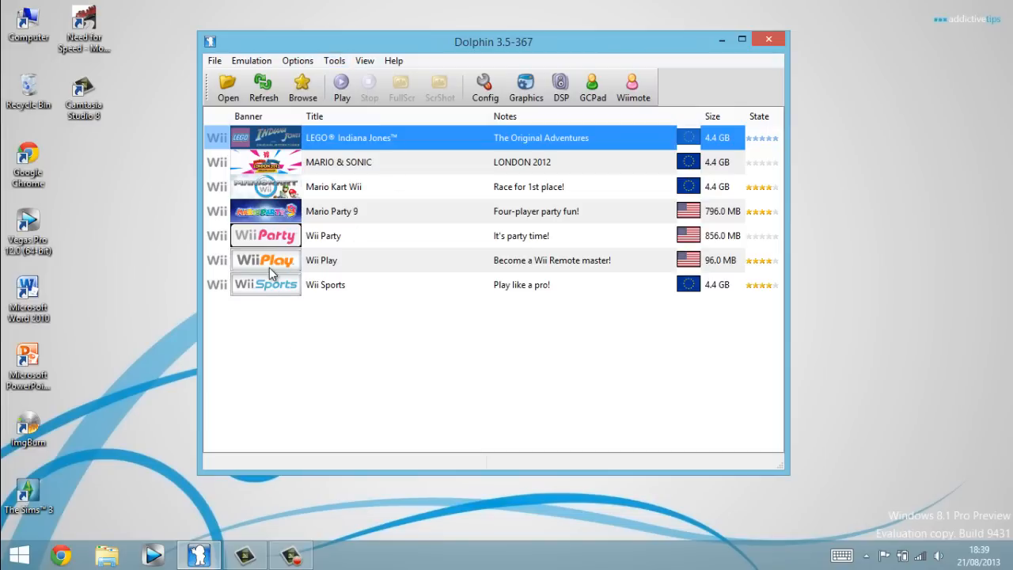